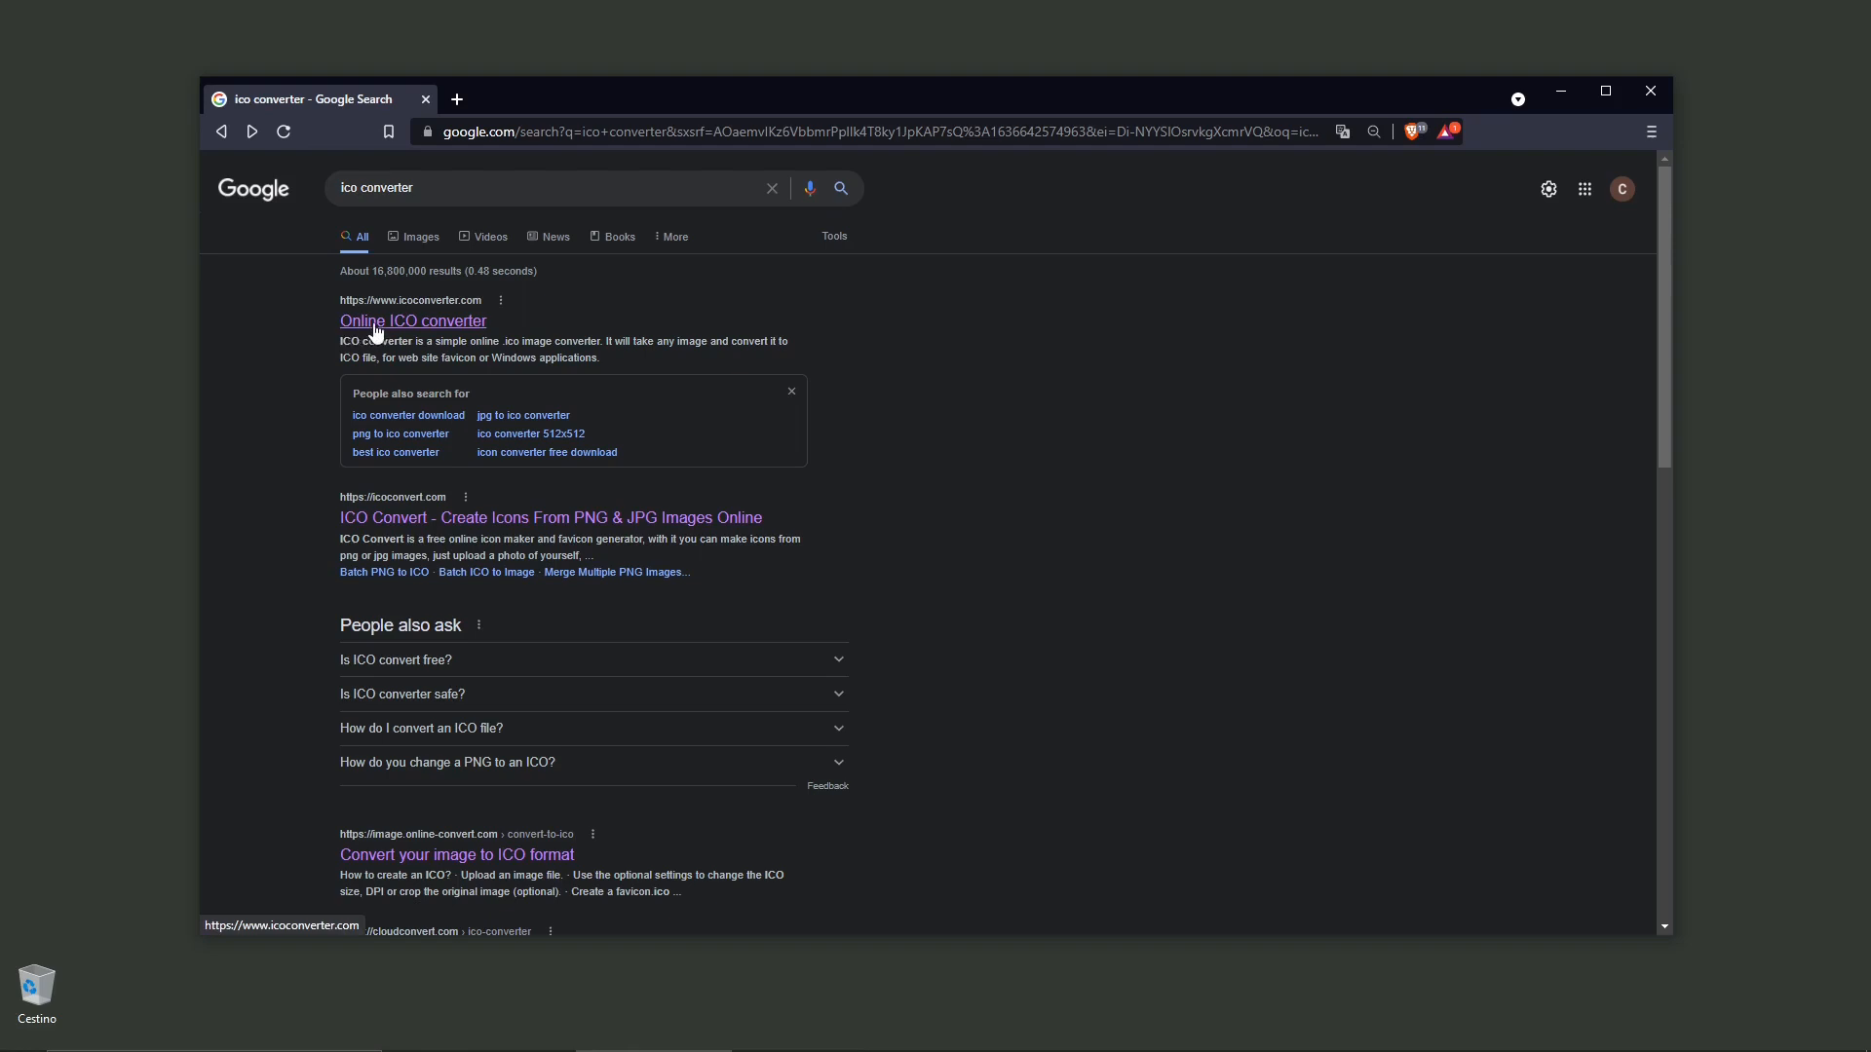
{"action": "mouse_move", "coordinate": [400, 312]}
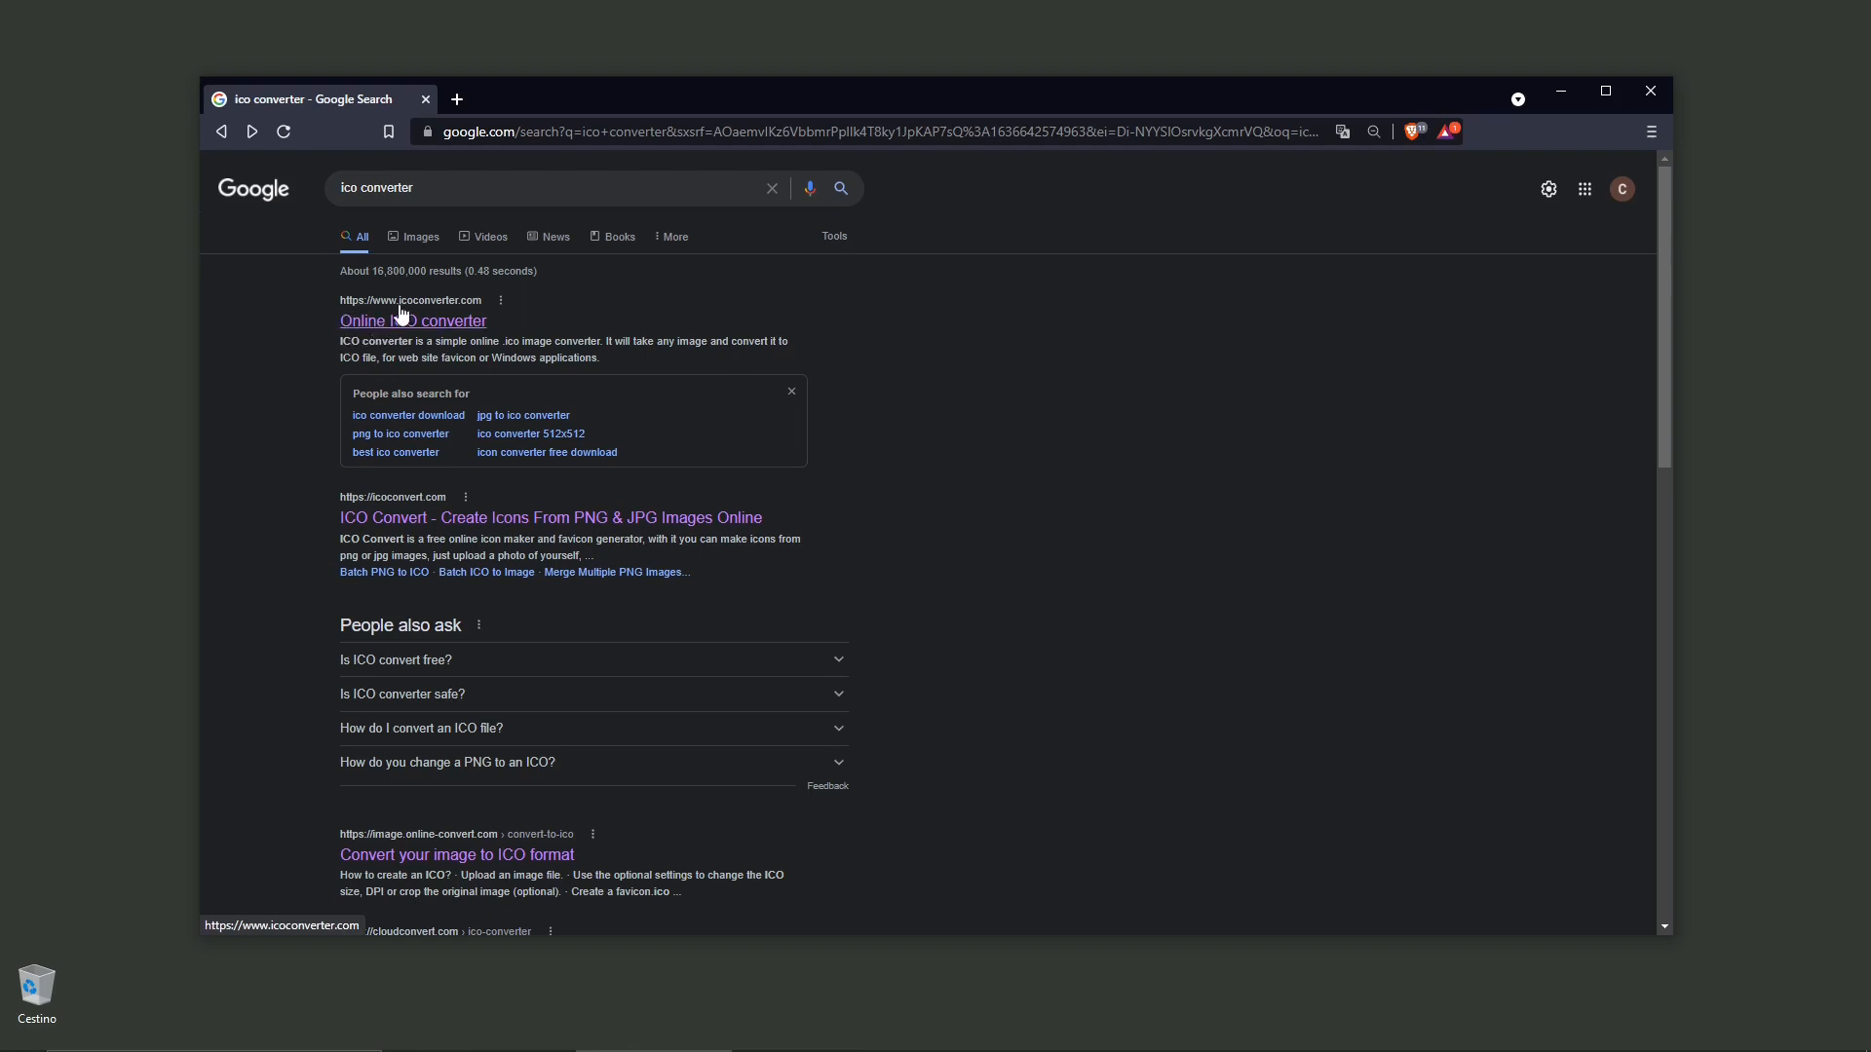
Open the Online ICO converter site from the Google results for 'ico converter'
{"action": "left_click", "coordinate": [538, 187]}
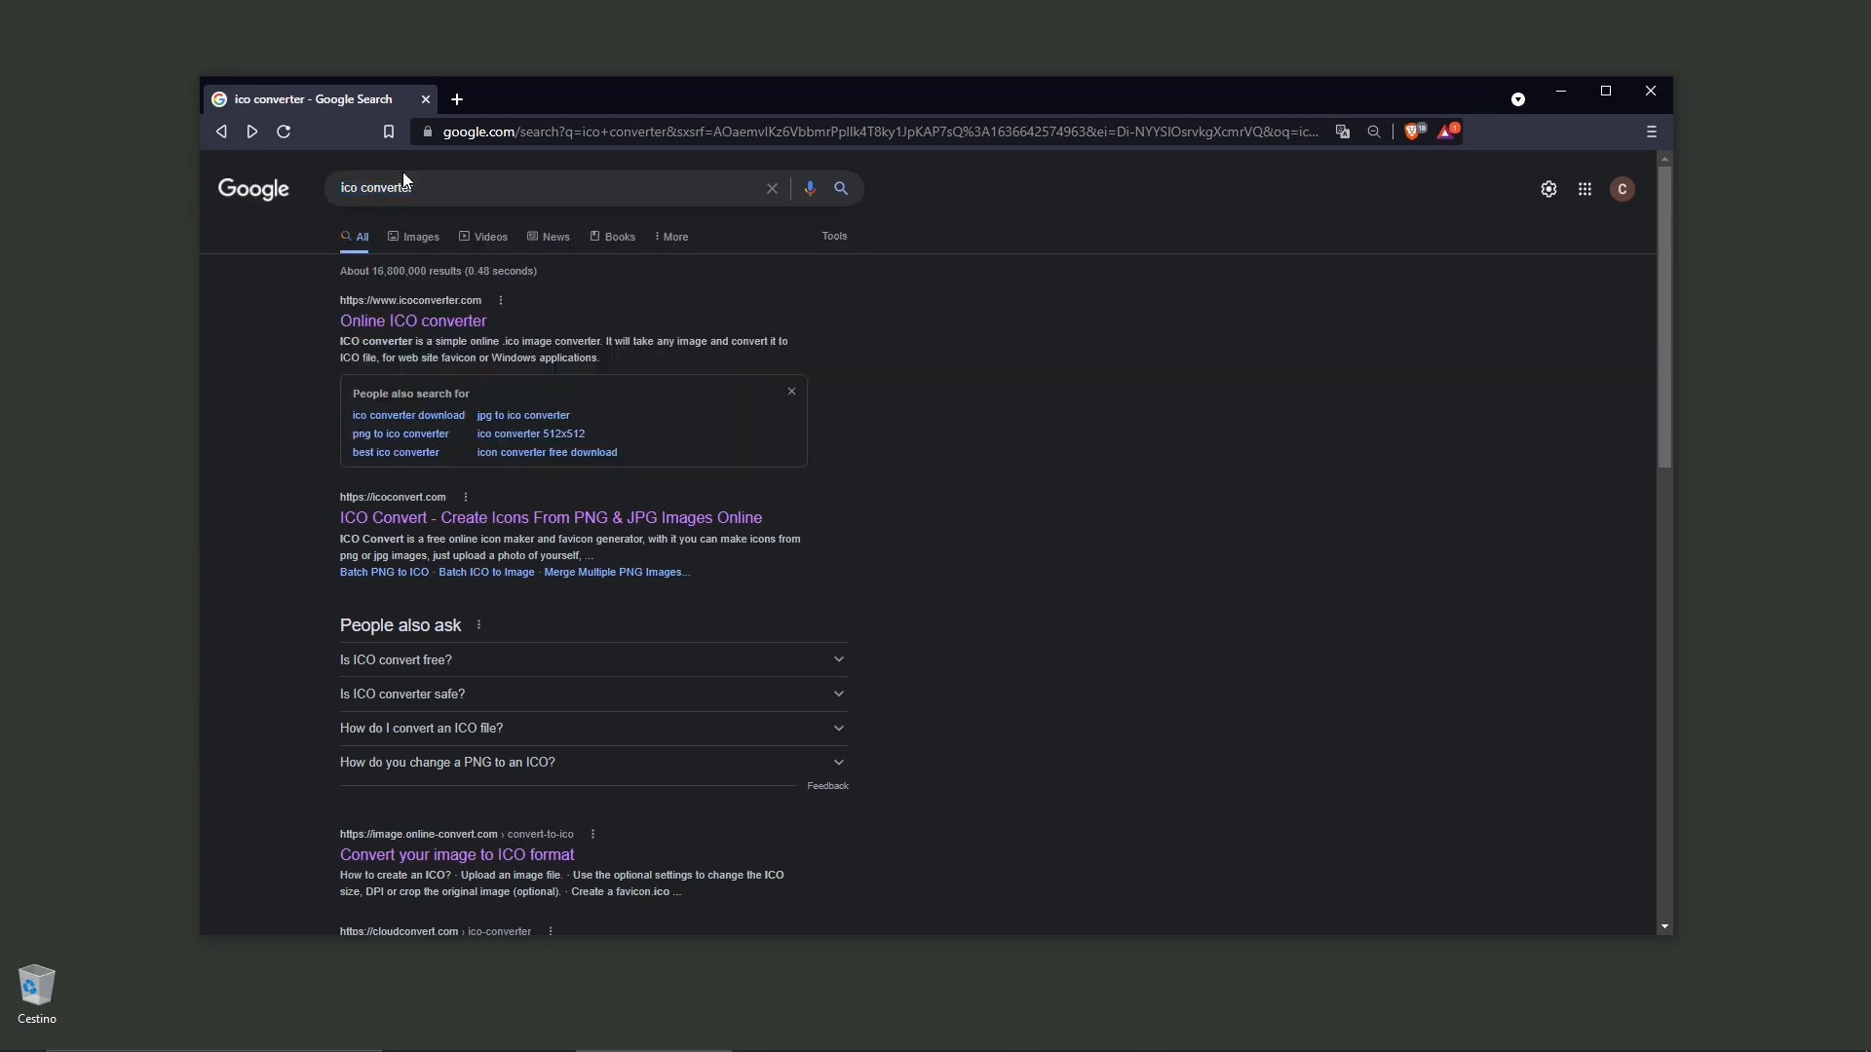
{"action": "left_click", "coordinate": [411, 322]}
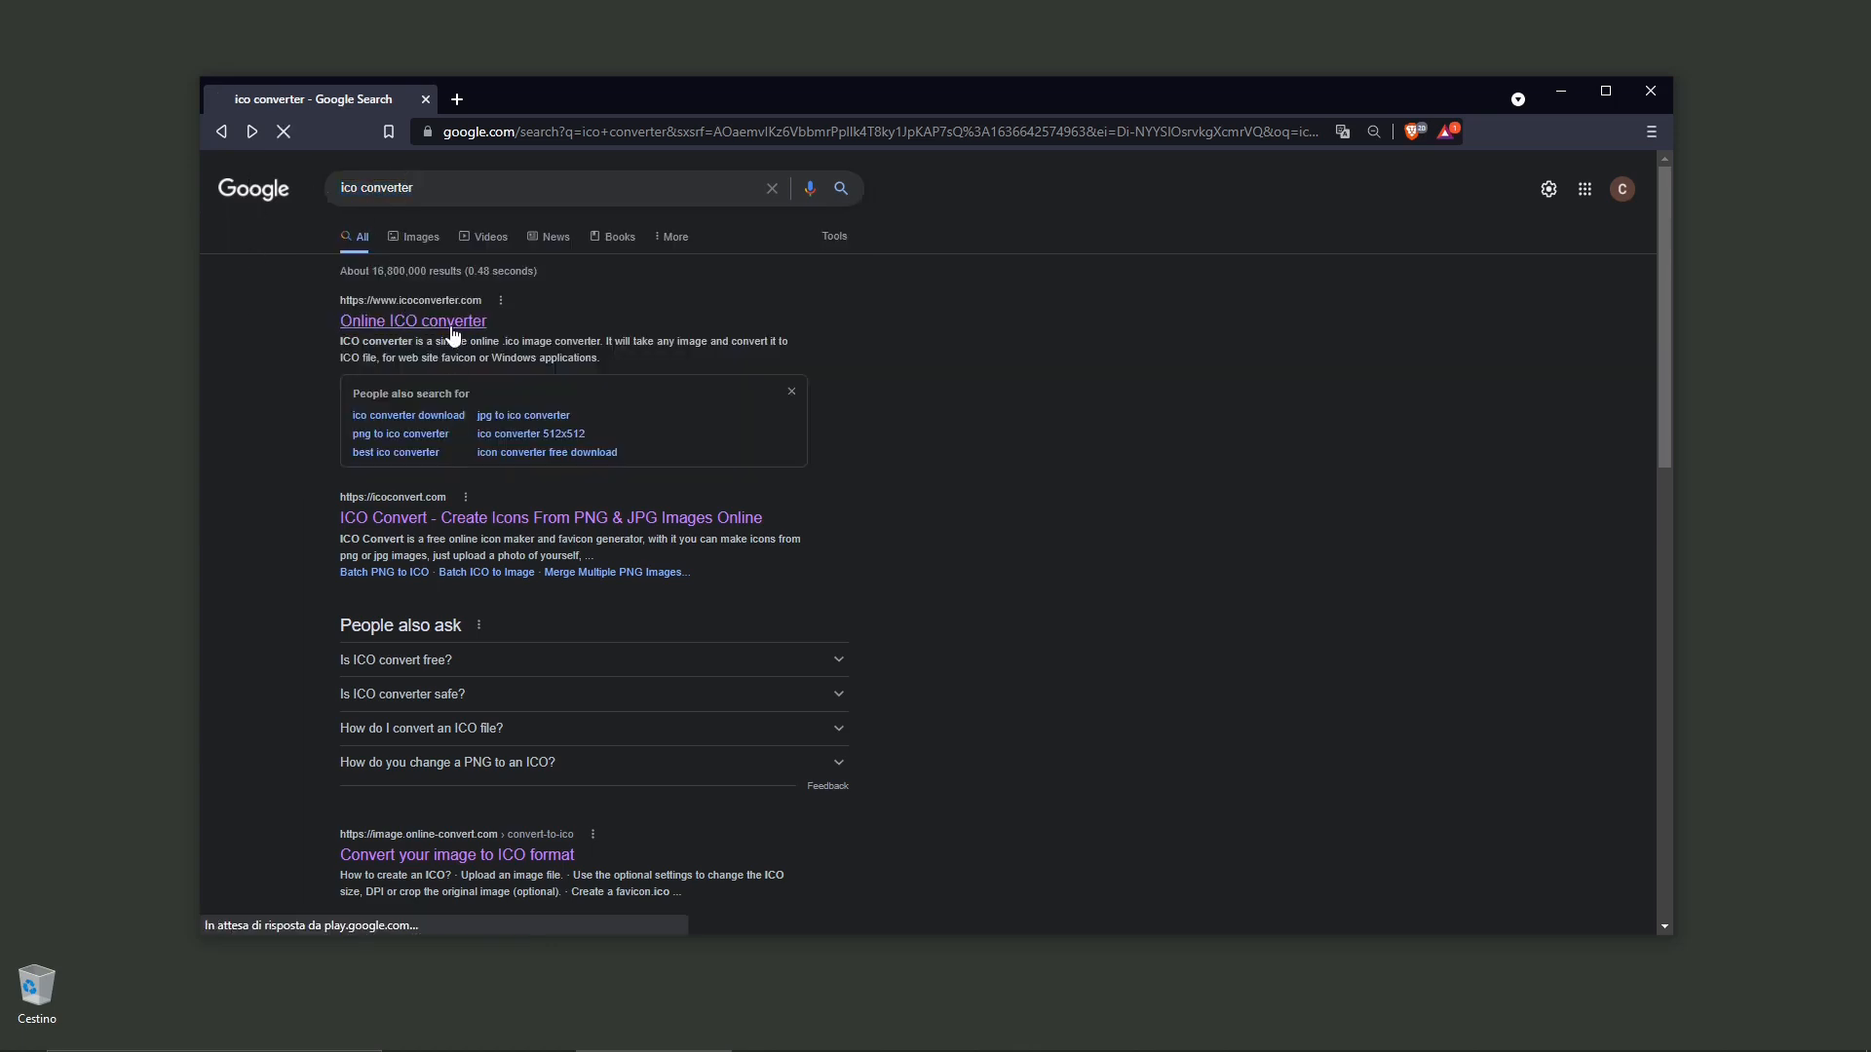
{"action": "left_click", "coordinate": [411, 321]}
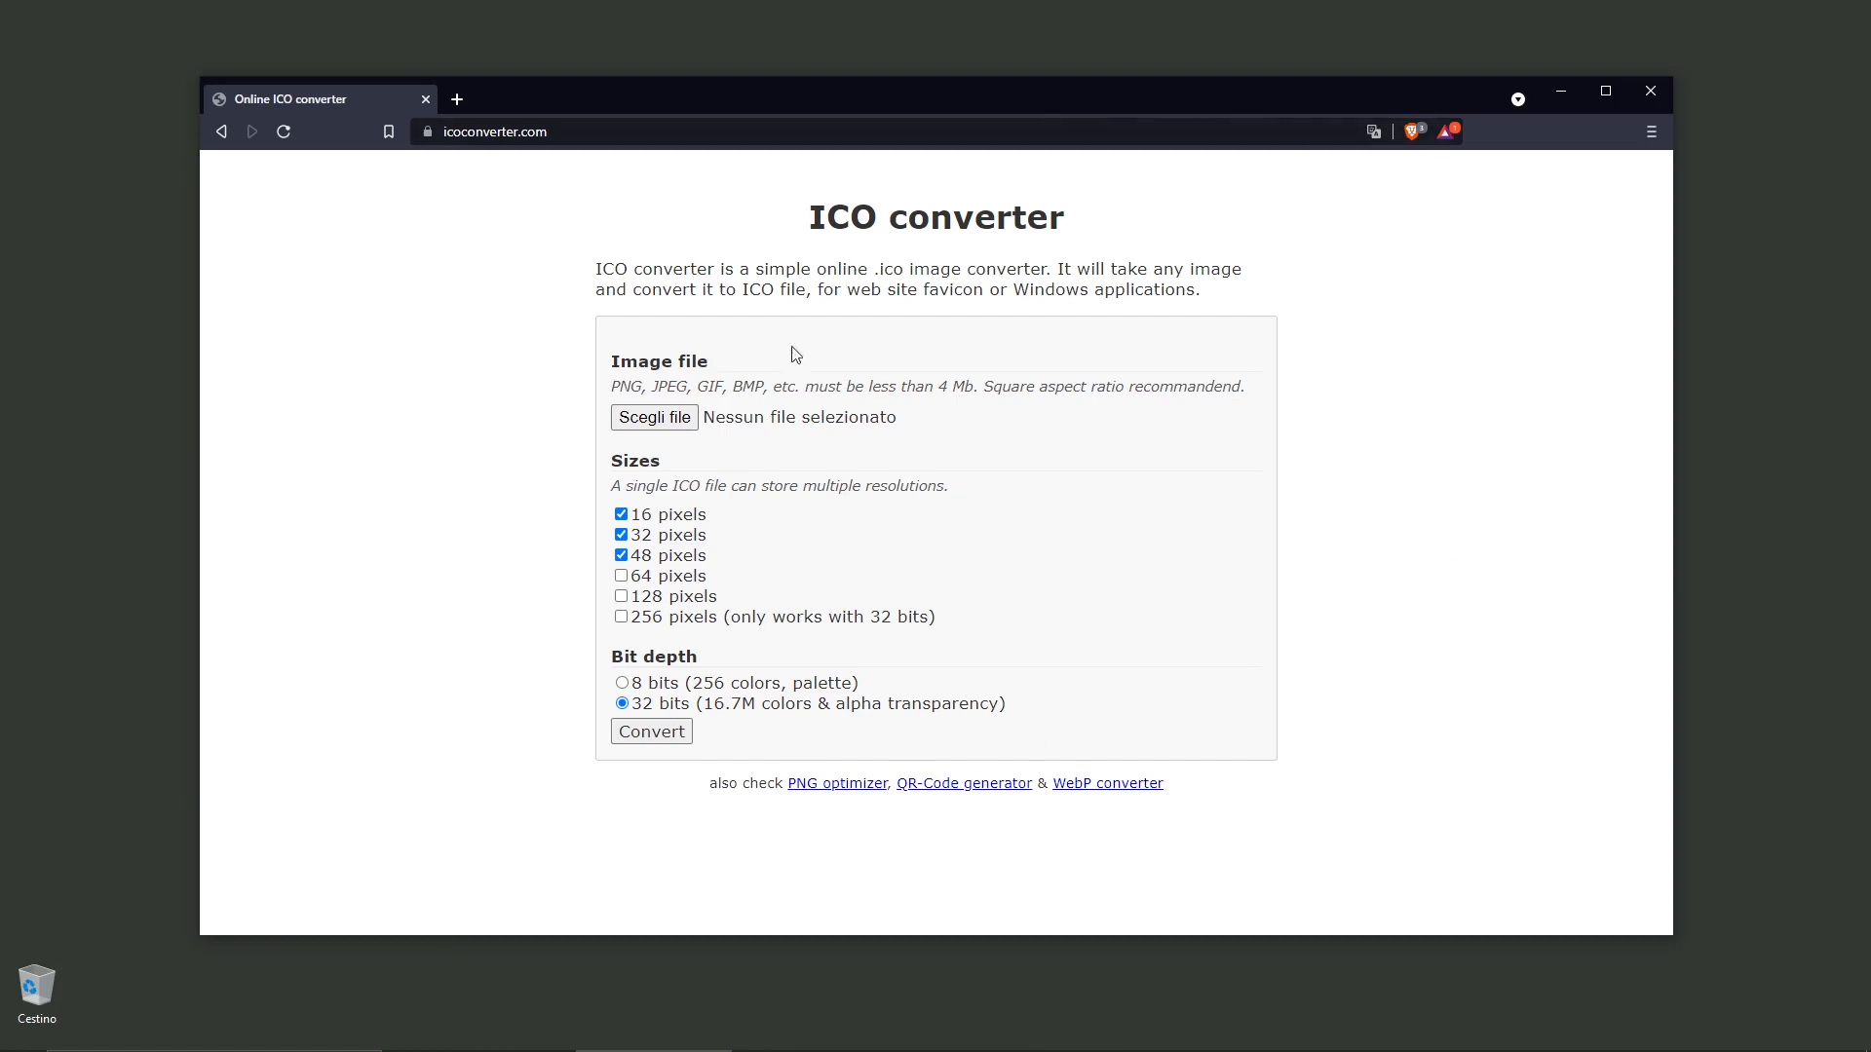
{"action": "mouse_move", "coordinate": [659, 240]}
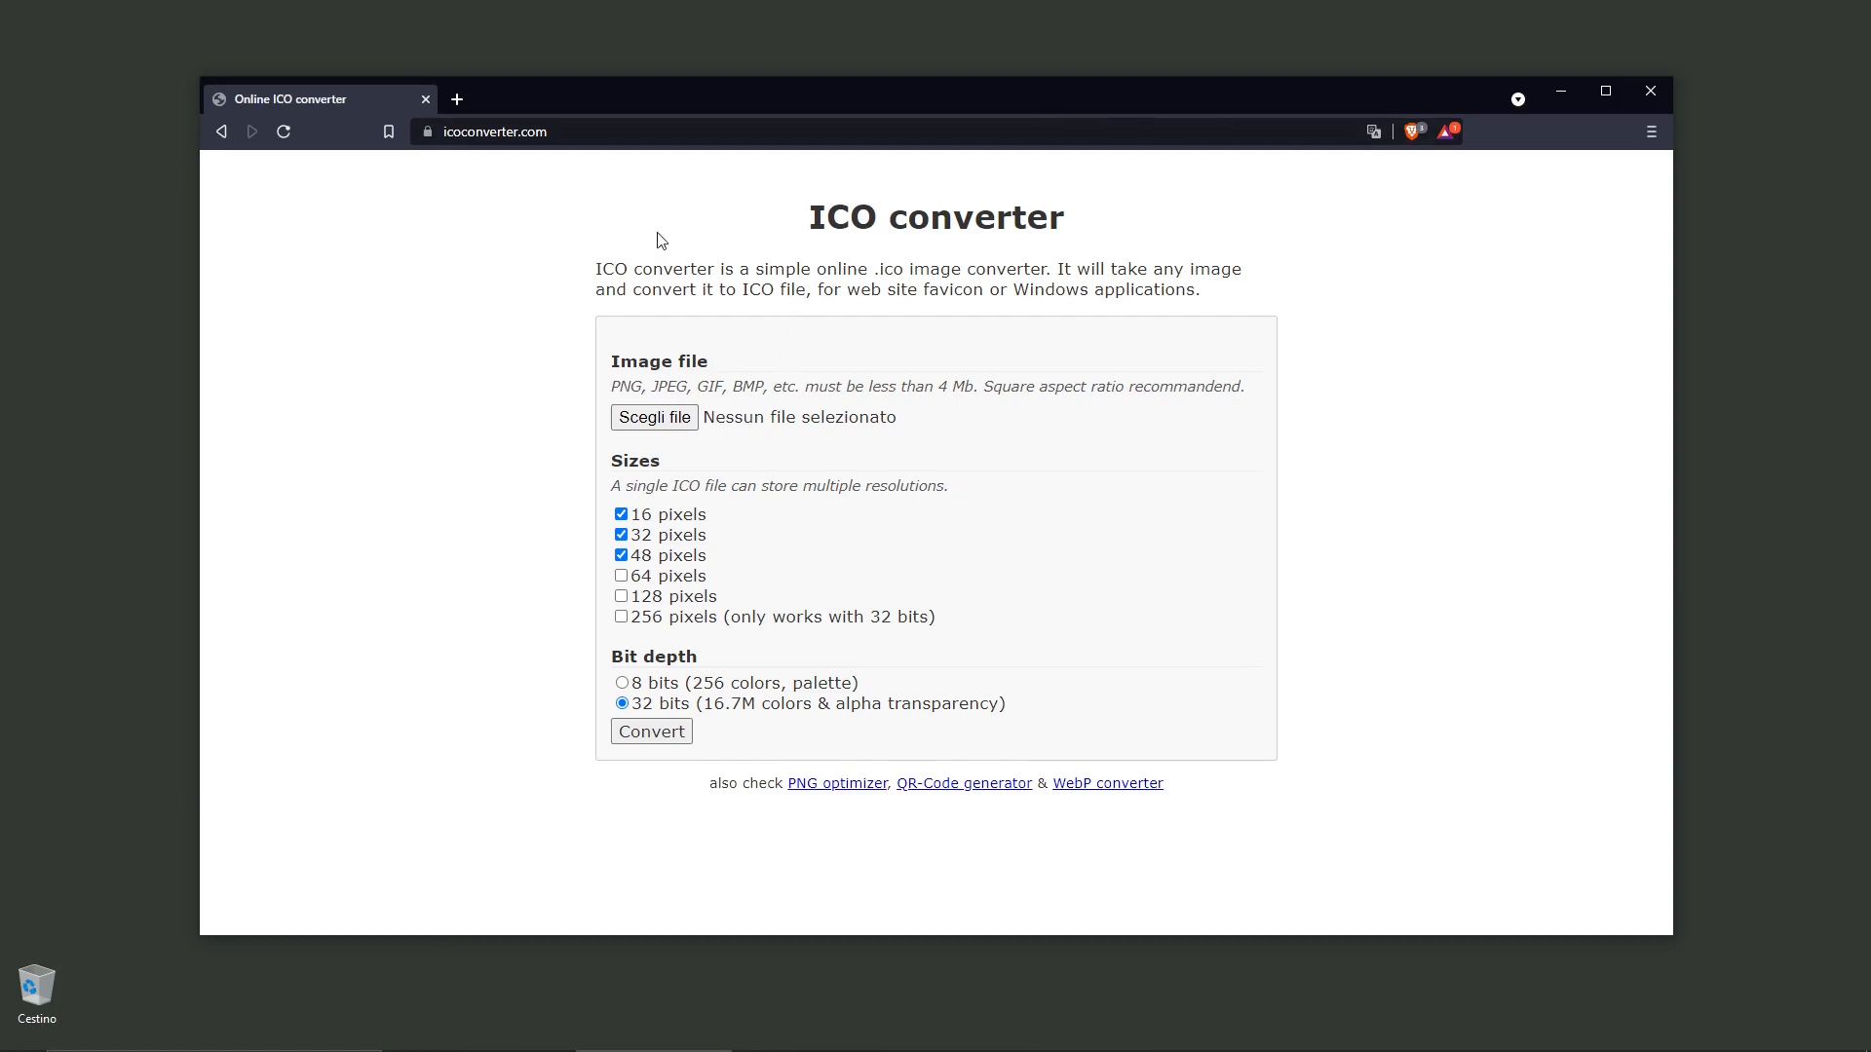
{"action": "mouse_move", "coordinate": [868, 269]}
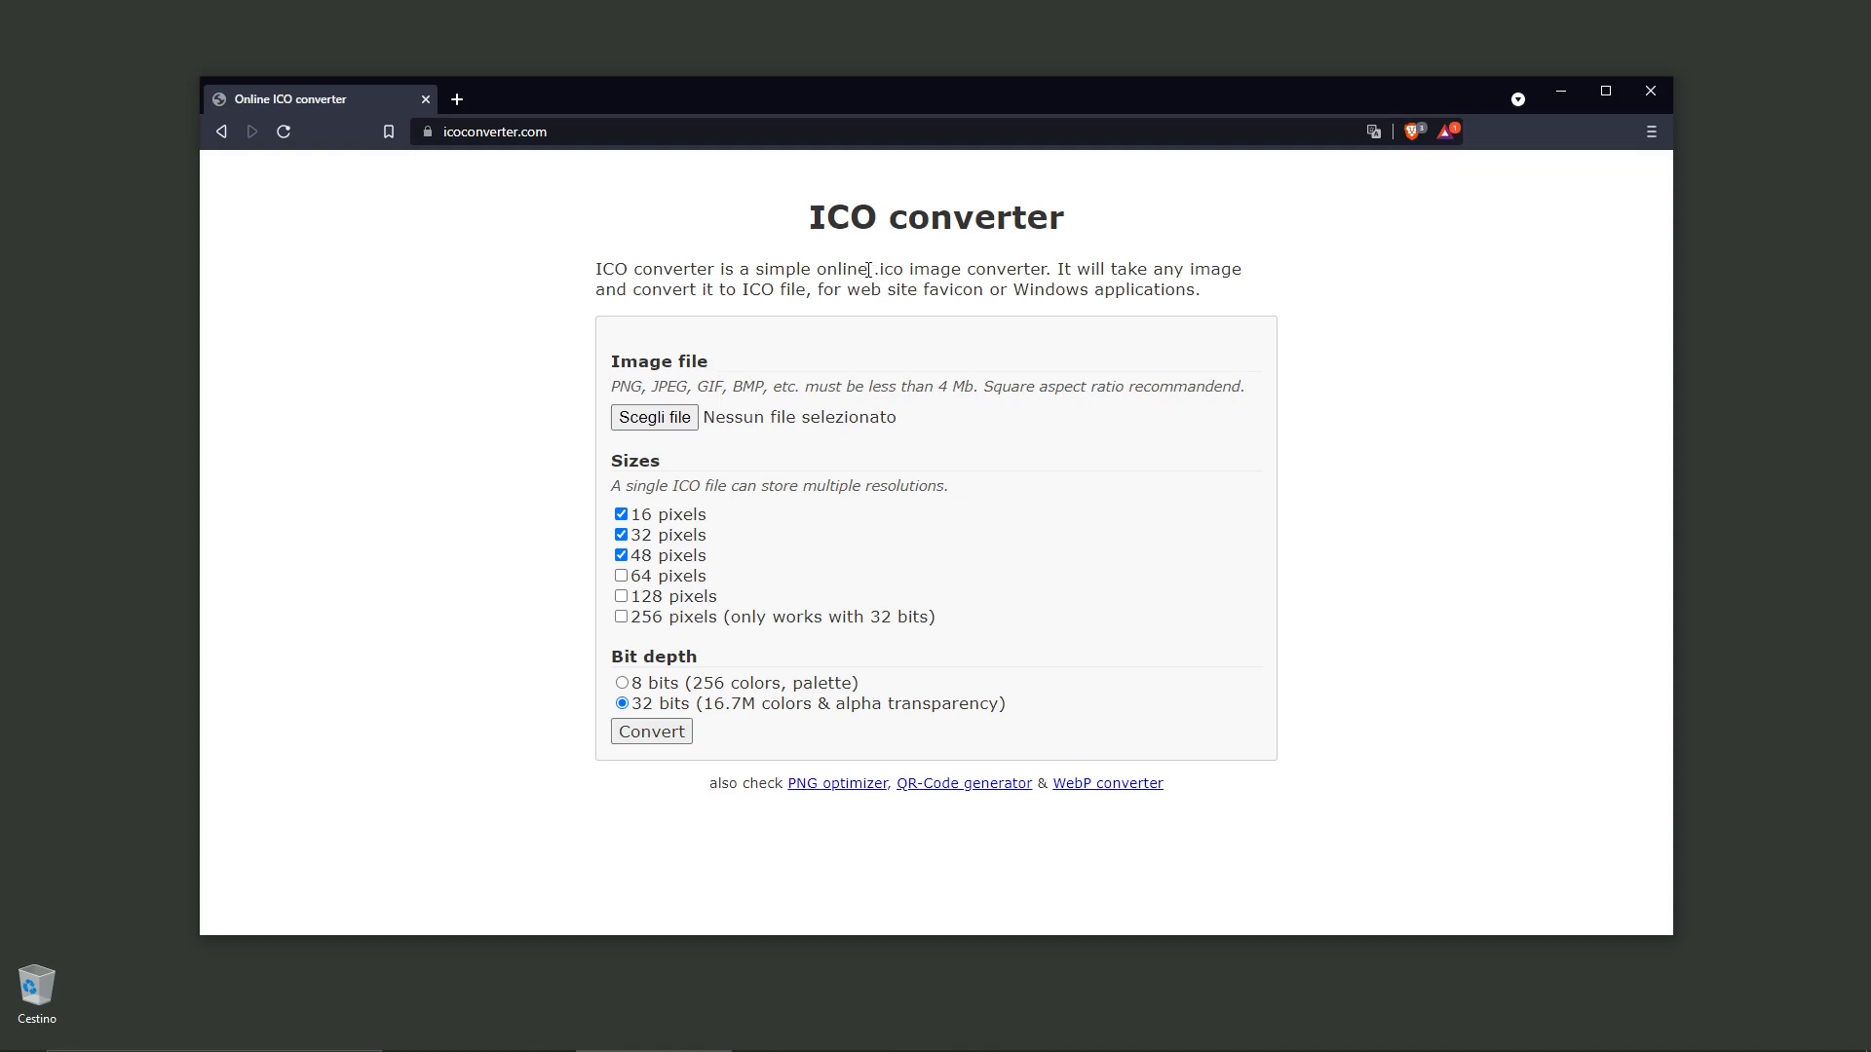
{"action": "double_click", "coordinate": [895, 269]}
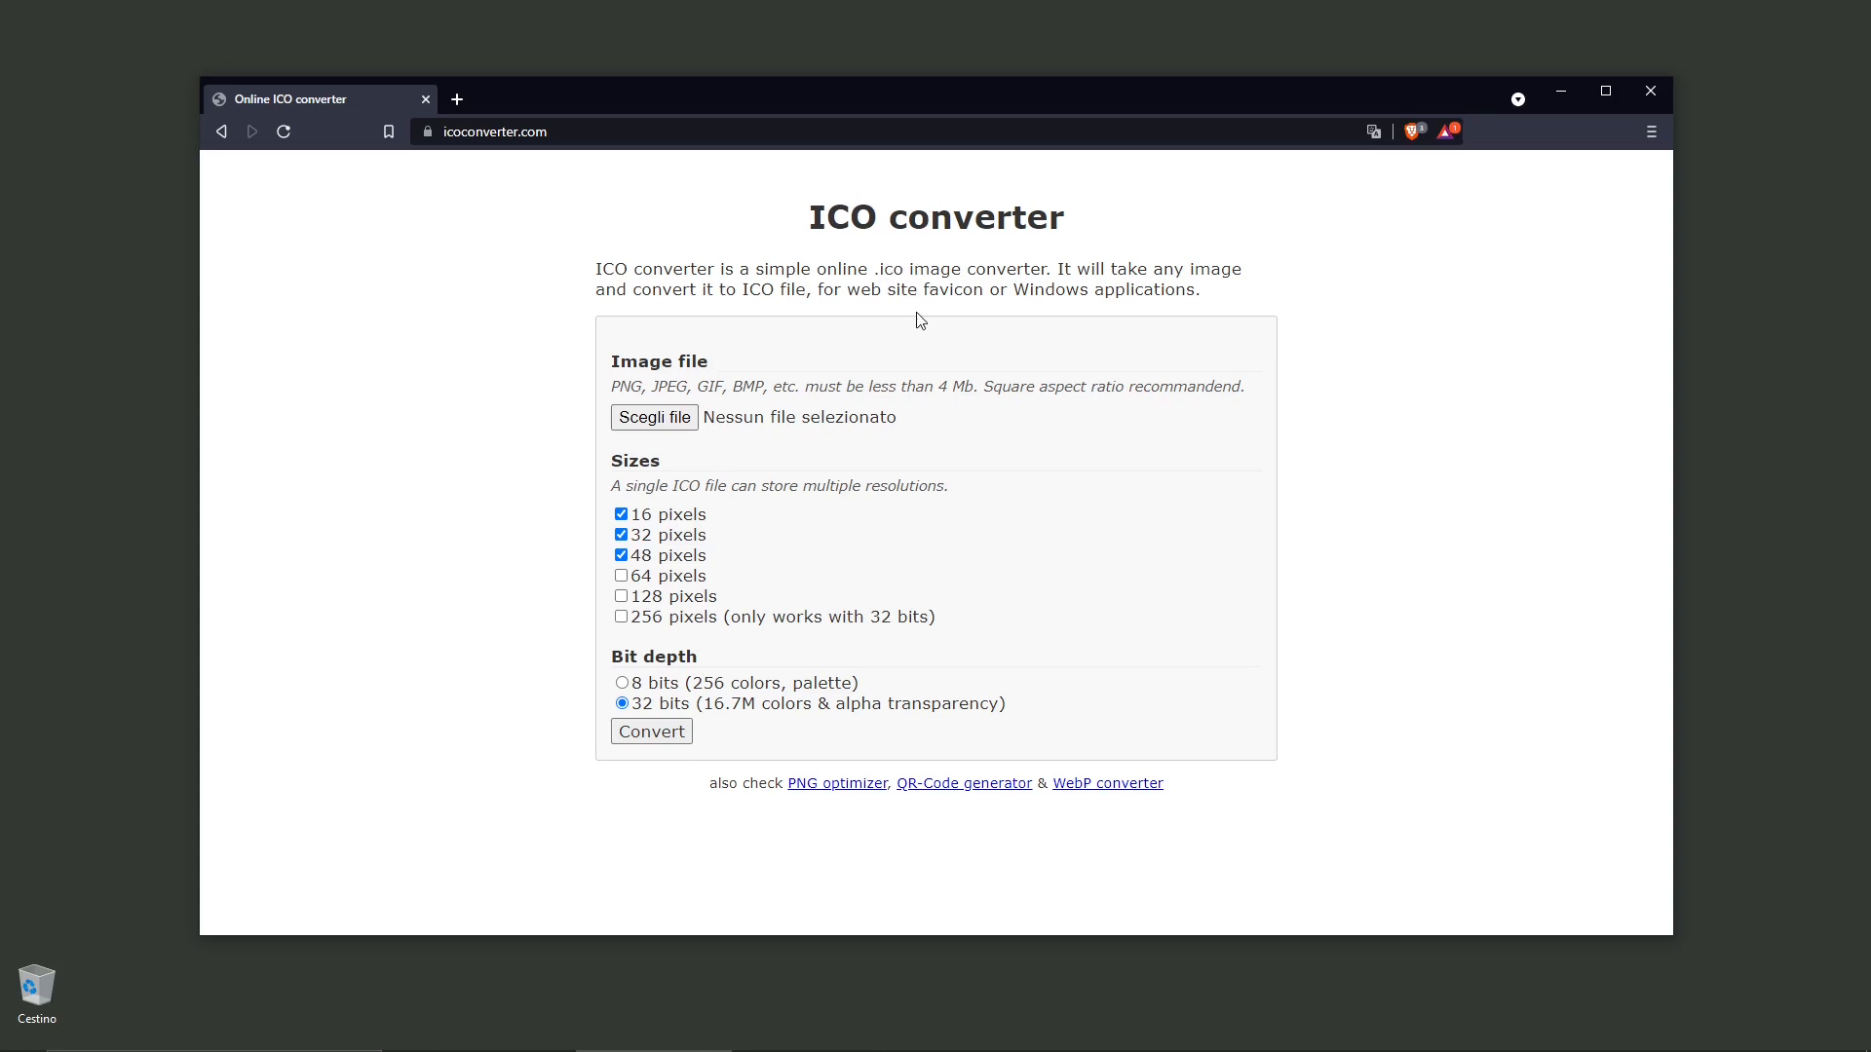
{"action": "mouse_move", "coordinate": [890, 273]}
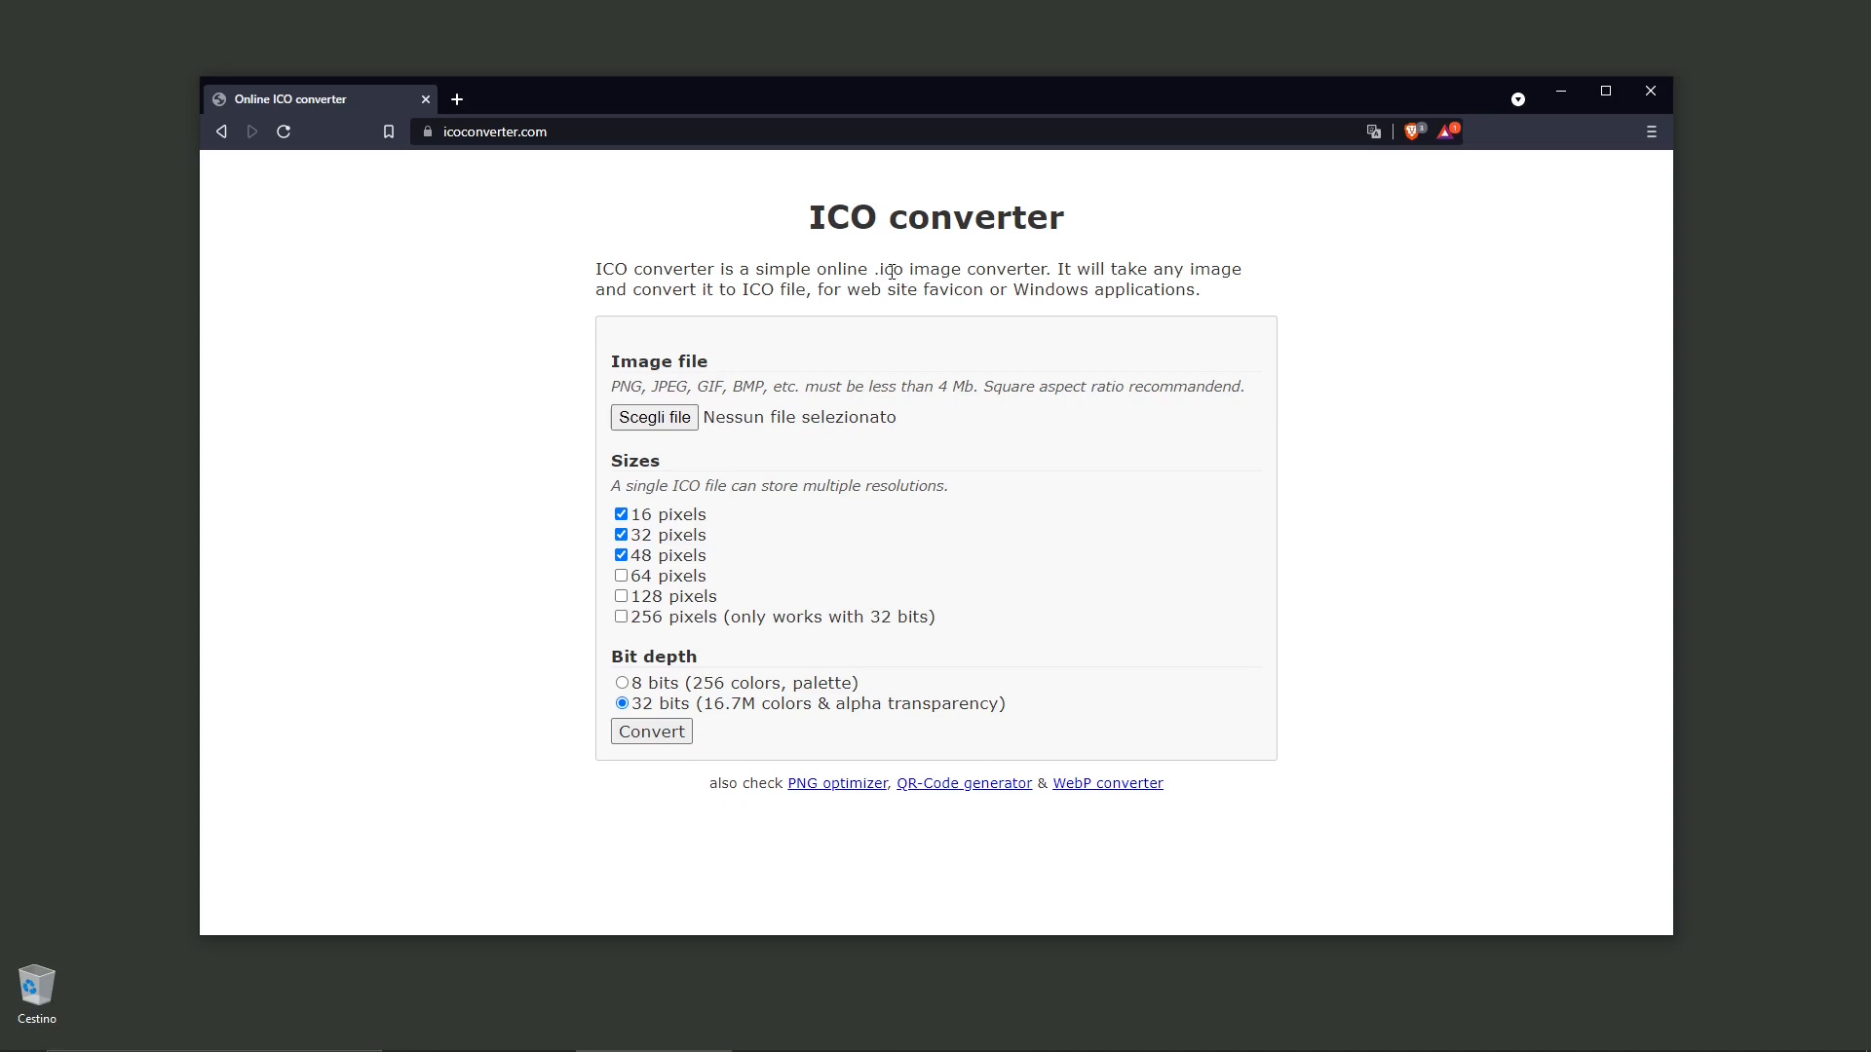
{"action": "double_click", "coordinate": [887, 269]}
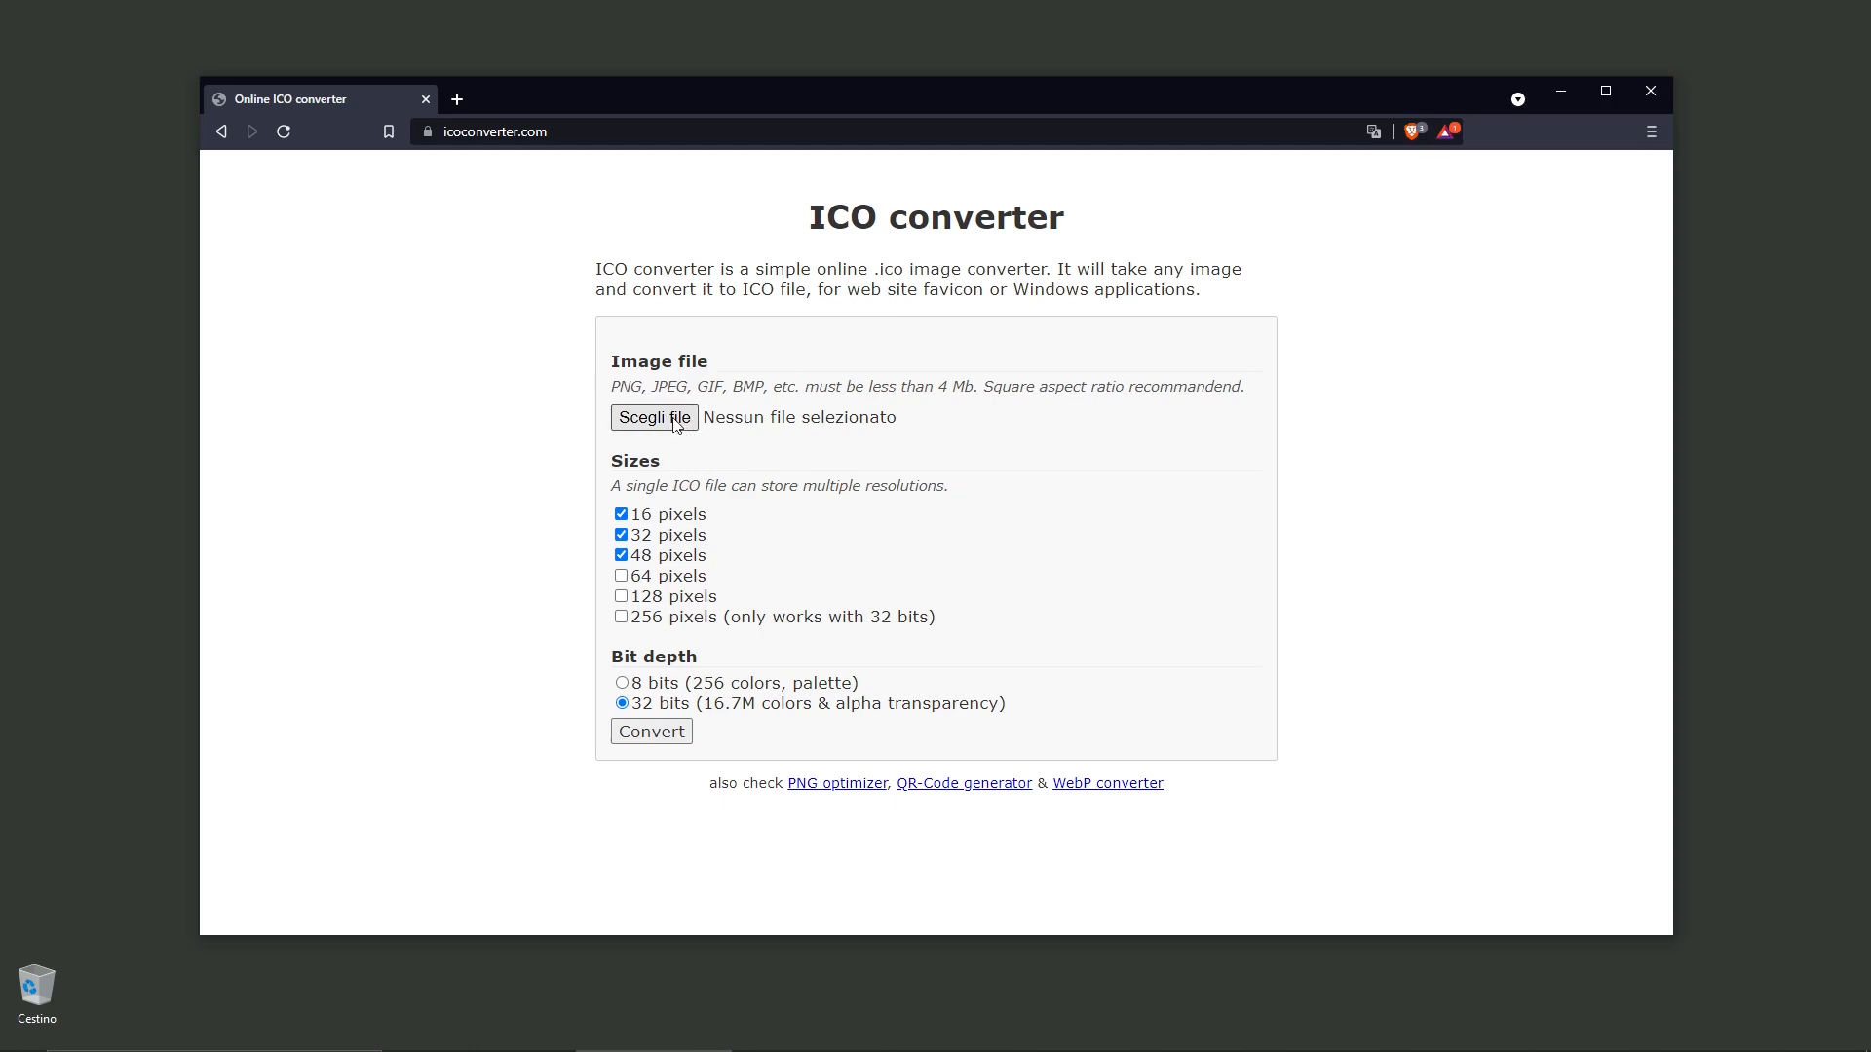
Choose cinema4d unity.jpg from WORKS > Guide as the image to convert
{"action": "left_click", "coordinate": [655, 417]}
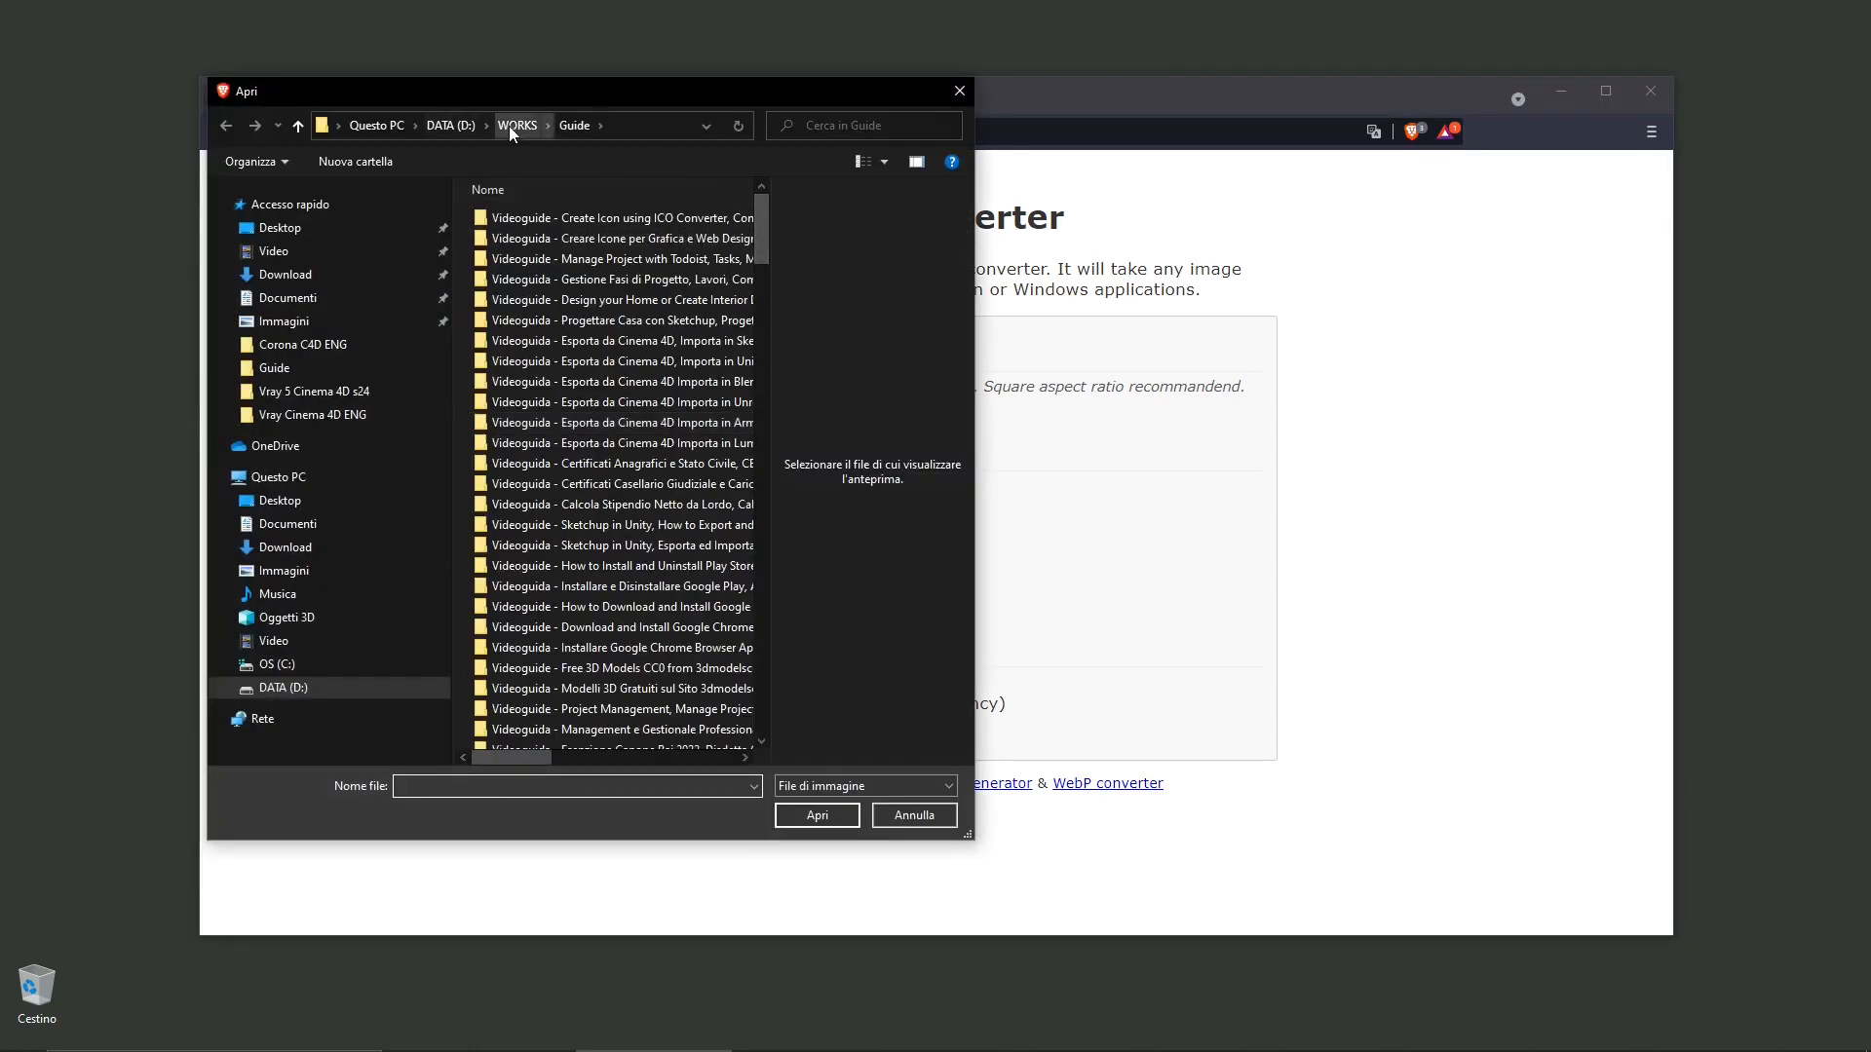
{"action": "left_click", "coordinate": [516, 125]}
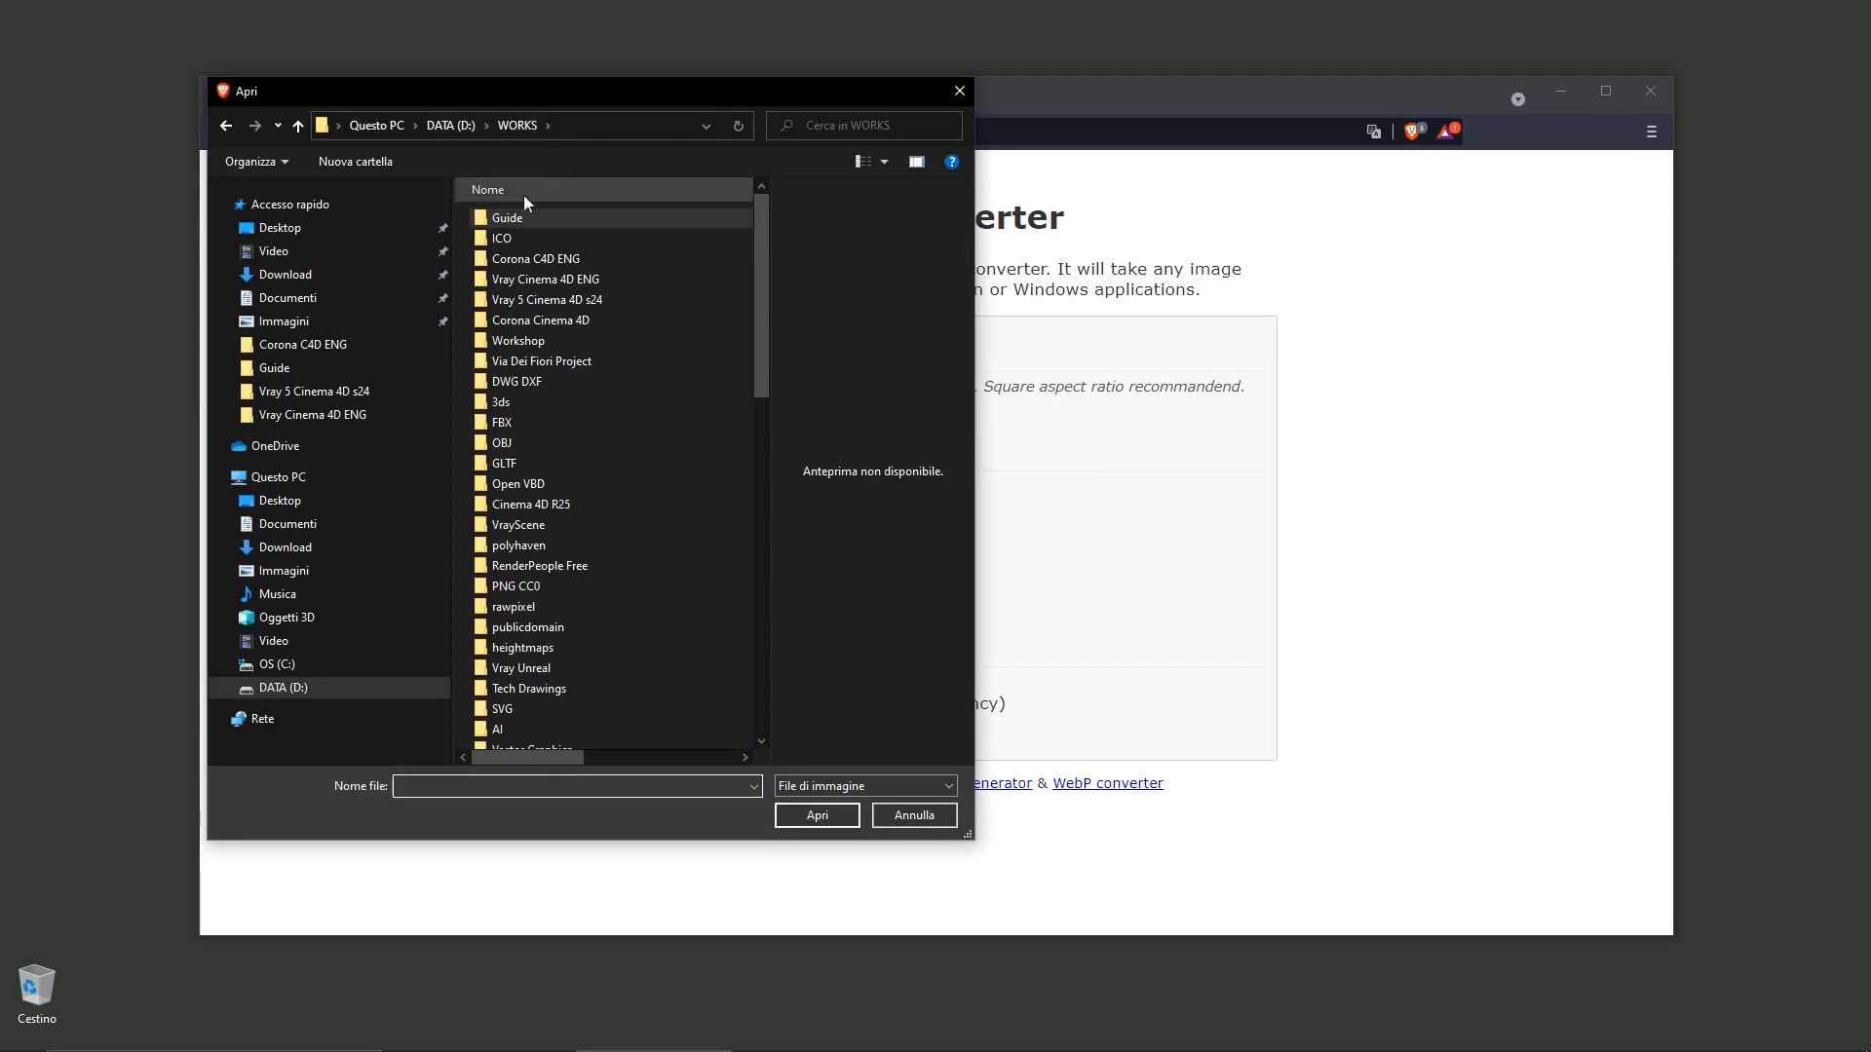
{"action": "mouse_move", "coordinate": [542, 238]}
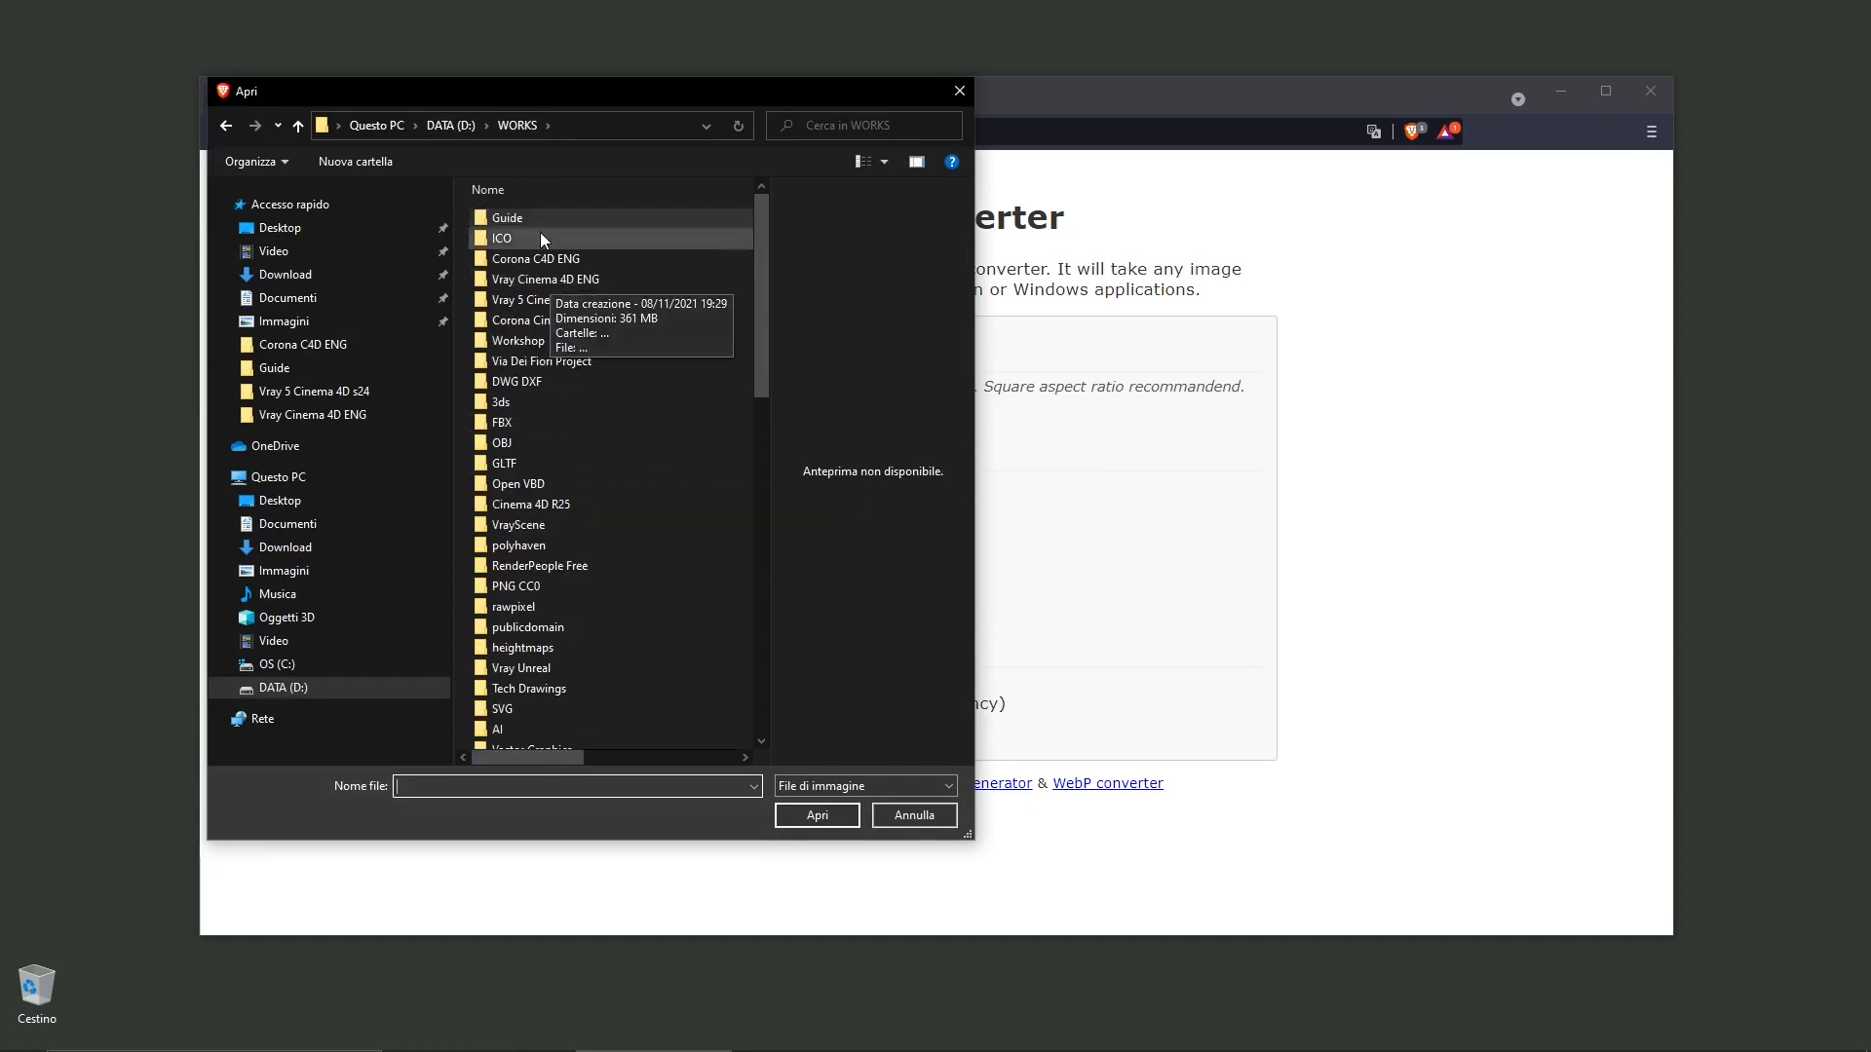
{"action": "double_click", "coordinate": [507, 217]}
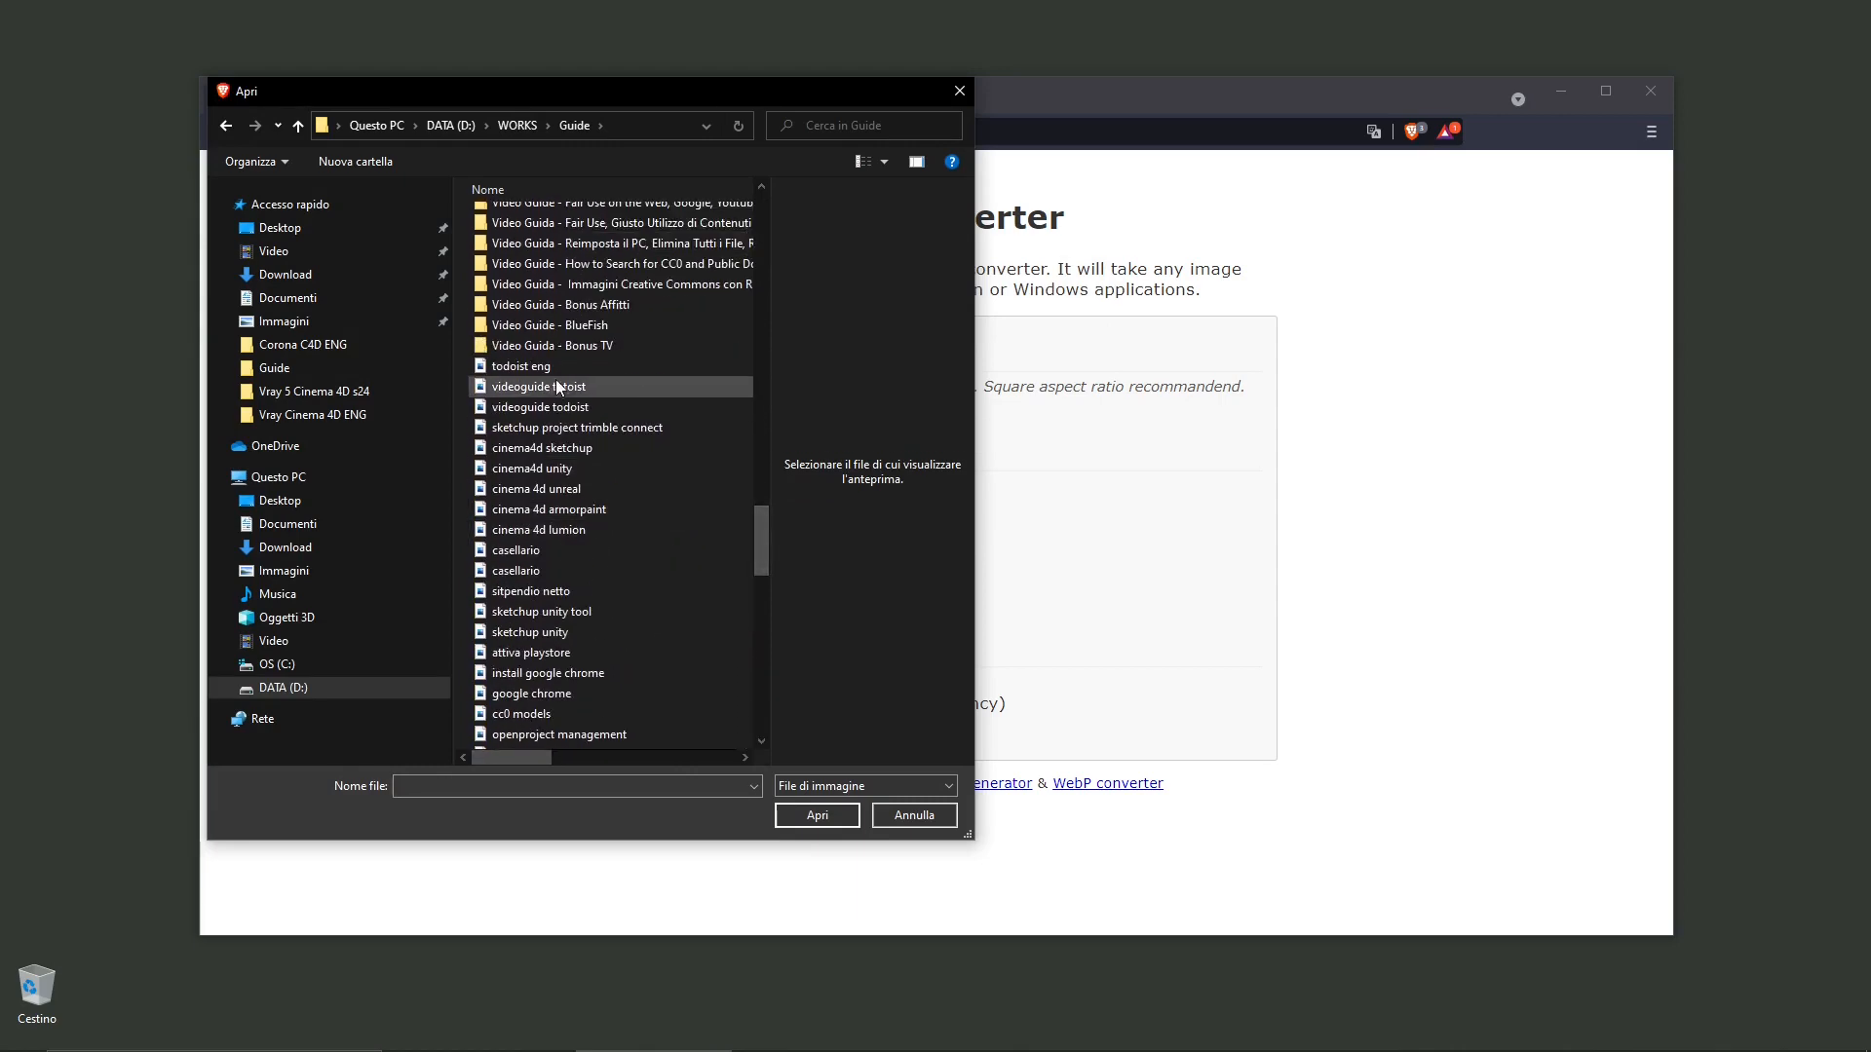
{"action": "left_click", "coordinate": [532, 468]}
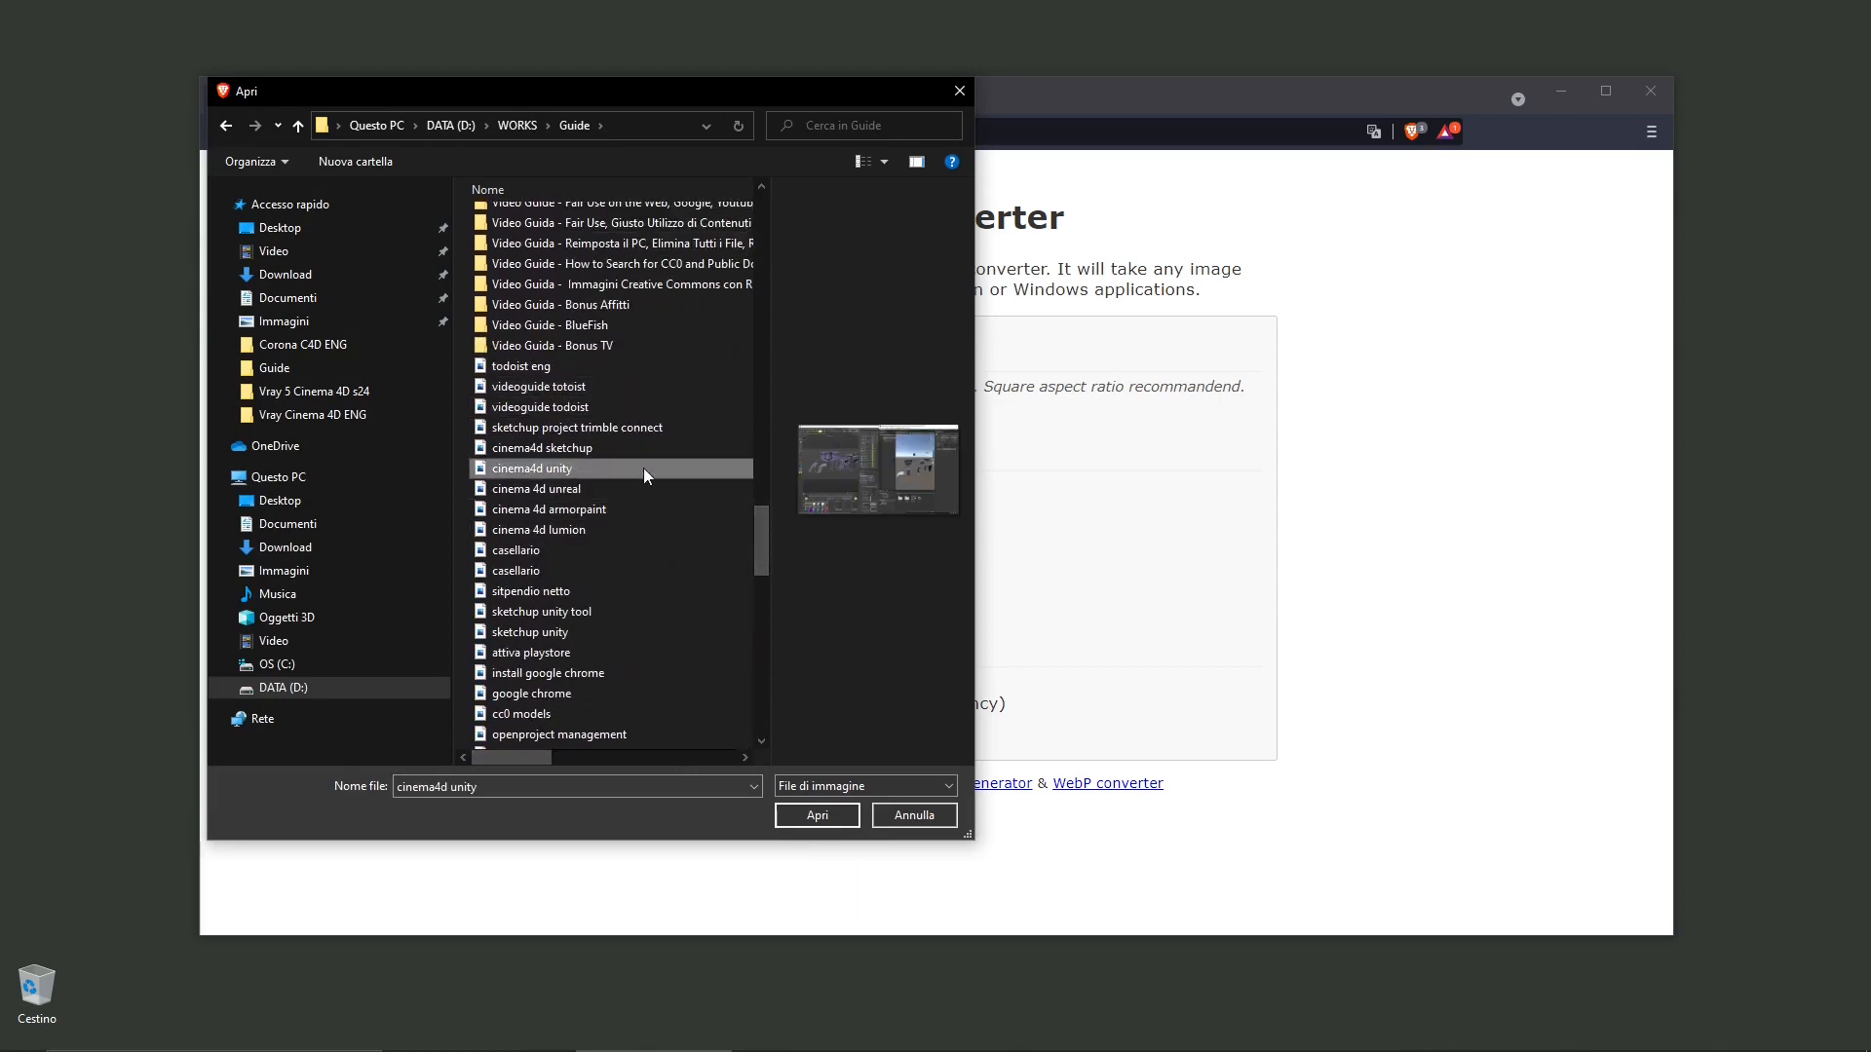
{"action": "mouse_move", "coordinate": [869, 401]}
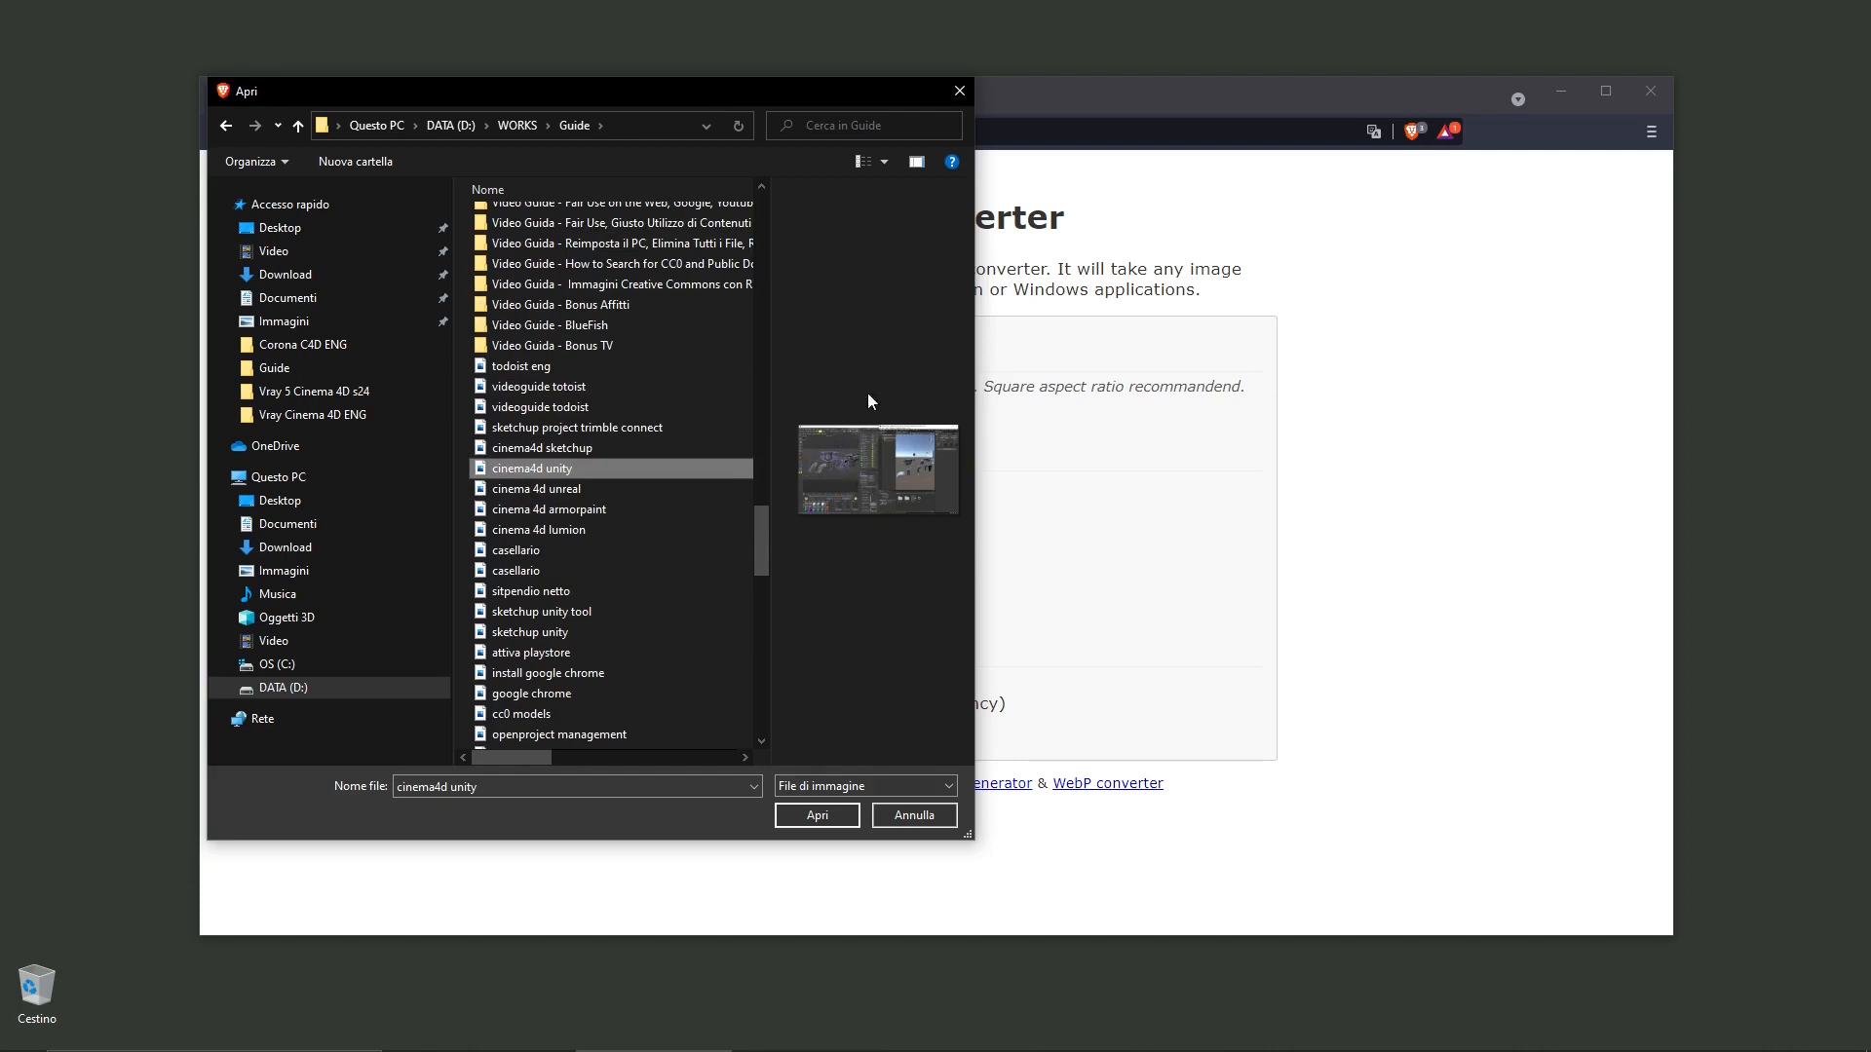
{"action": "mouse_move", "coordinate": [822, 466]}
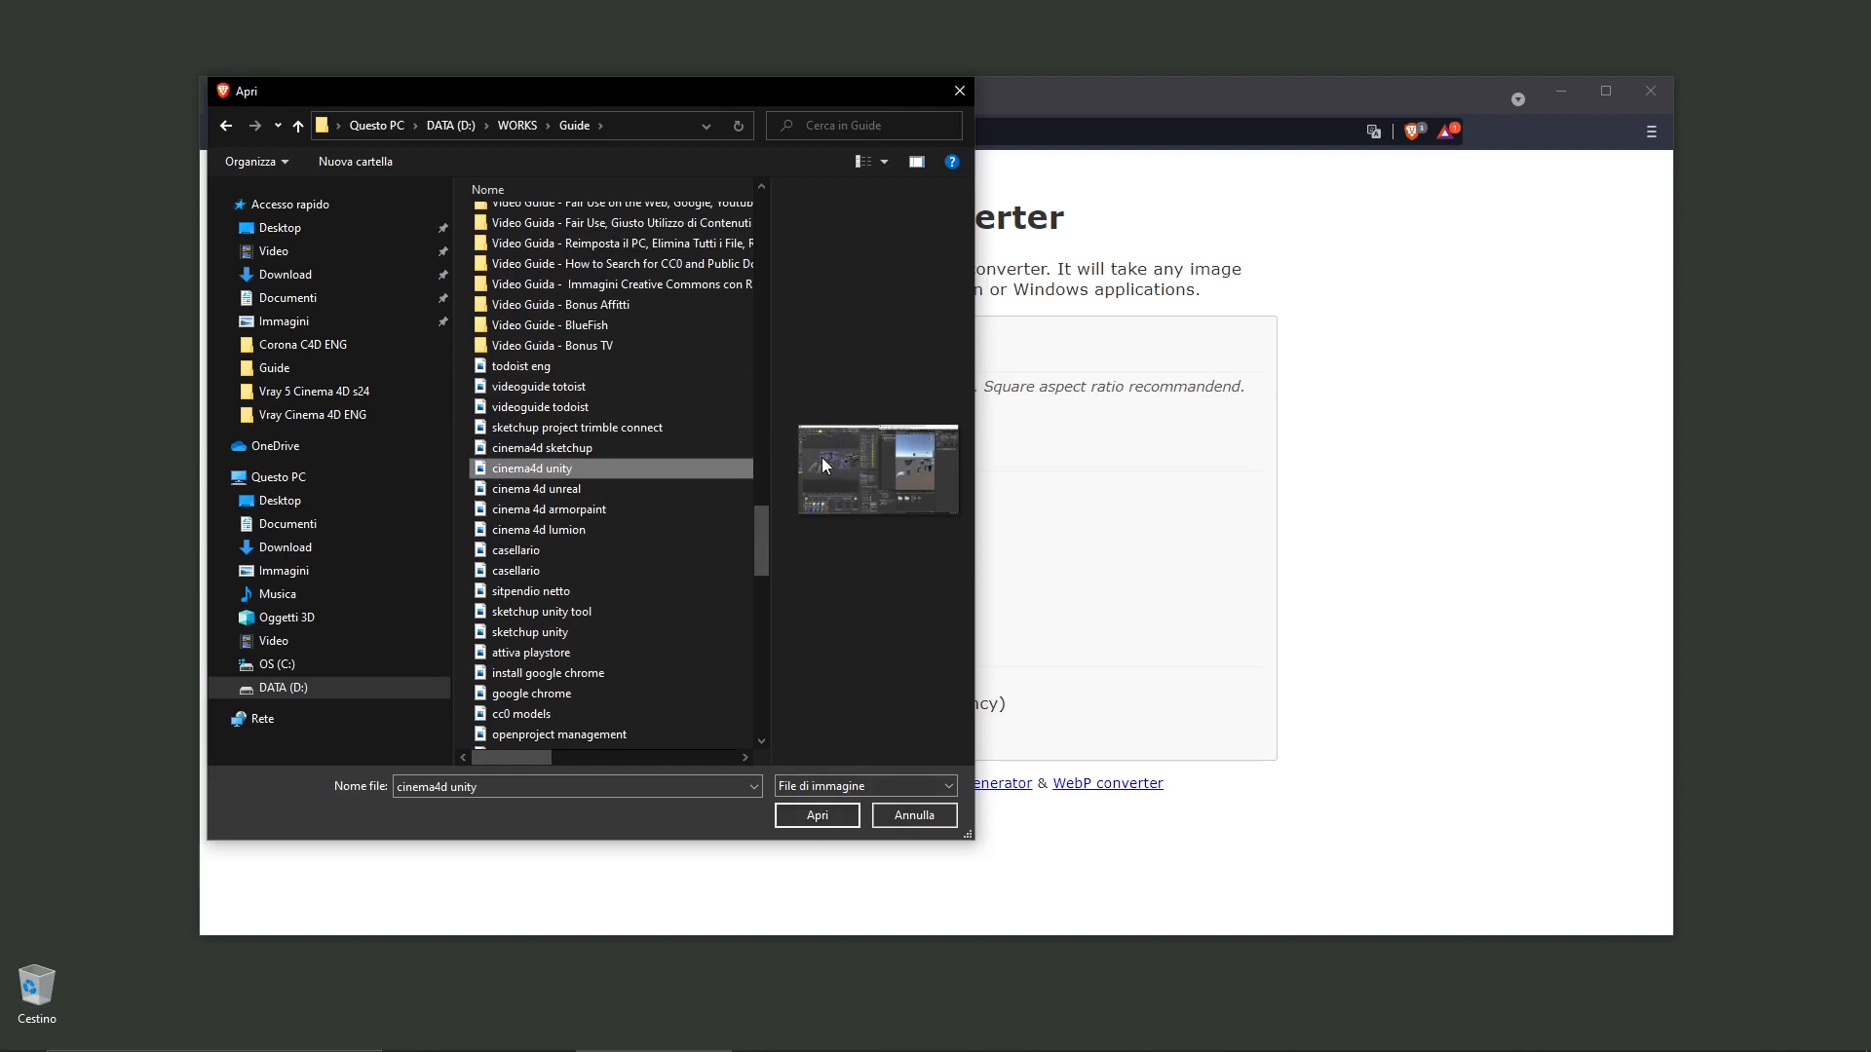
{"action": "mouse_move", "coordinate": [930, 451]}
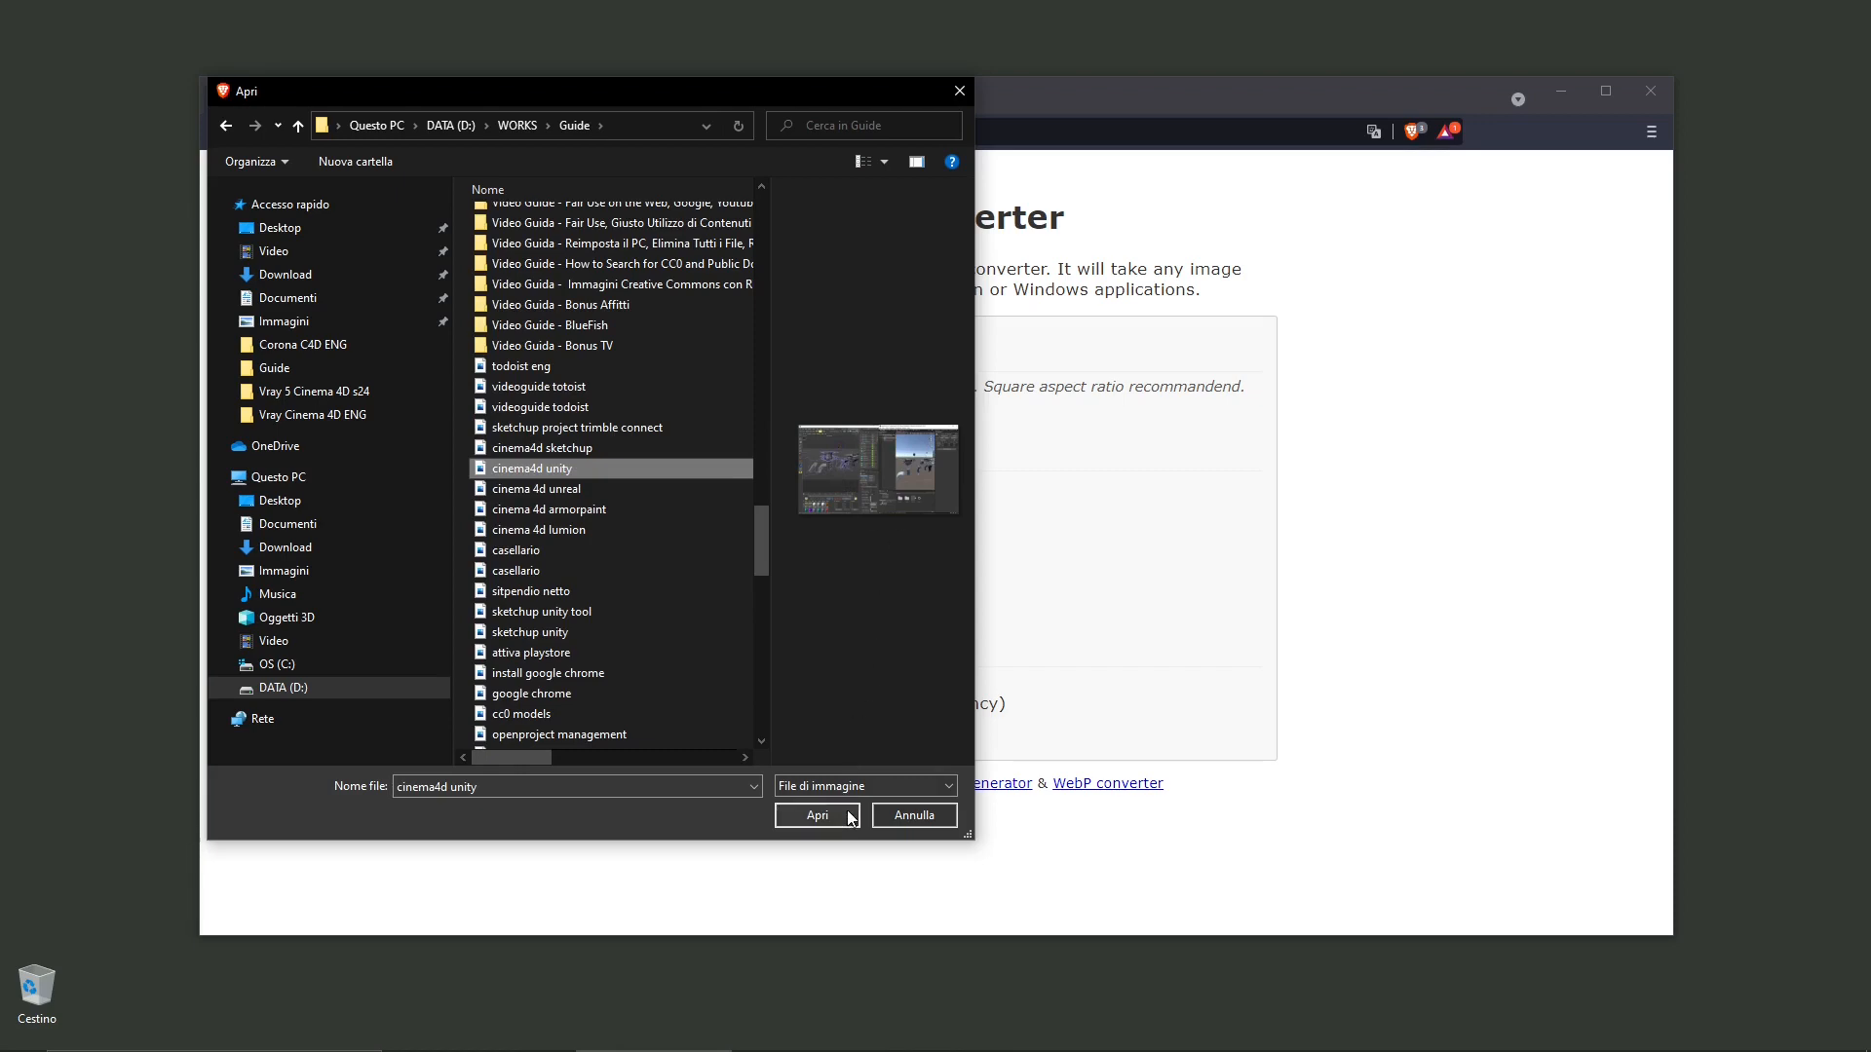
{"action": "left_click", "coordinate": [817, 815]}
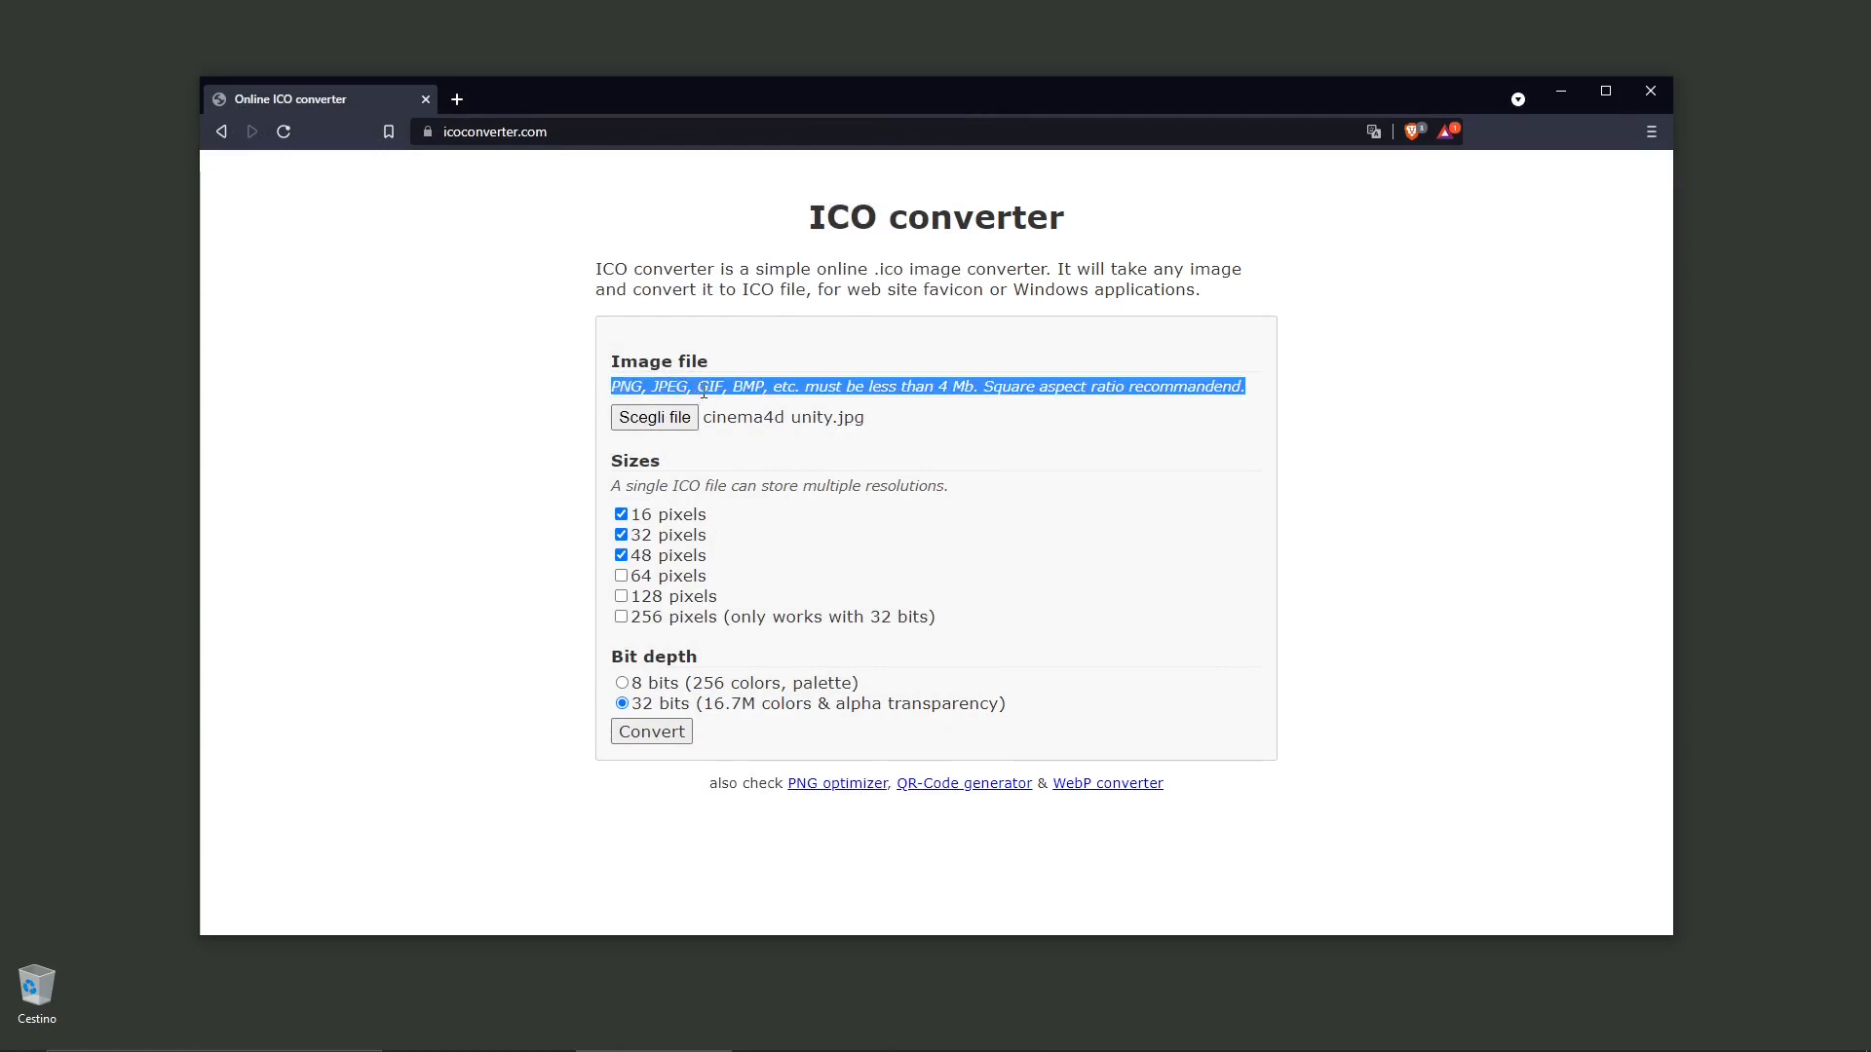
{"action": "left_click", "coordinate": [817, 401]}
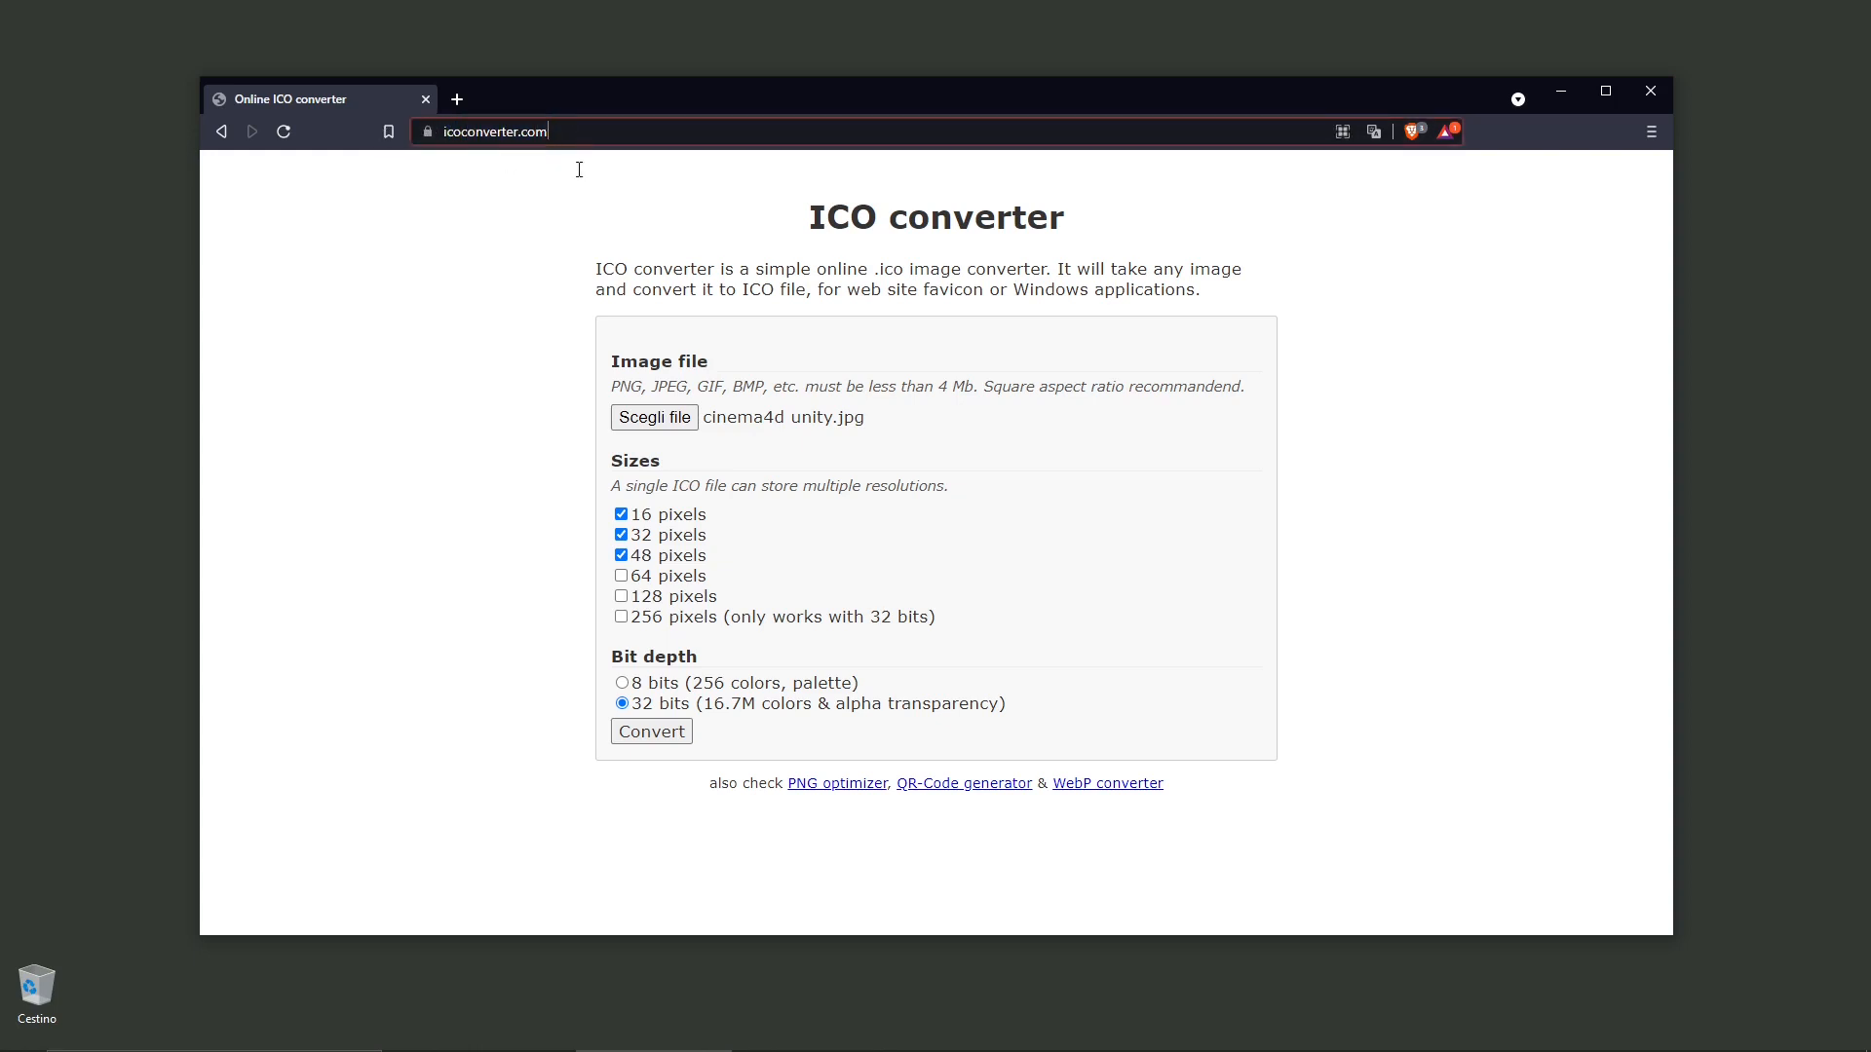
{"action": "left_click", "coordinate": [484, 130]}
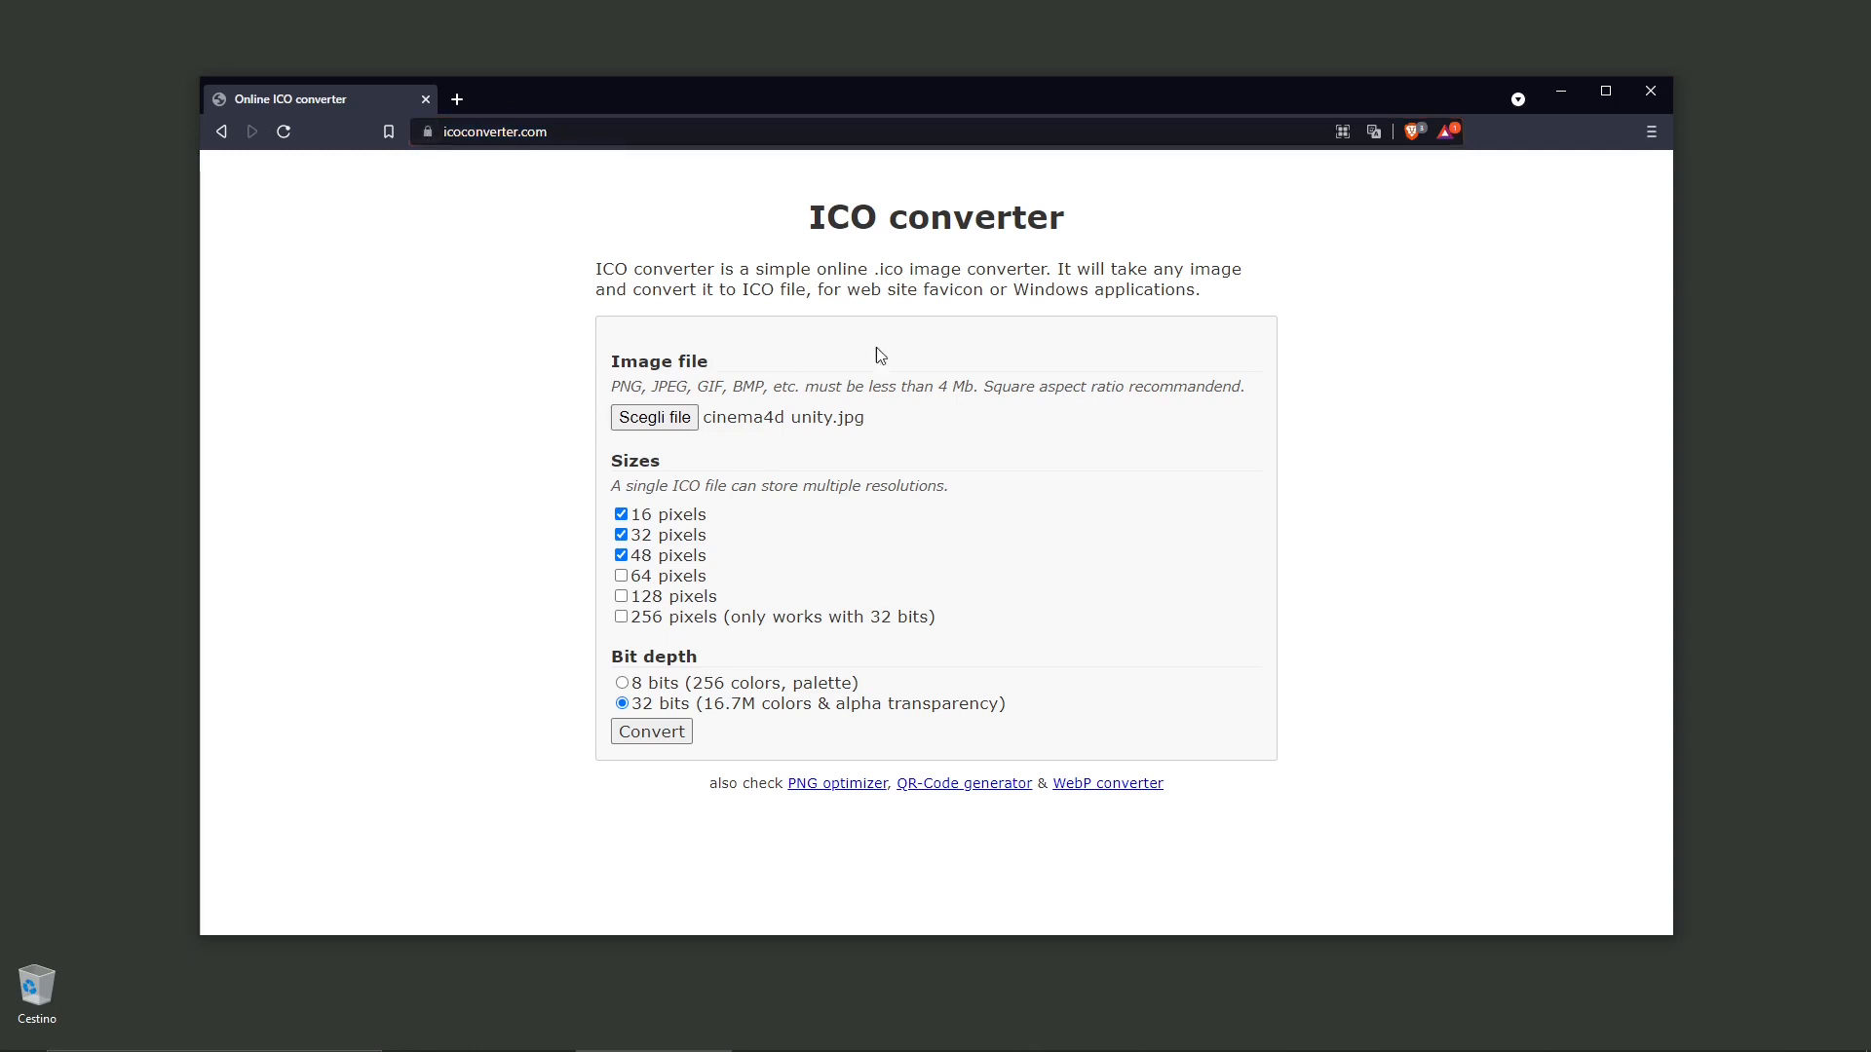
{"action": "mouse_move", "coordinate": [667, 403]}
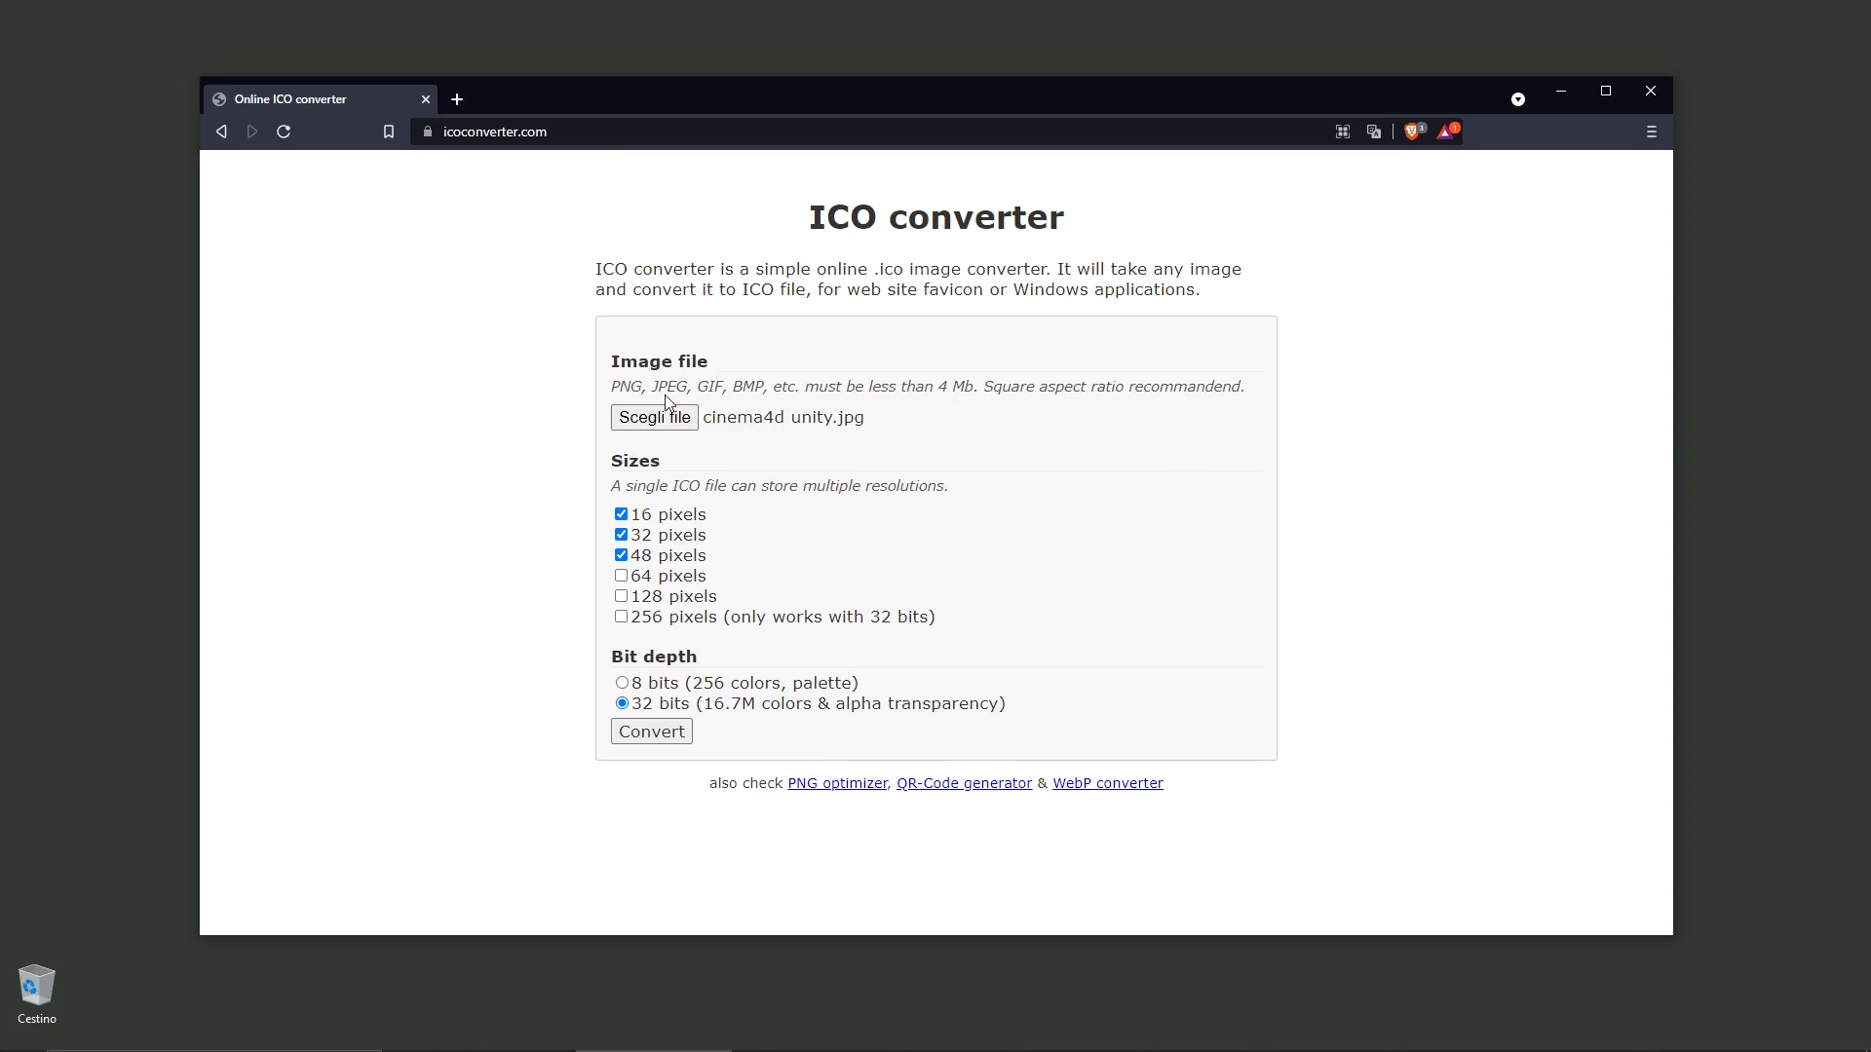
{"action": "mouse_move", "coordinate": [426, 147]}
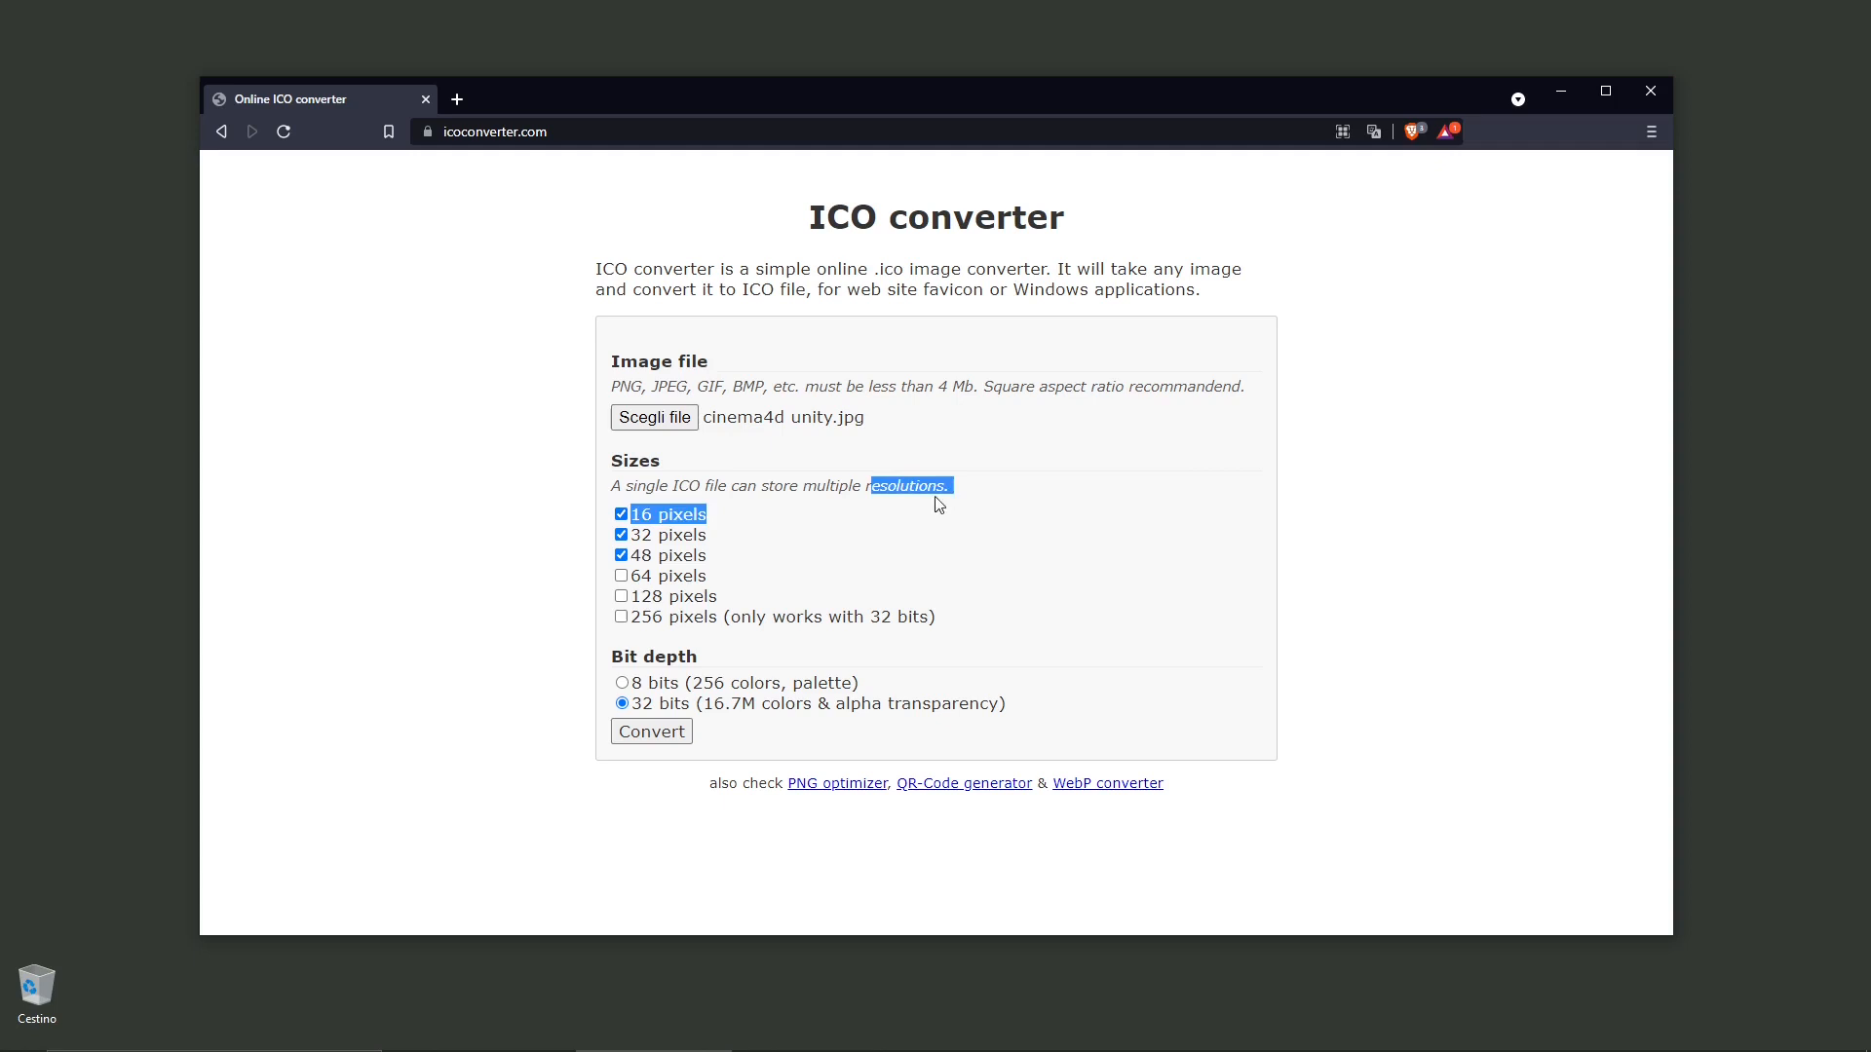
Limit the icon size to 48 pixels only and set bit depth to 8 bits (256 colours)
{"action": "left_click", "coordinate": [622, 514]}
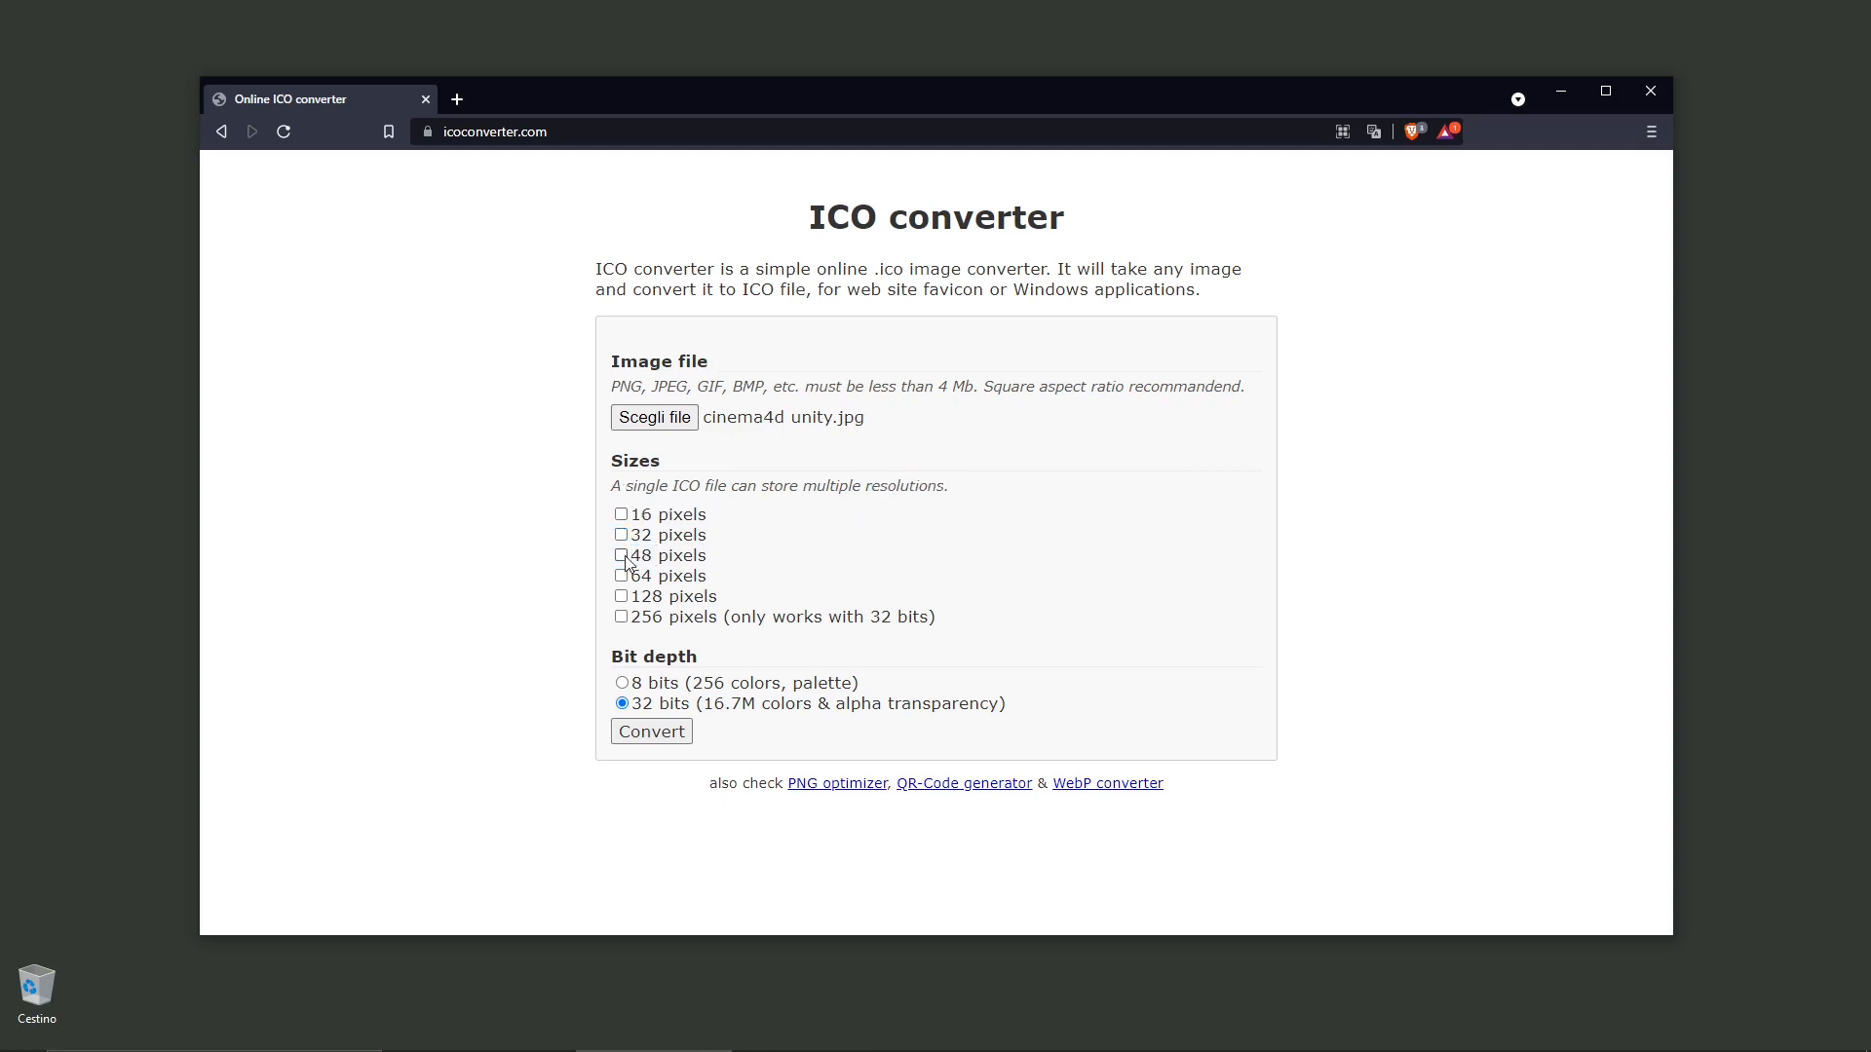
{"action": "left_click", "coordinate": [622, 555]}
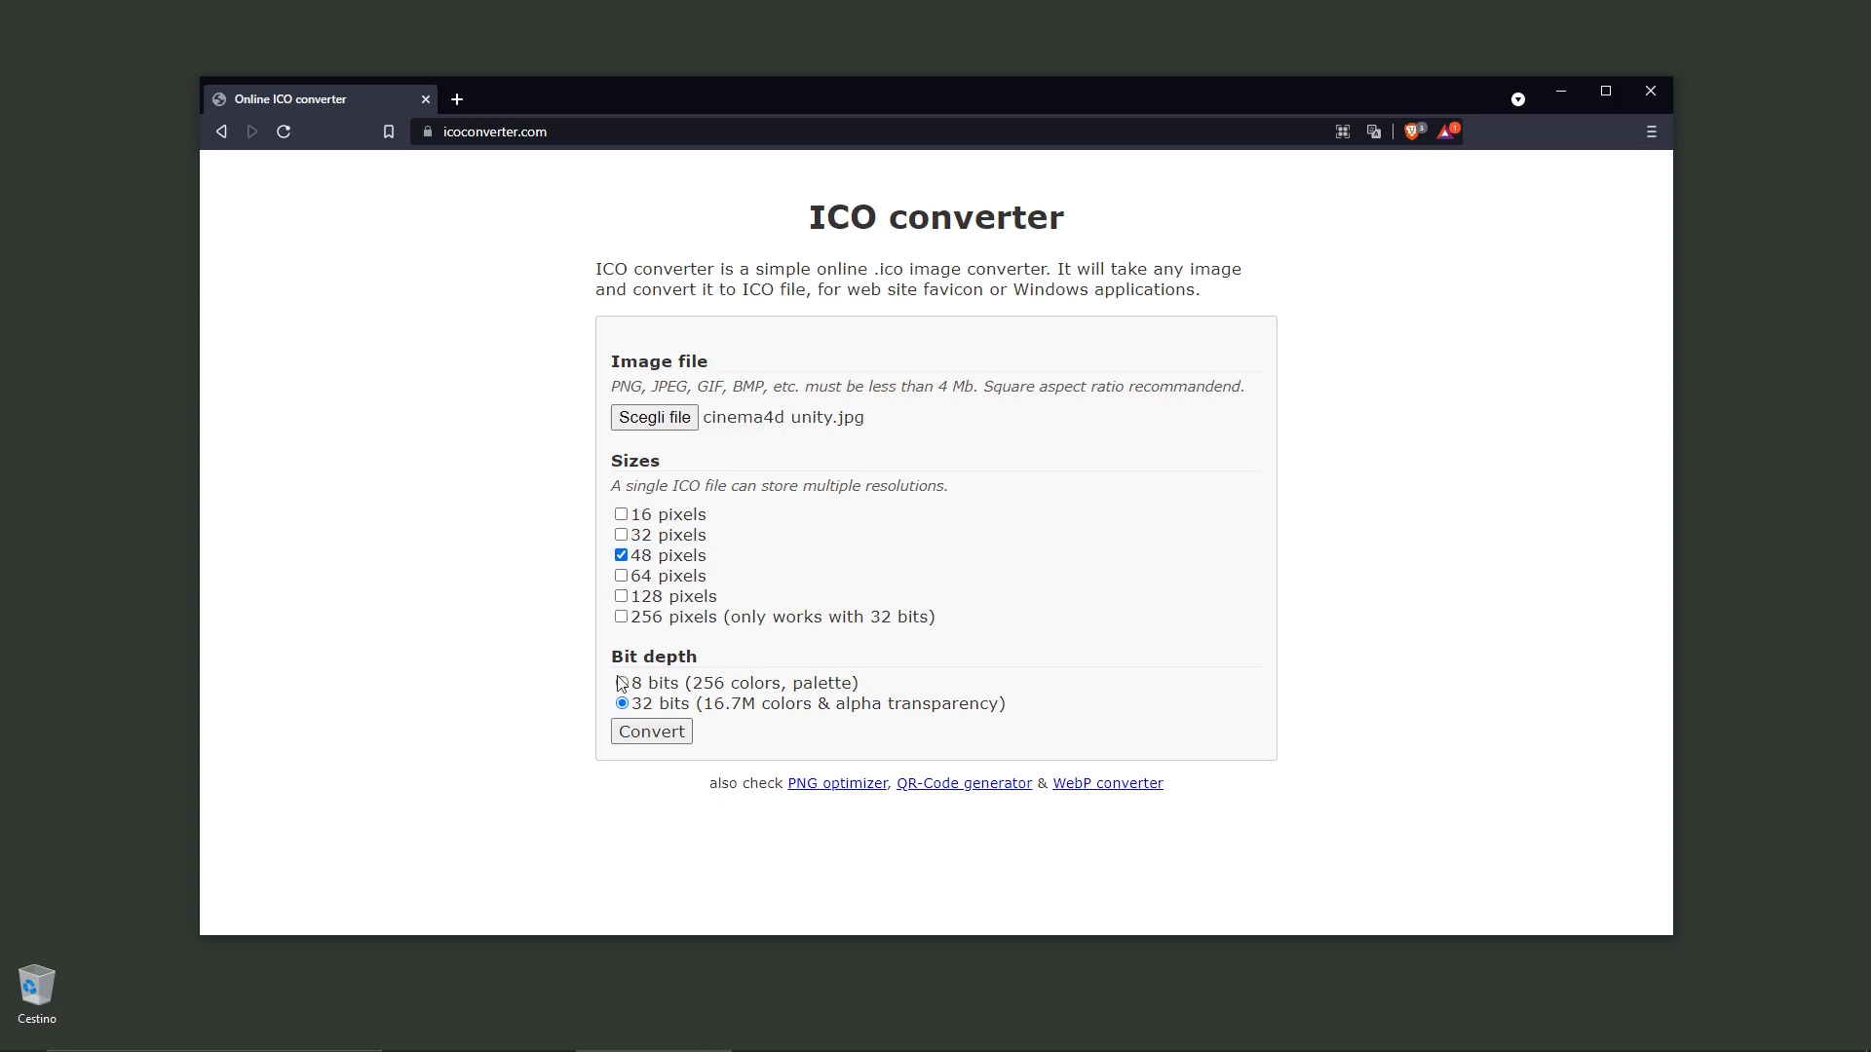
{"action": "left_click", "coordinate": [622, 682]}
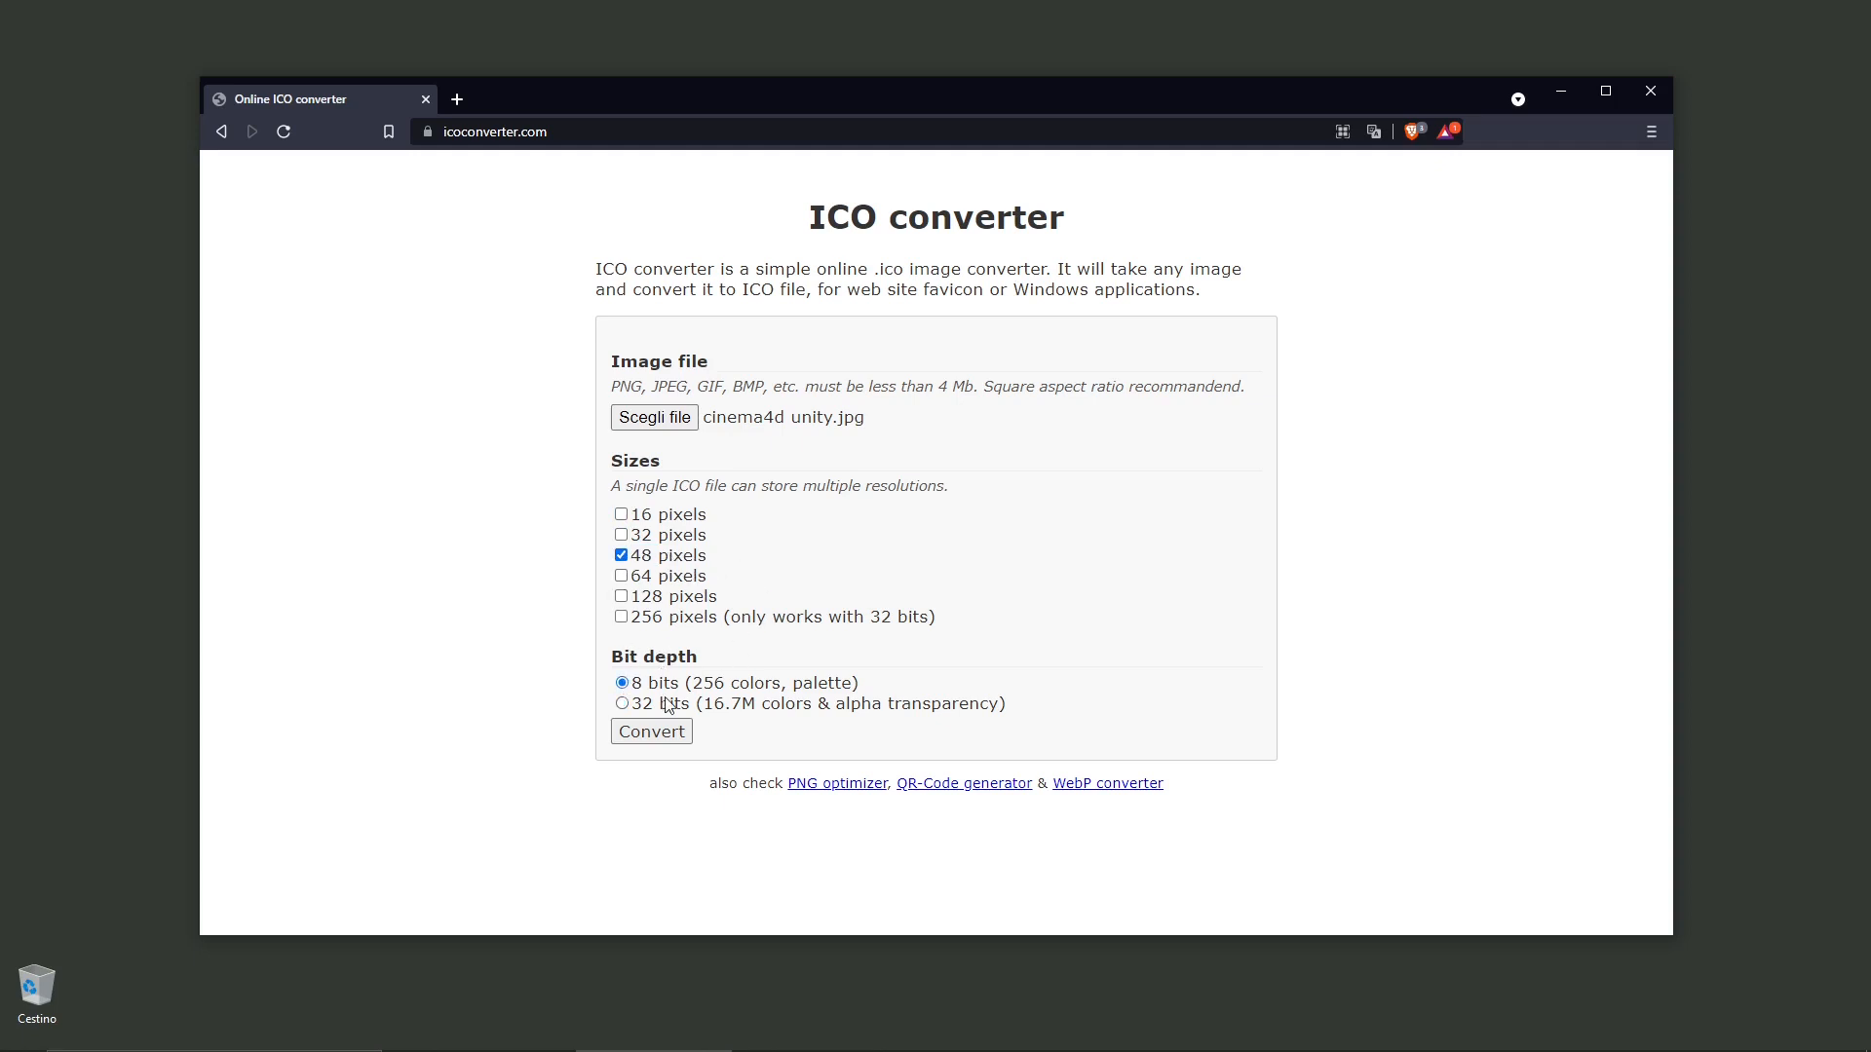
{"action": "mouse_move", "coordinate": [710, 703]}
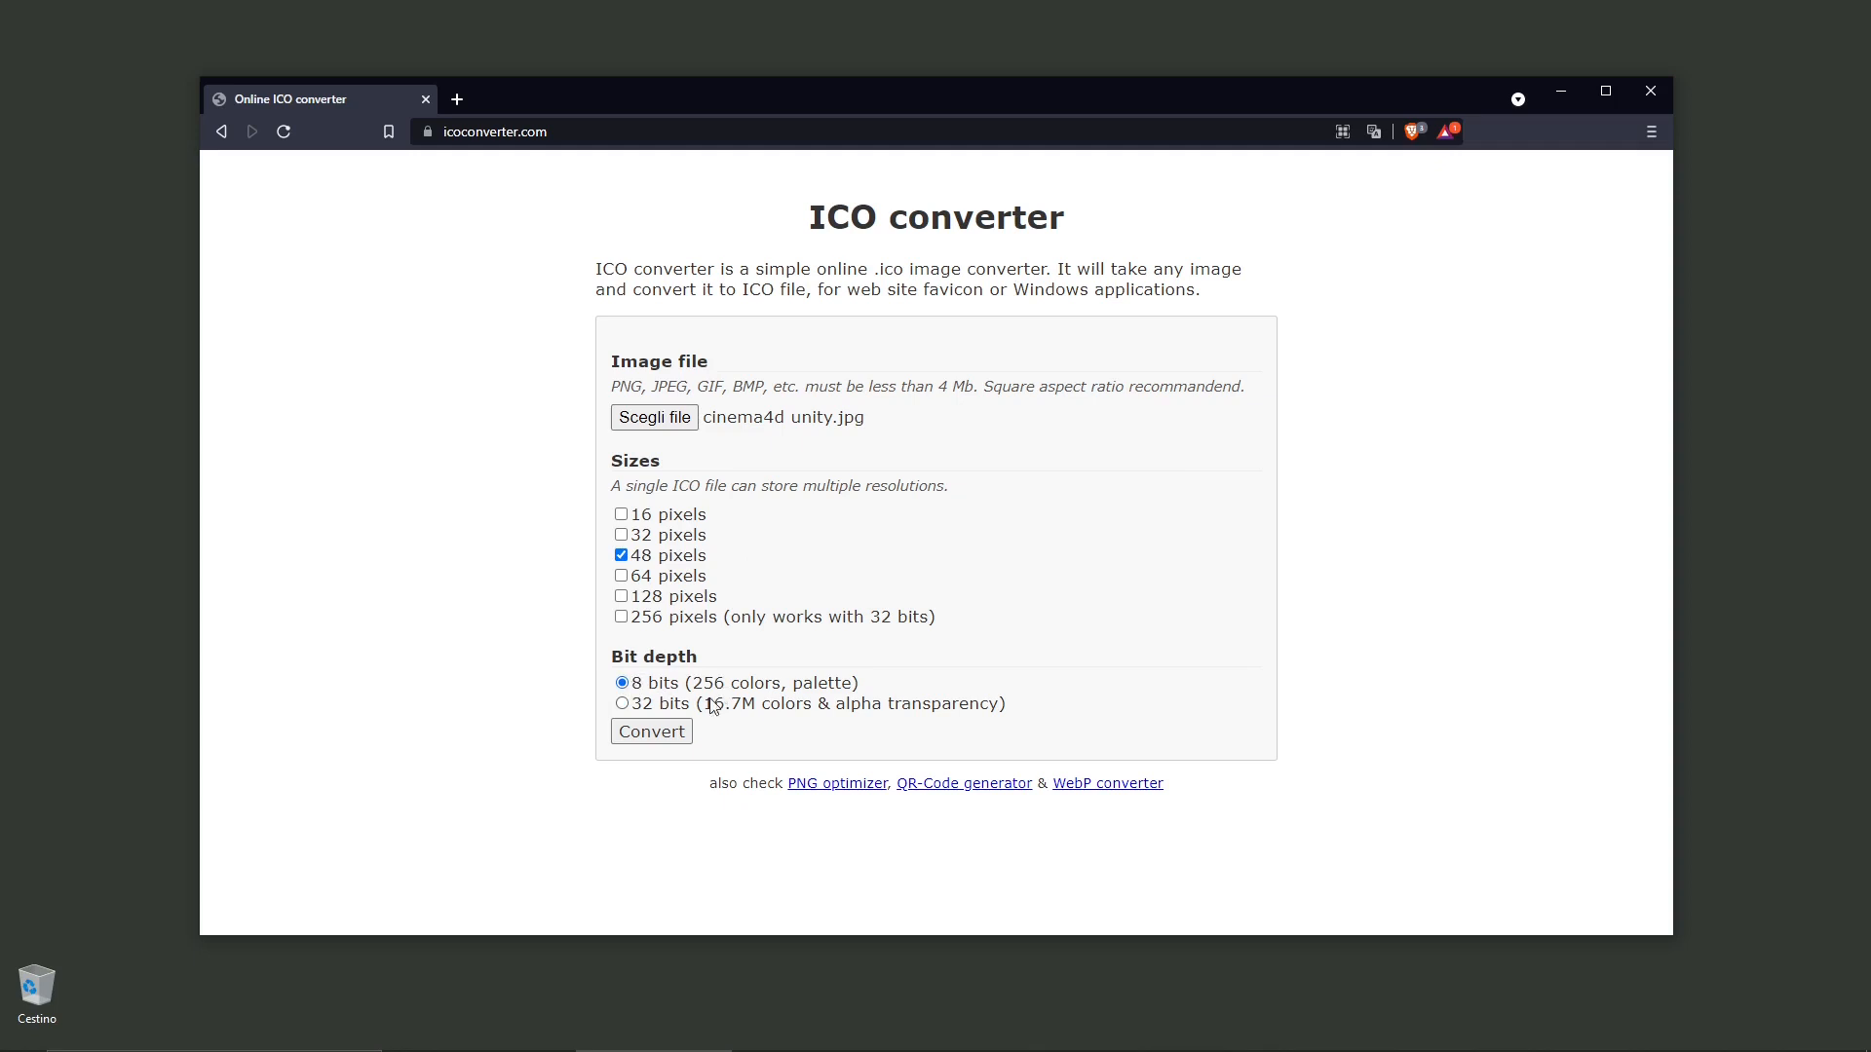
{"action": "mouse_move", "coordinate": [645, 696]}
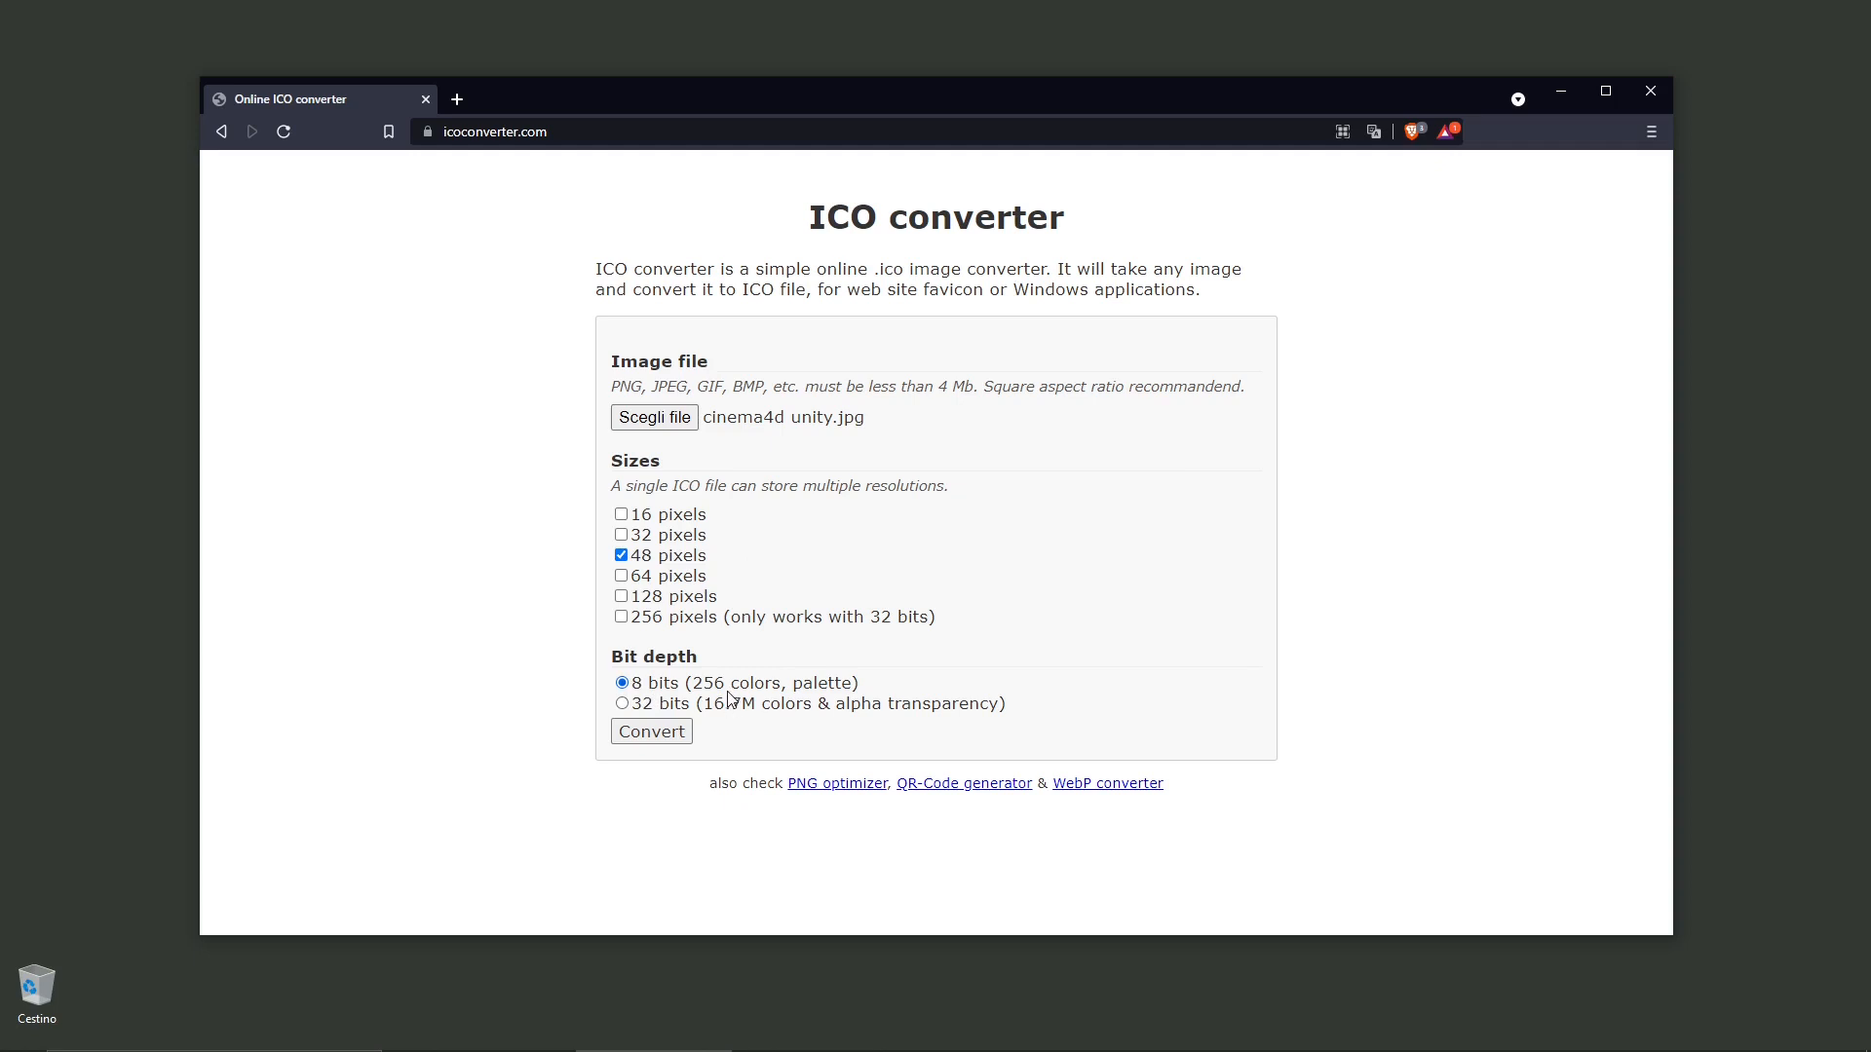
{"action": "mouse_move", "coordinate": [727, 693]}
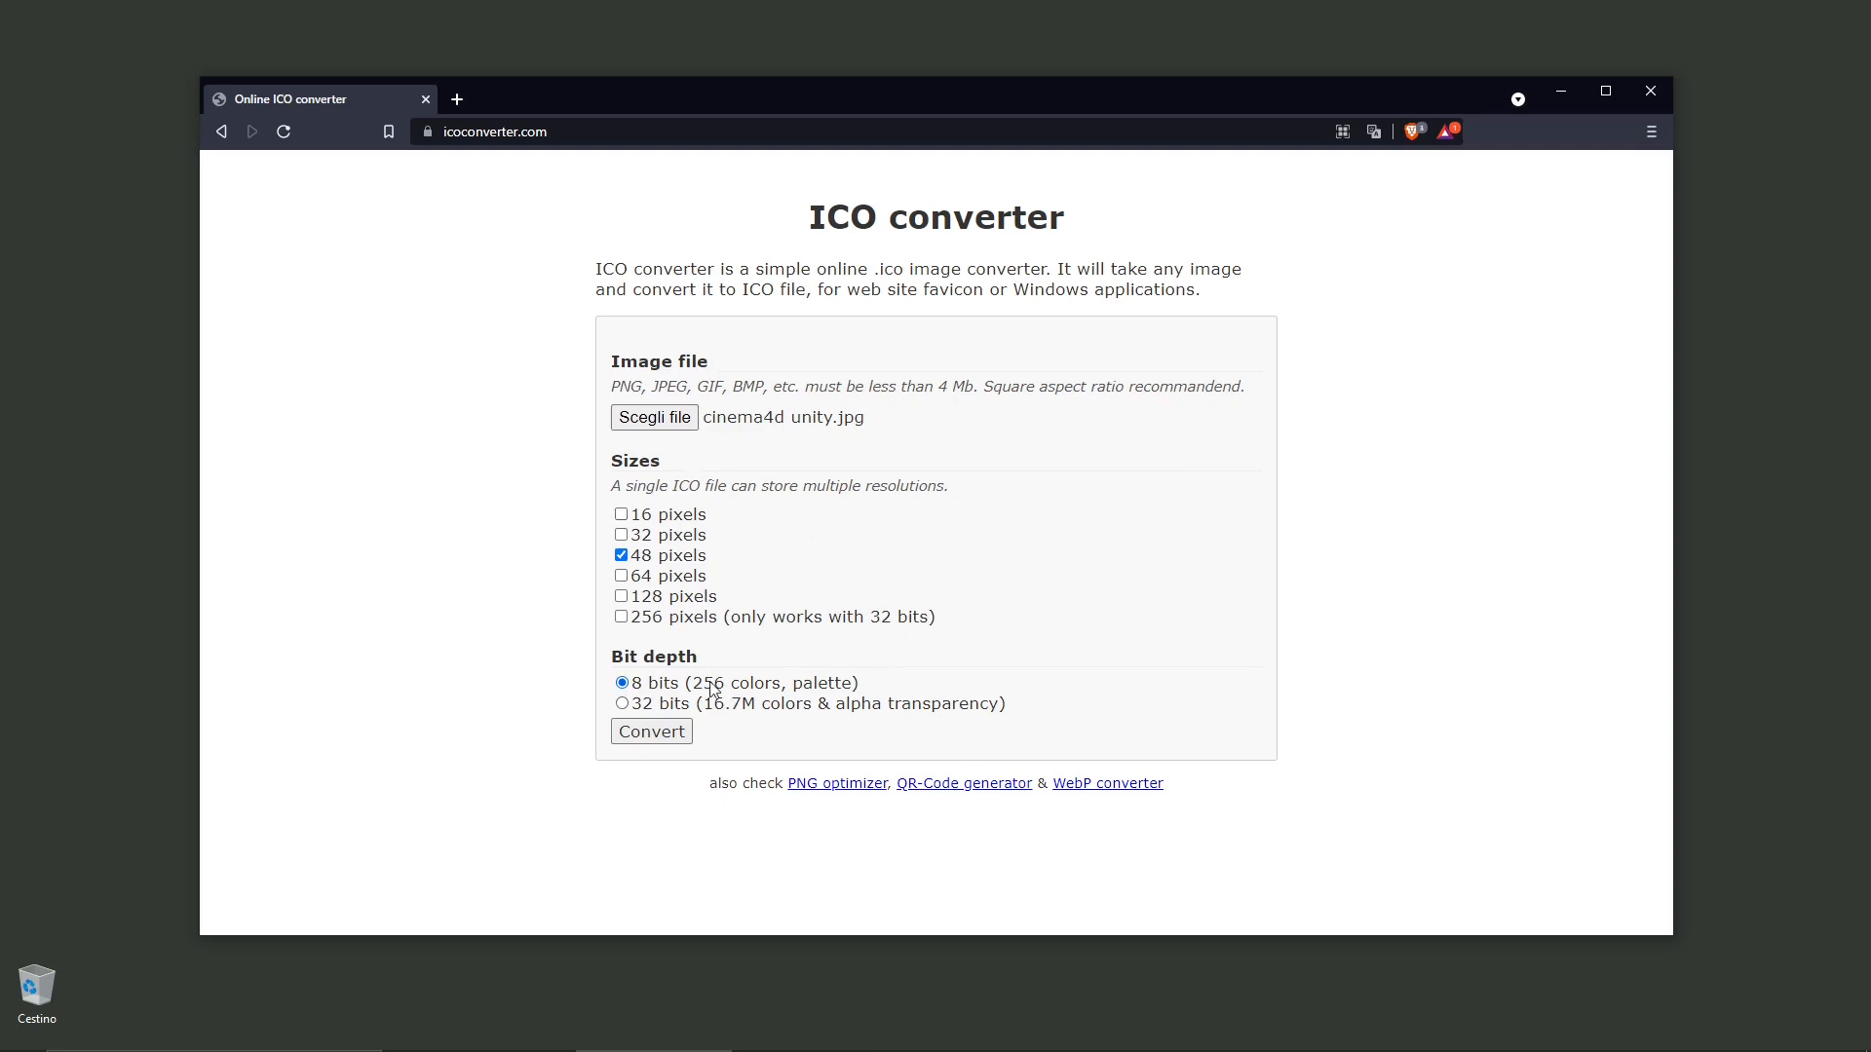
{"action": "mouse_move", "coordinate": [727, 739]}
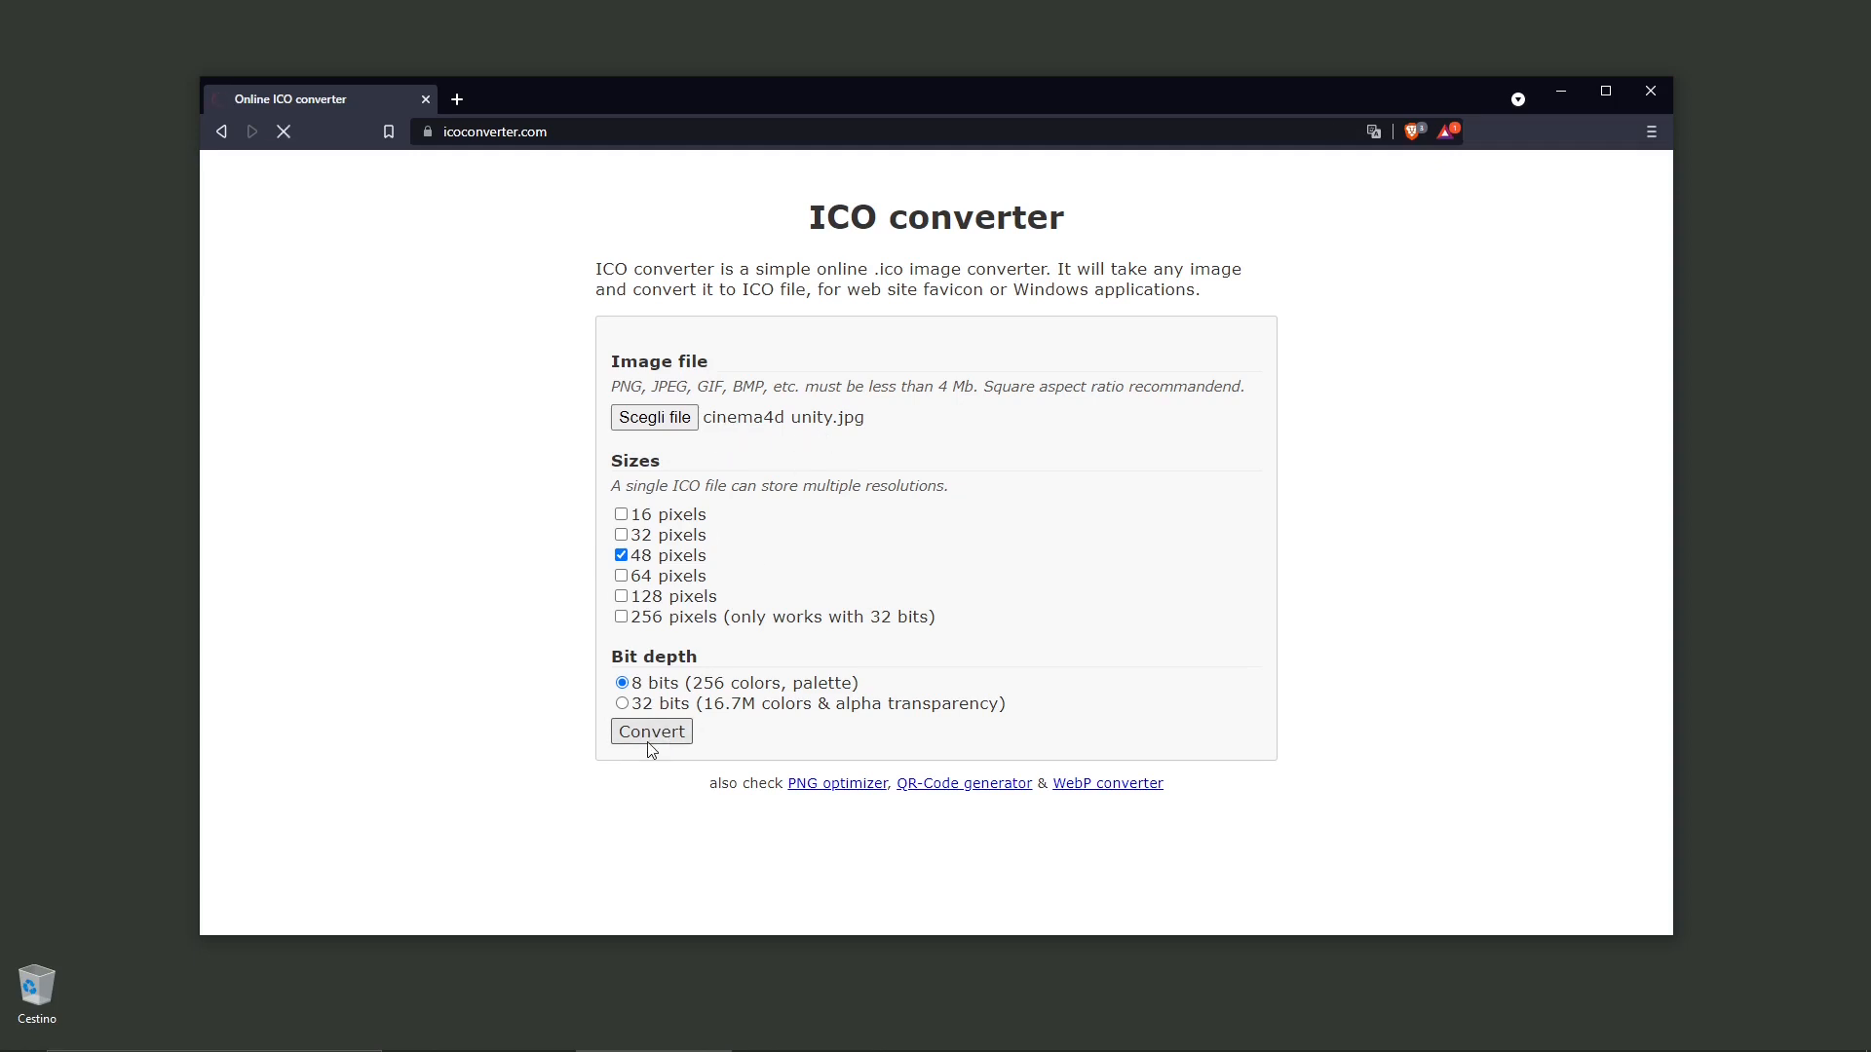
Convert the icon and save it as 'test ico 2' in the WORKS/ICO folder
{"action": "left_click", "coordinate": [651, 731]}
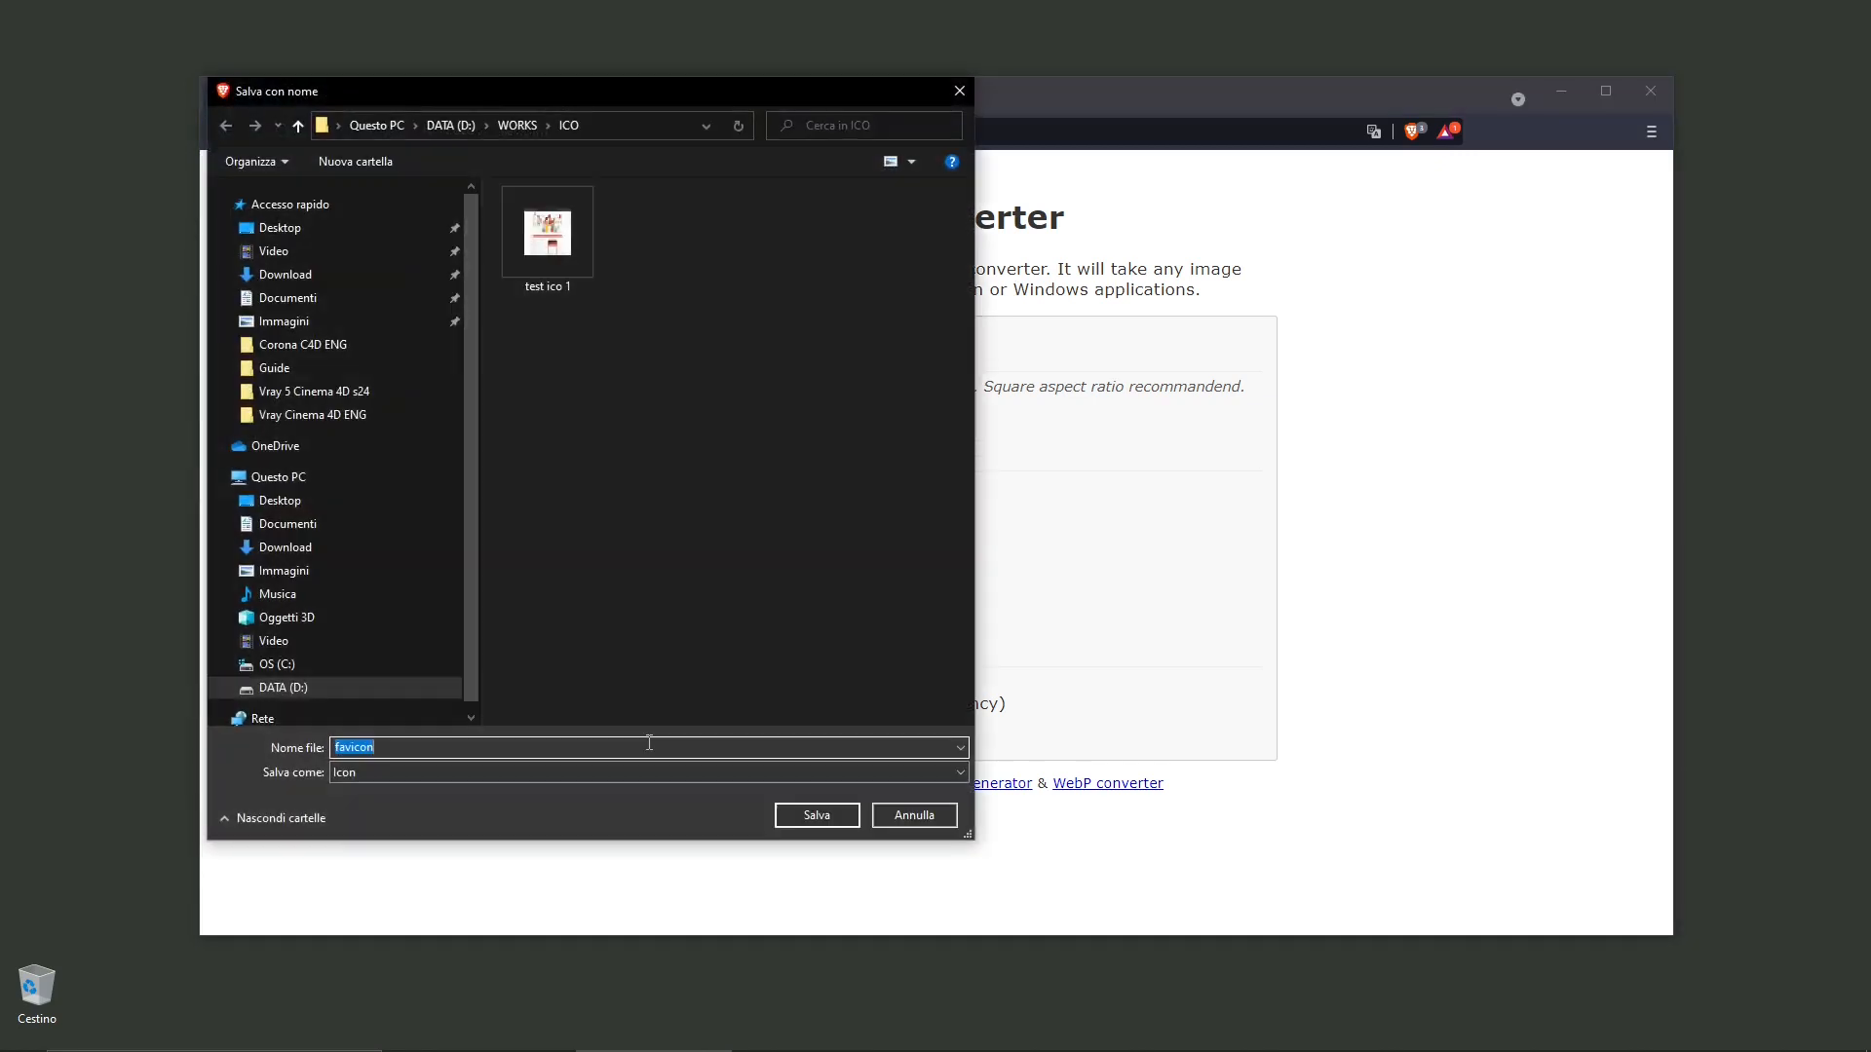
{"action": "left_click", "coordinate": [546, 232]}
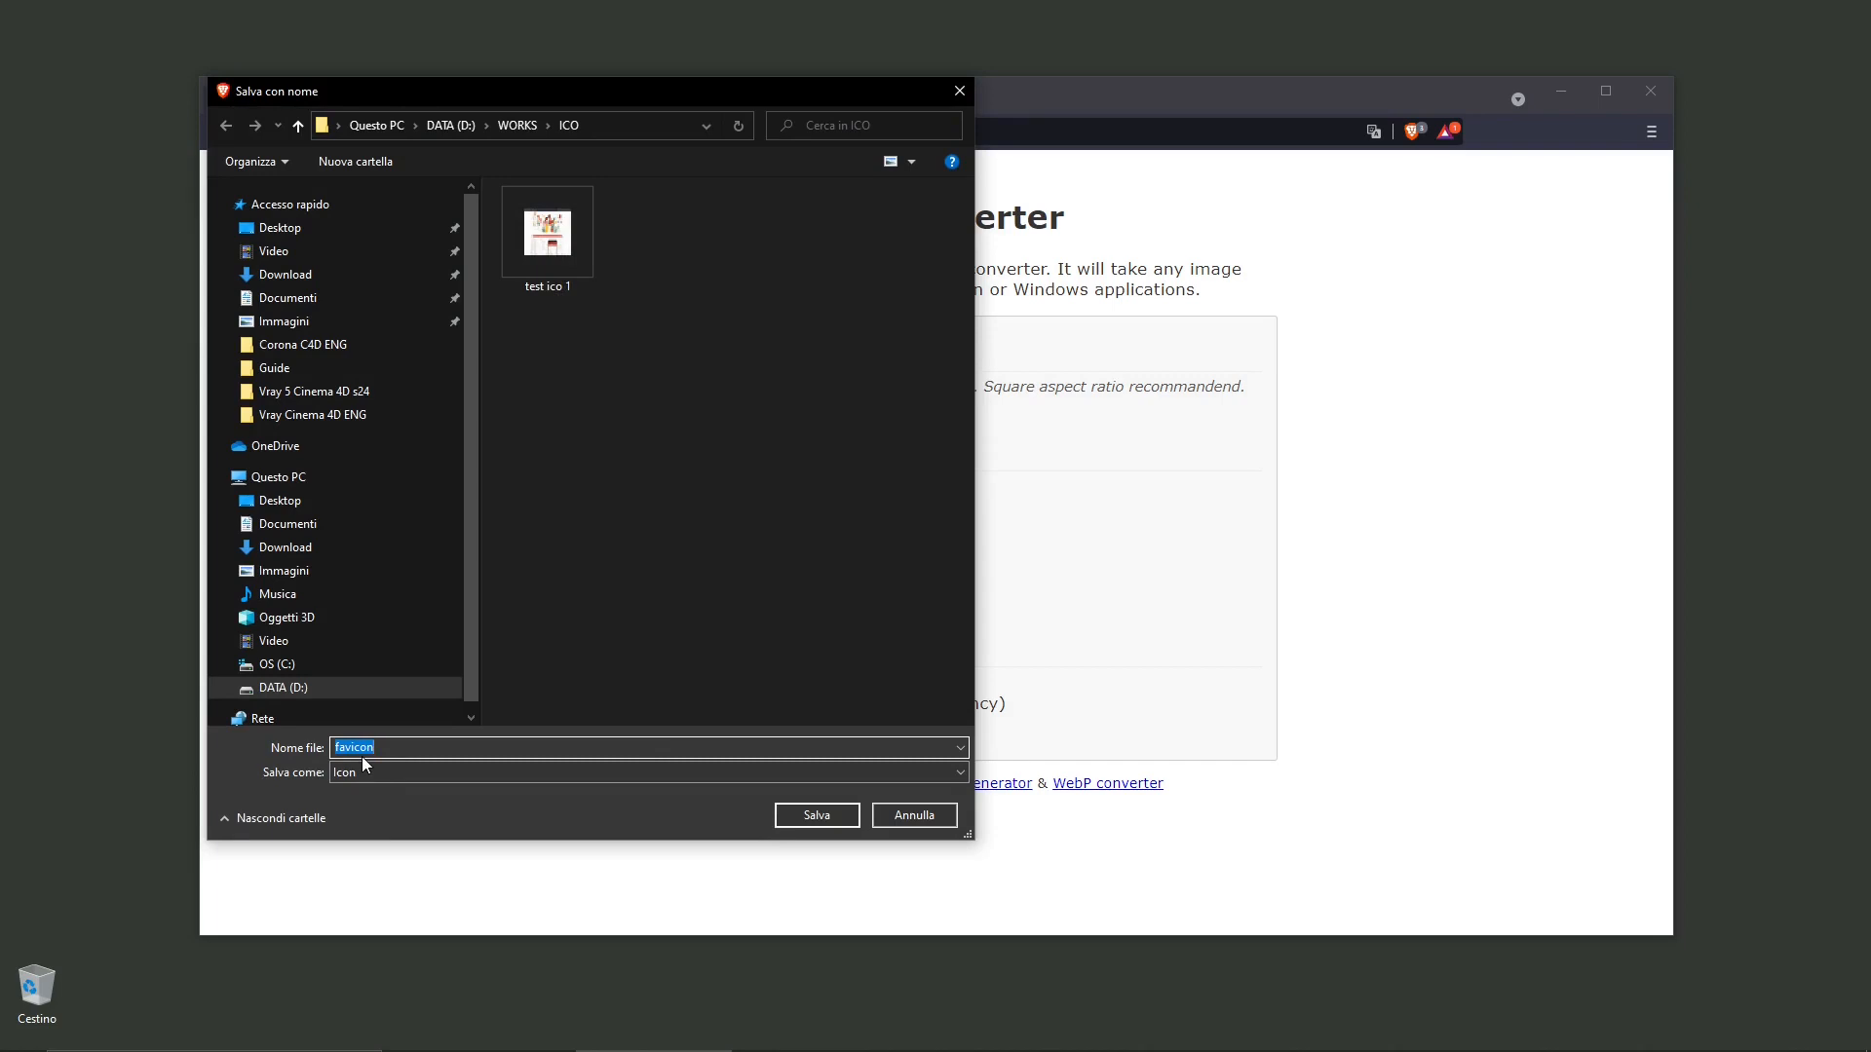
{"action": "type", "text": "test ico 2"}
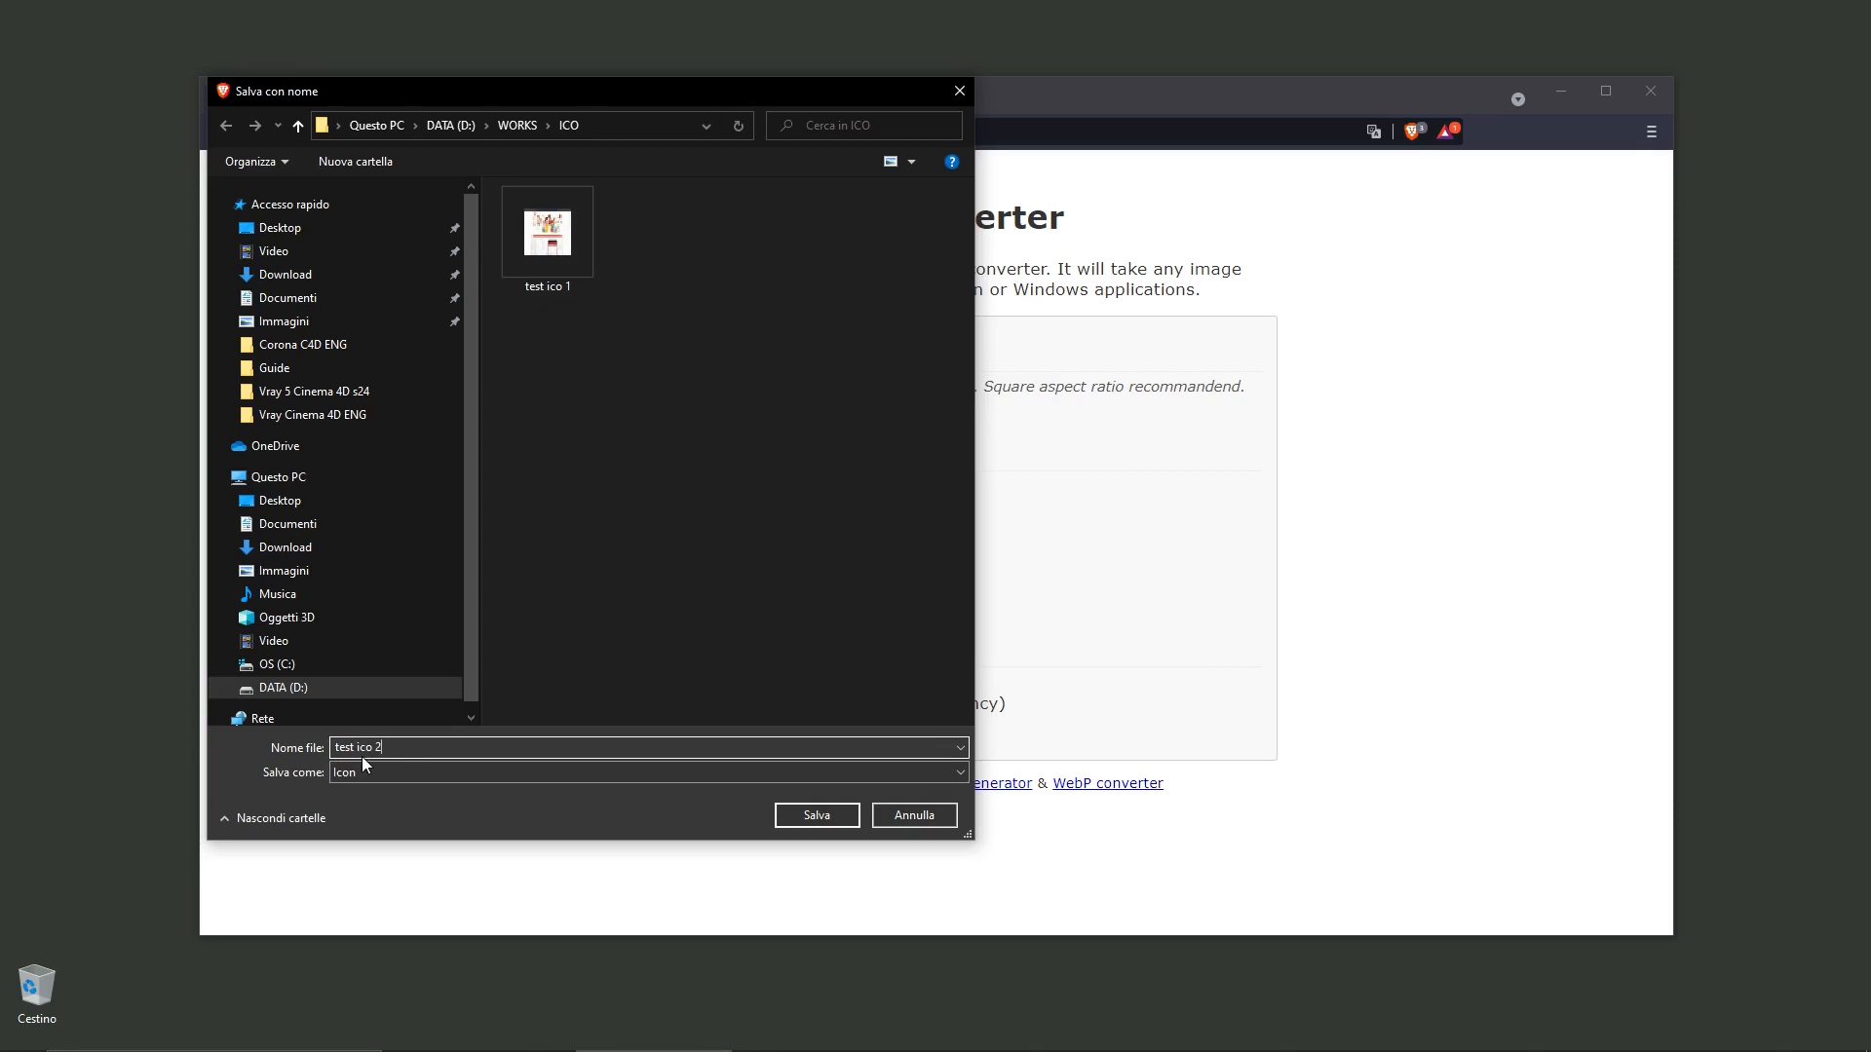
{"action": "left_click", "coordinate": [817, 814]}
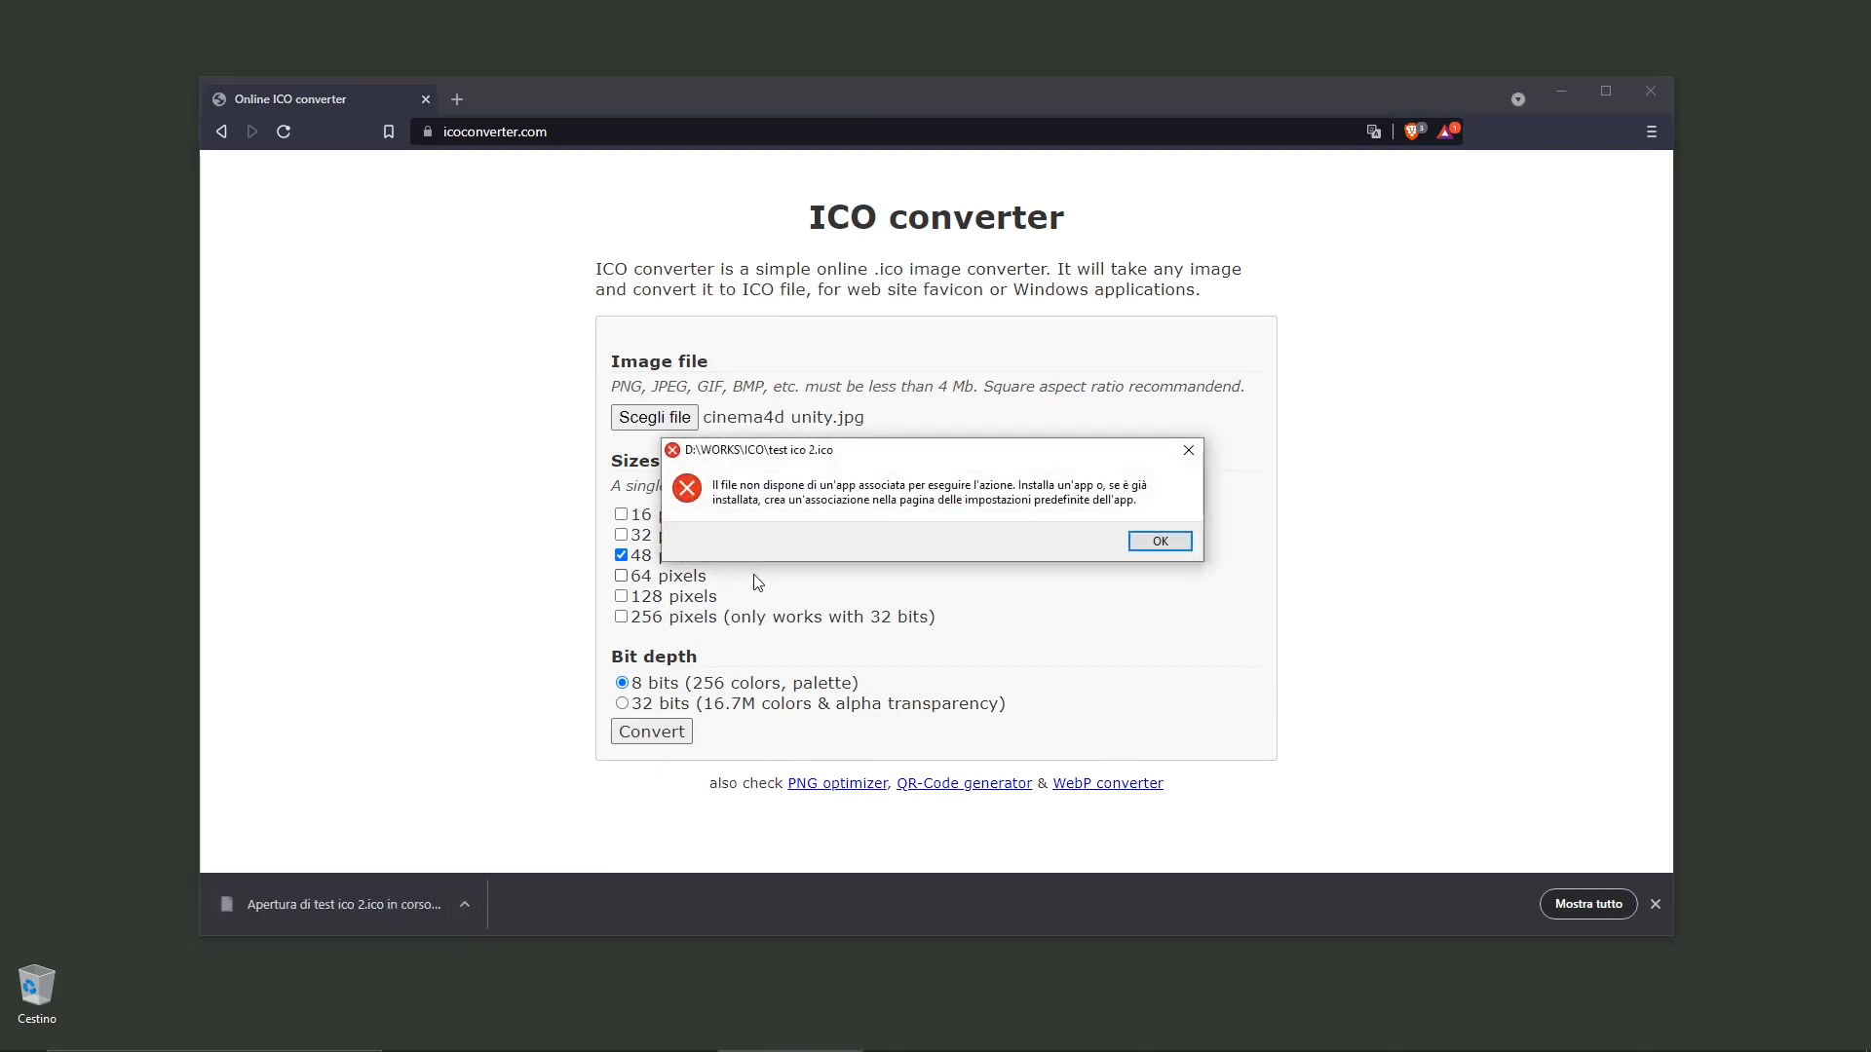
Dismiss the no-associated-app error and bring up GIMP's empty main window
{"action": "left_click", "coordinate": [1156, 540]}
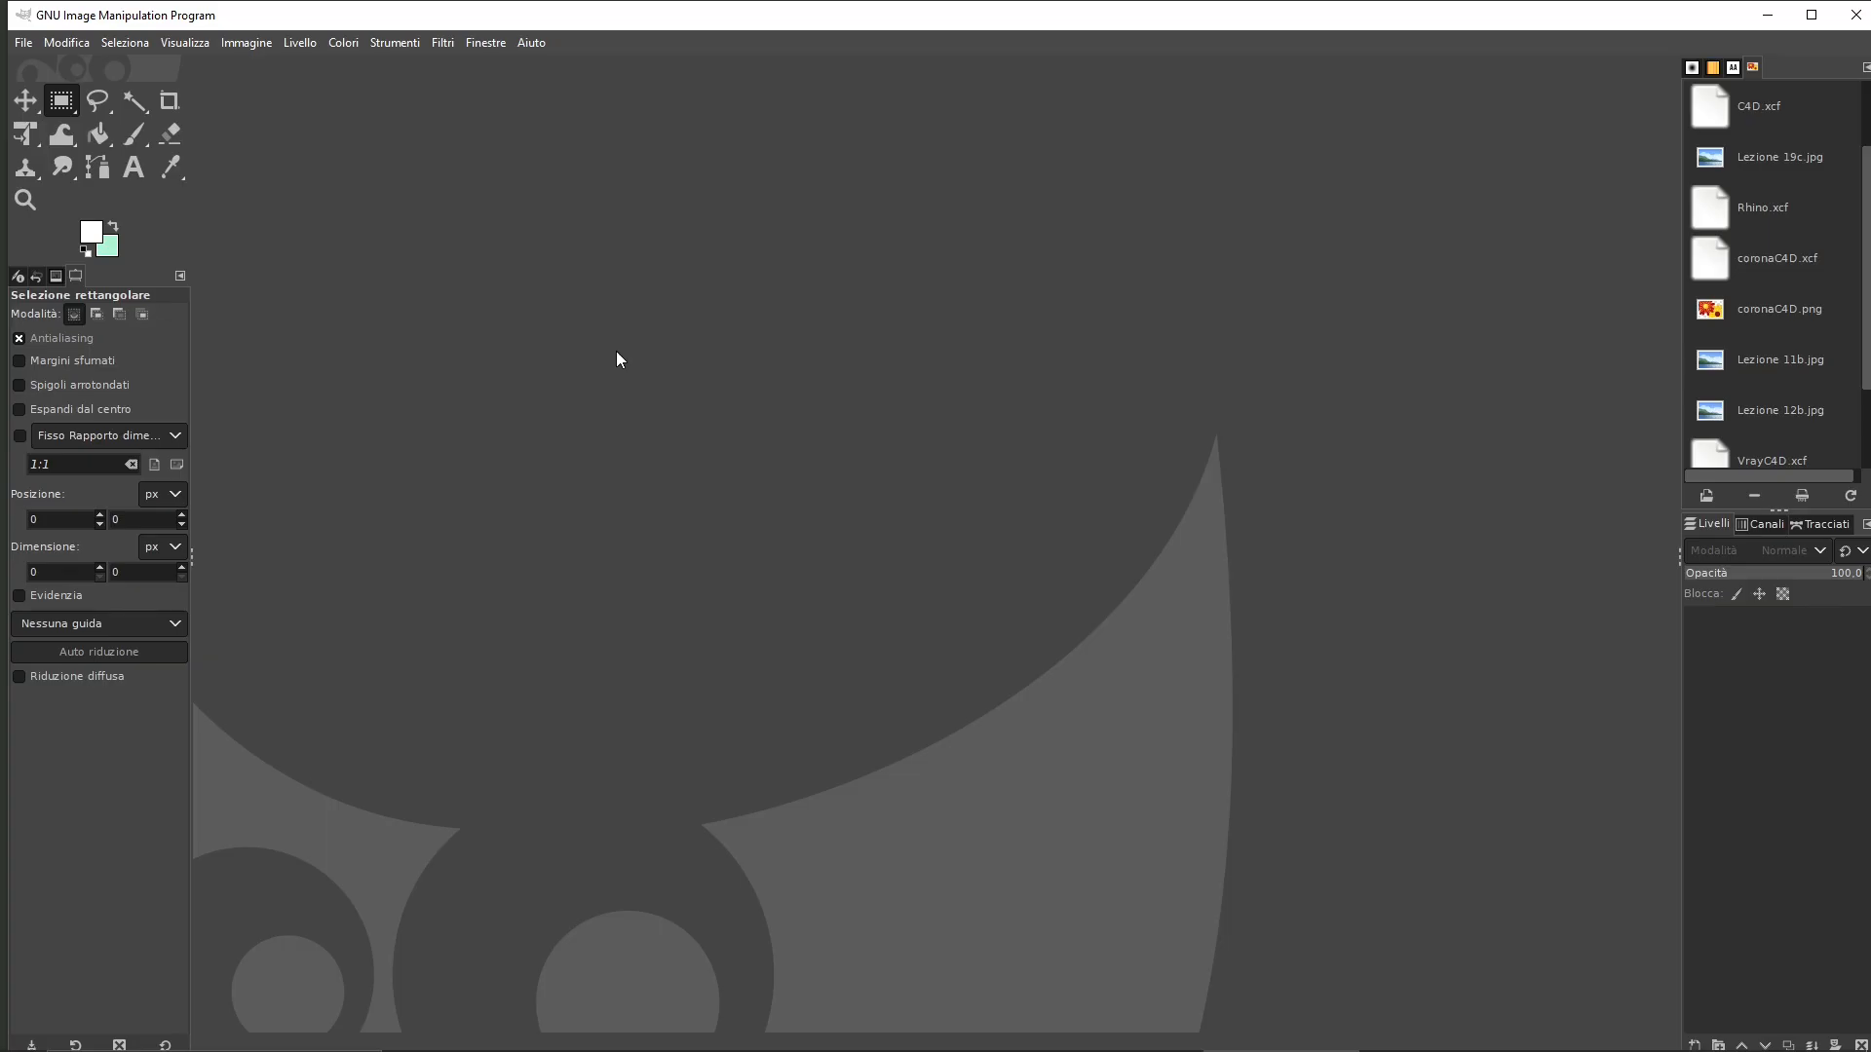
{"action": "mouse_move", "coordinate": [141, 19]}
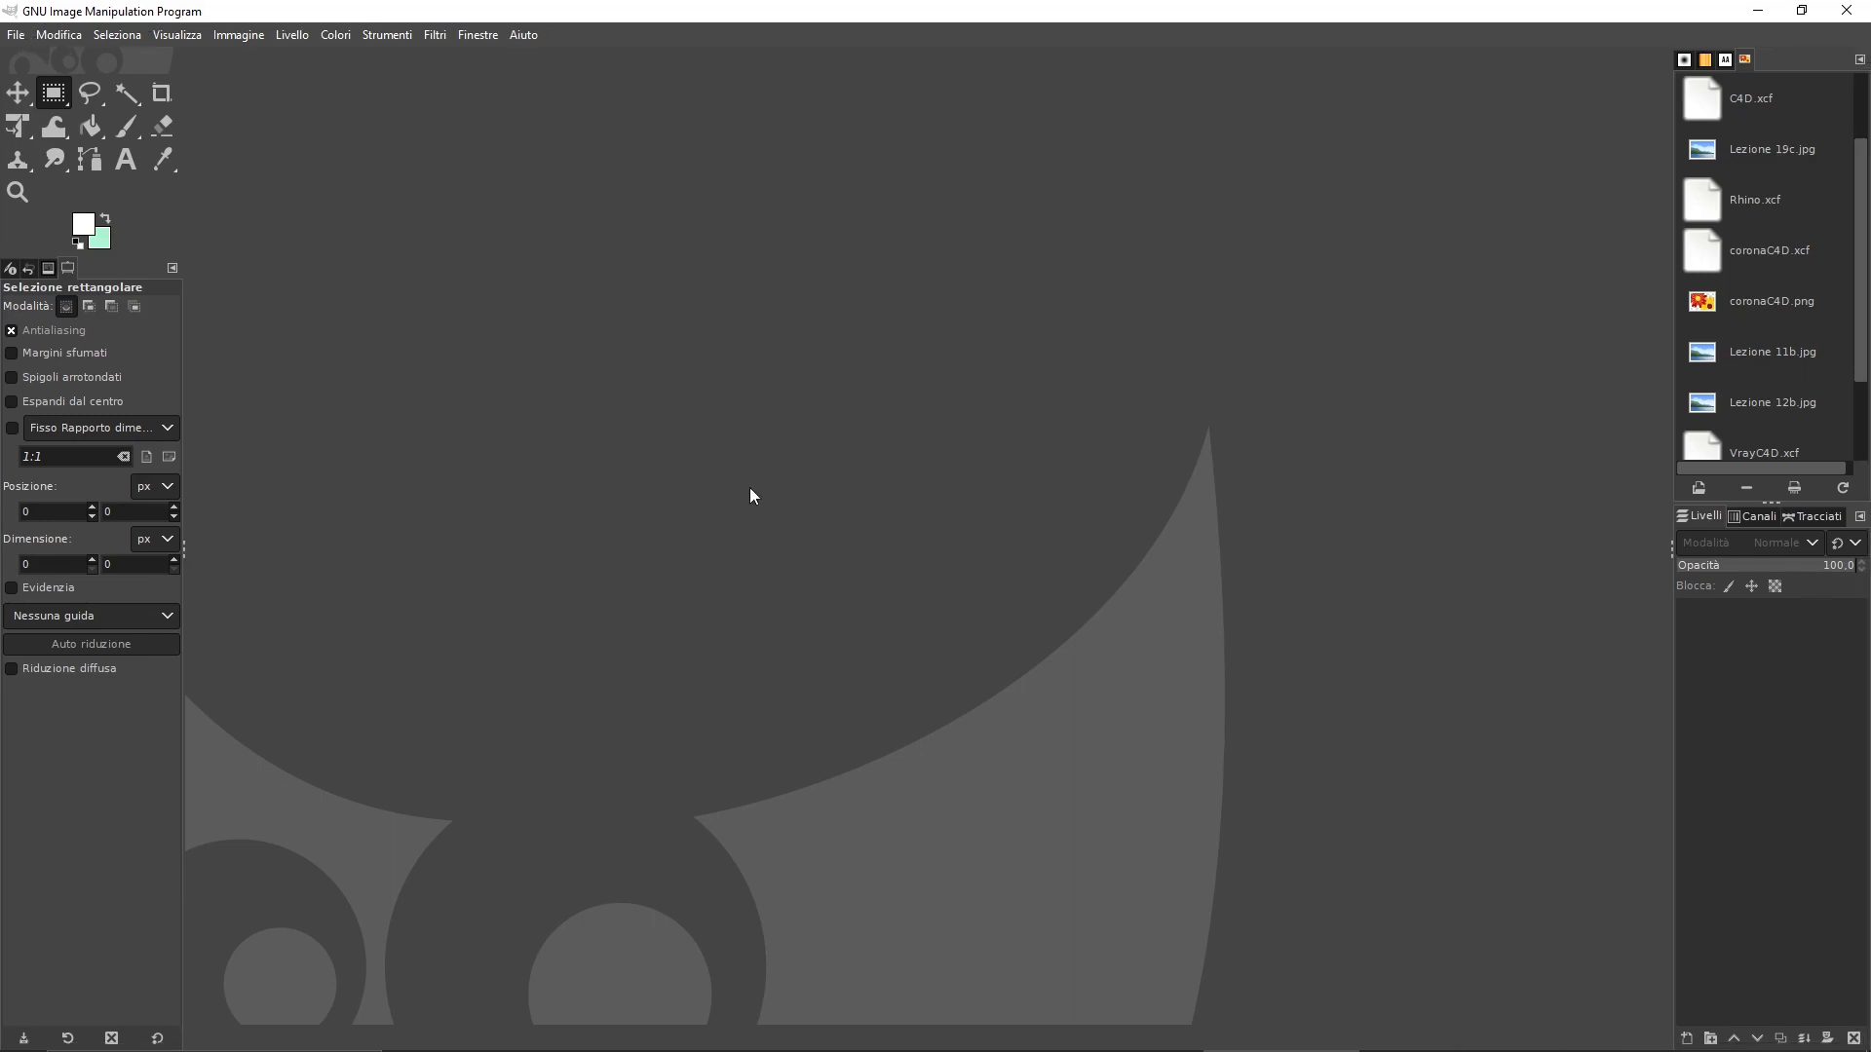
{"action": "mouse_move", "coordinate": [267, 197]}
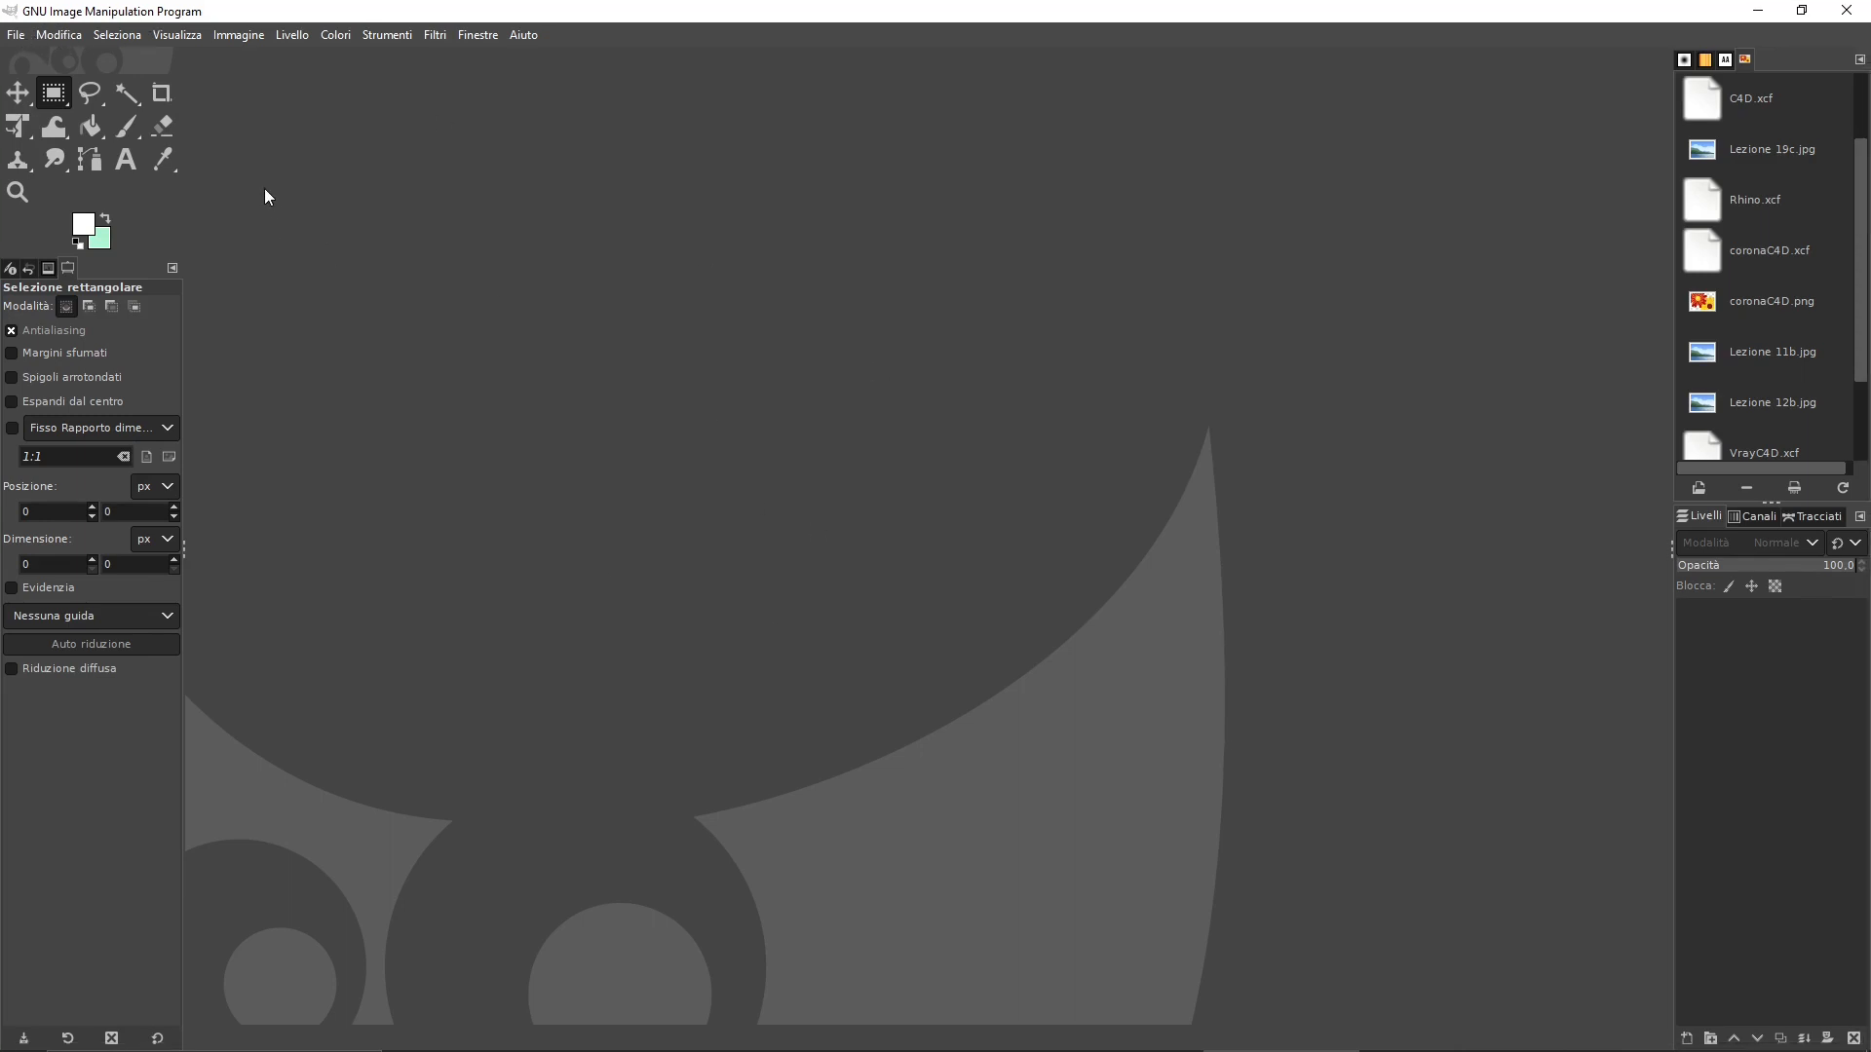
{"action": "mouse_move", "coordinate": [657, 208]}
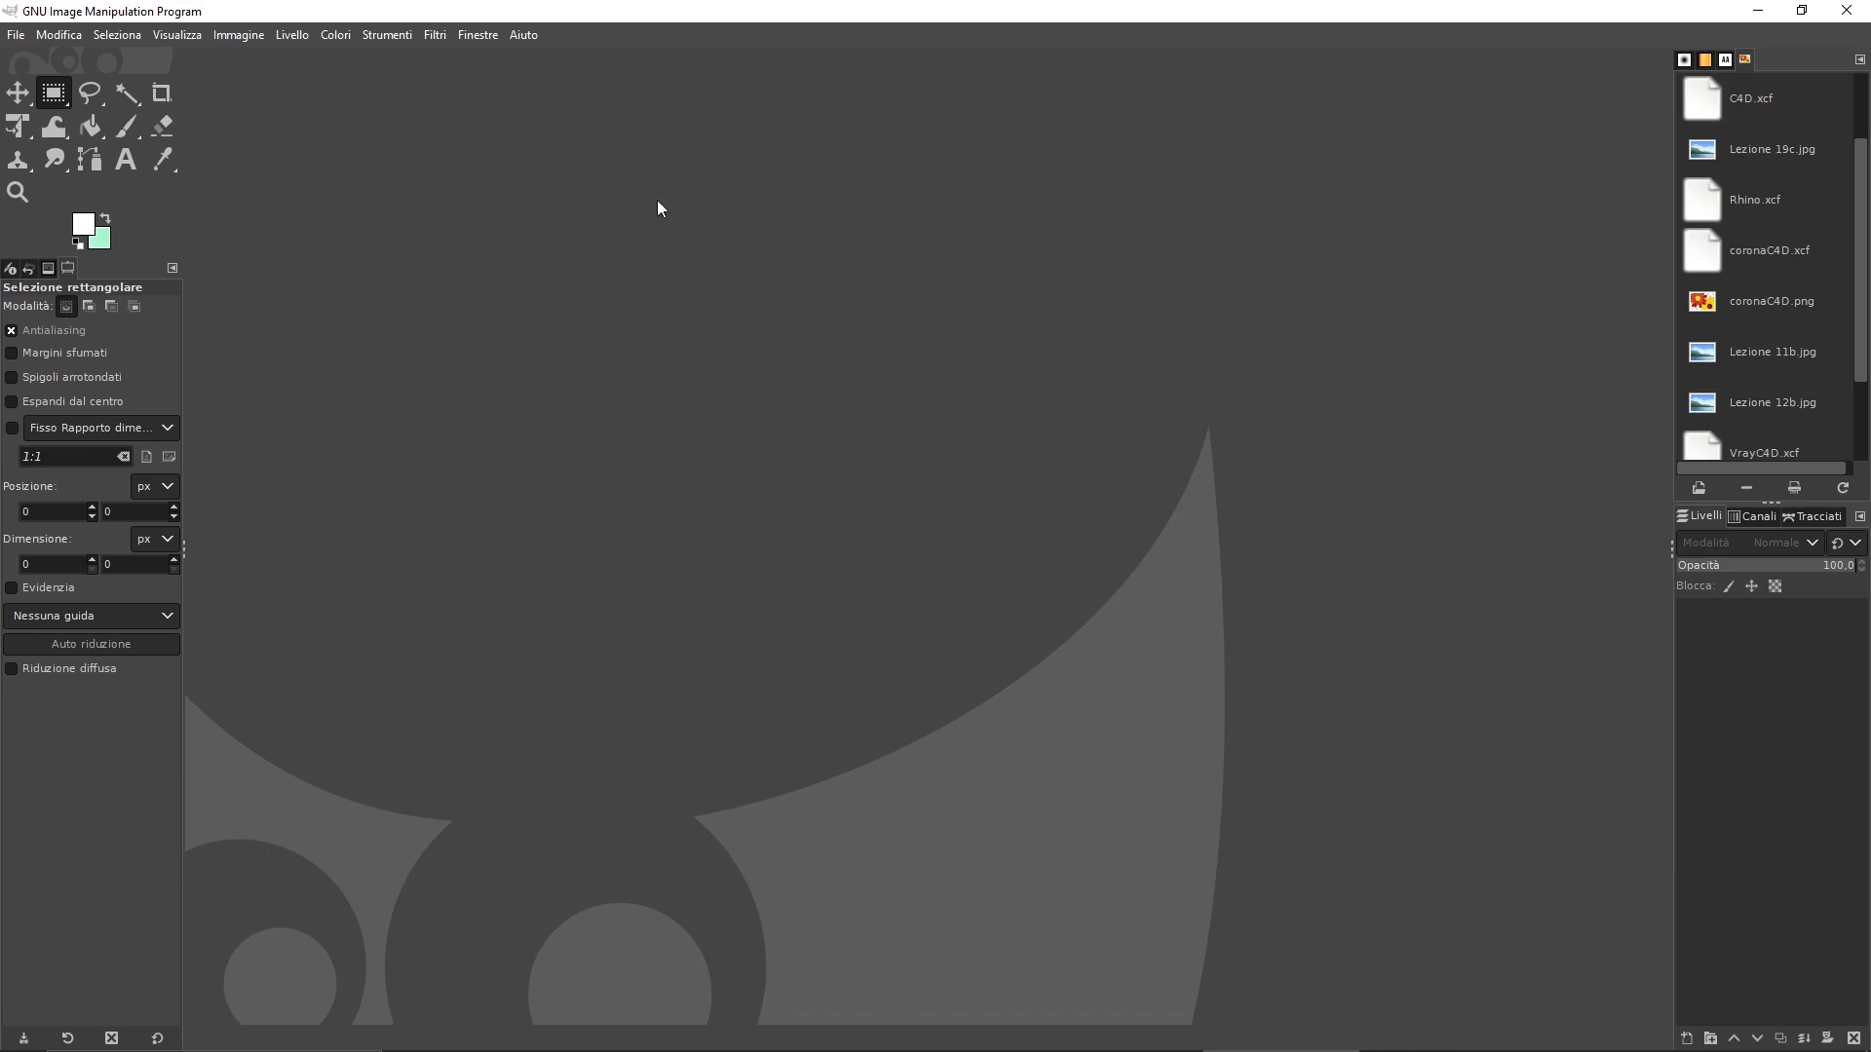
{"action": "mouse_move", "coordinate": [226, 158]}
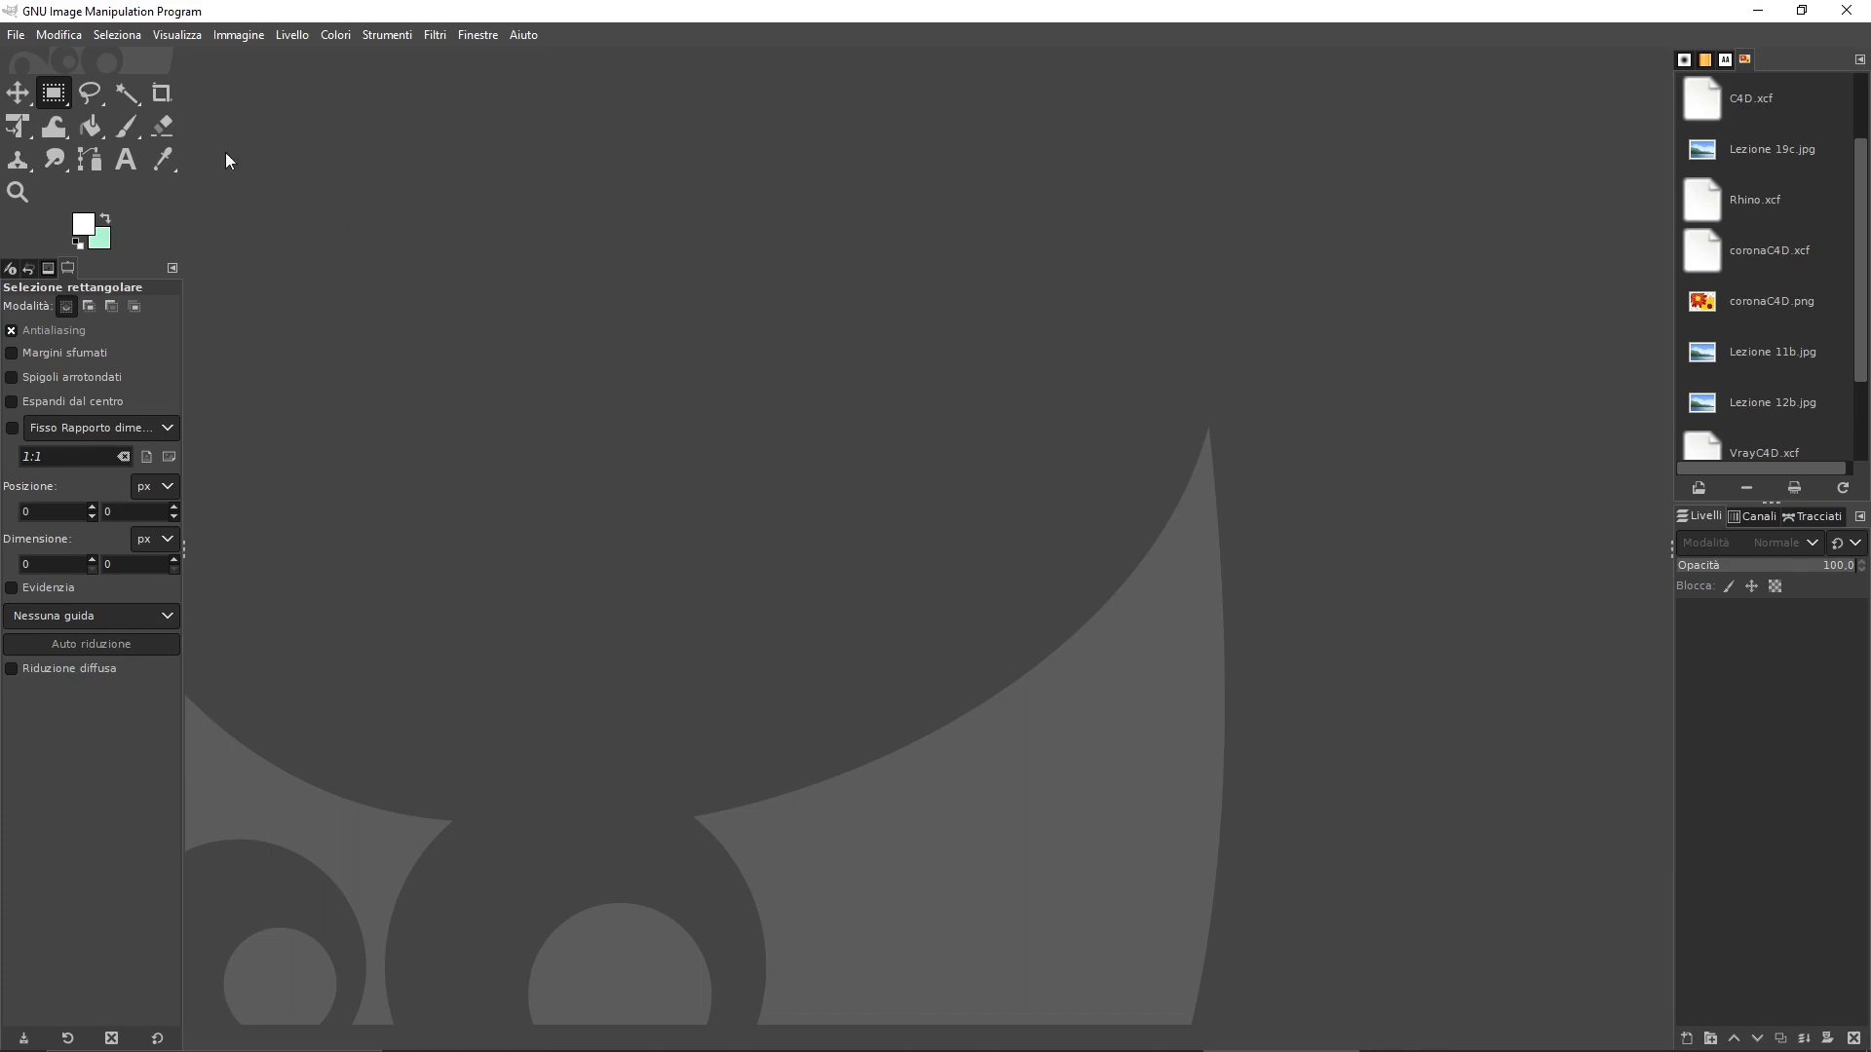
{"action": "mouse_move", "coordinate": [33, 41]}
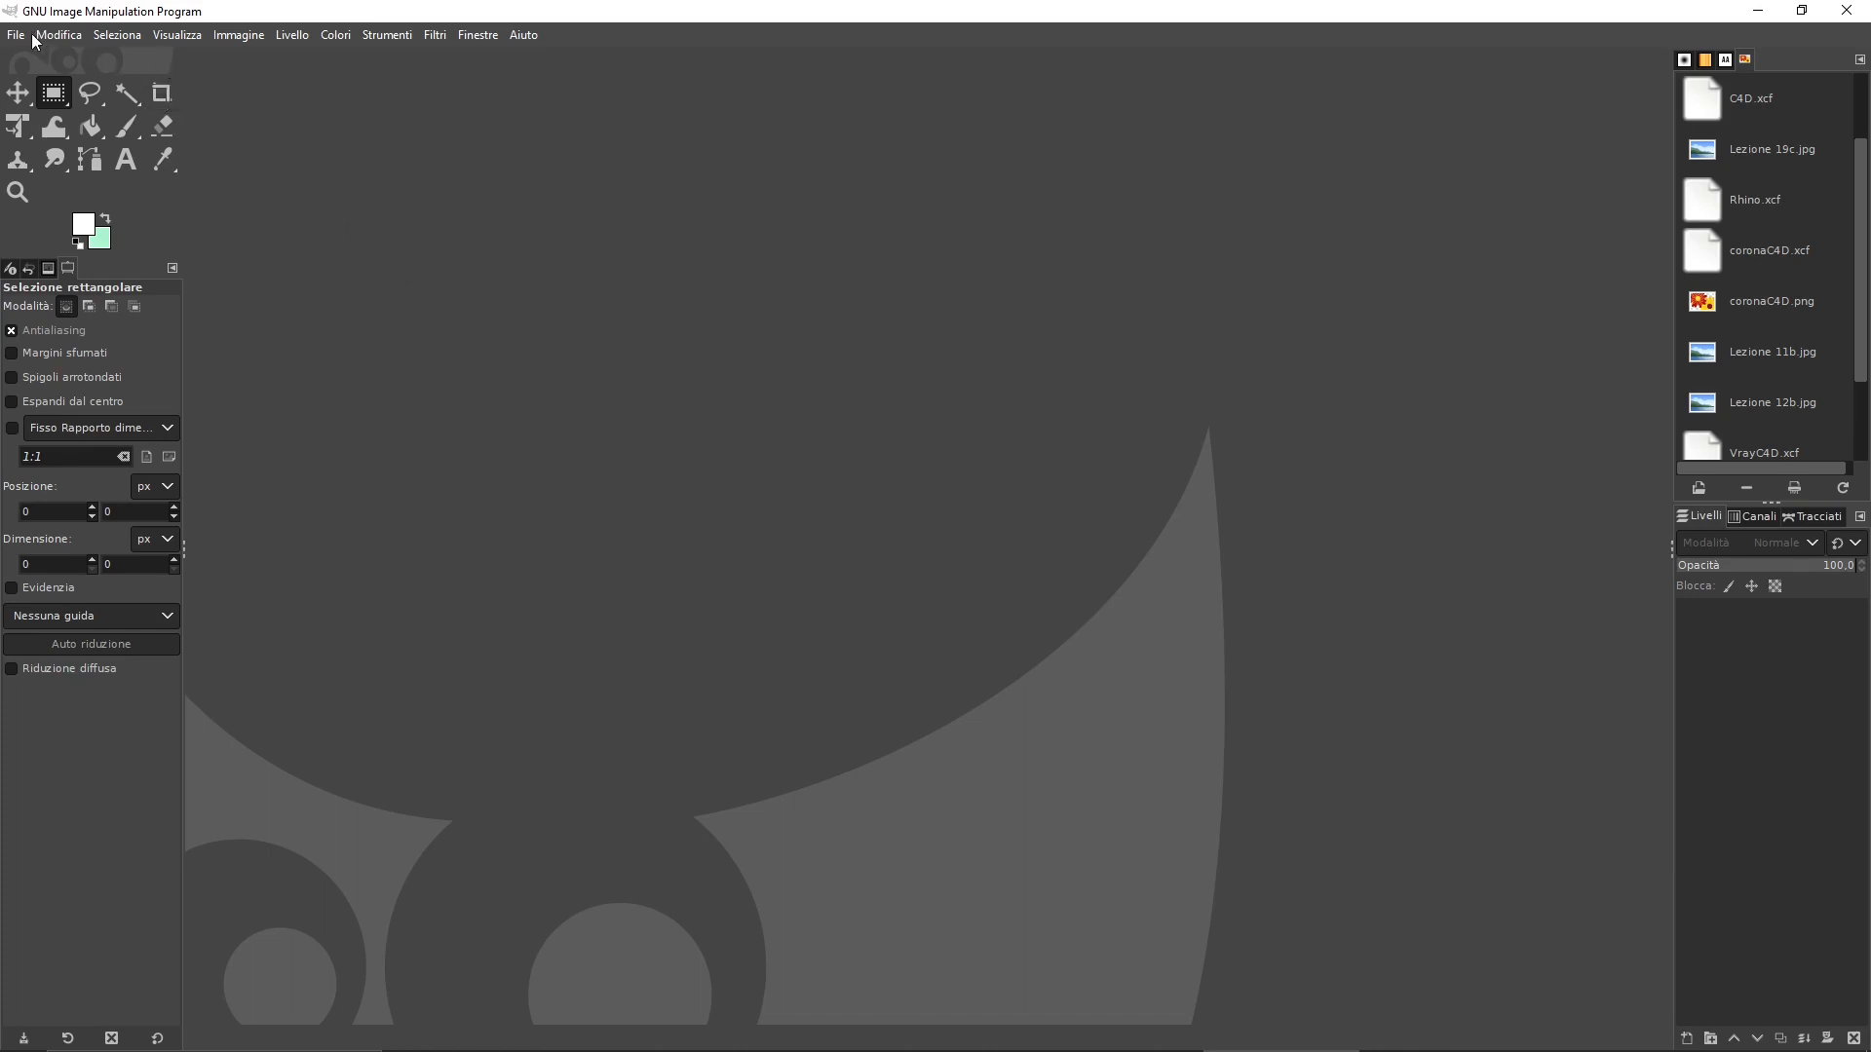
{"action": "mouse_move", "coordinate": [478, 439]}
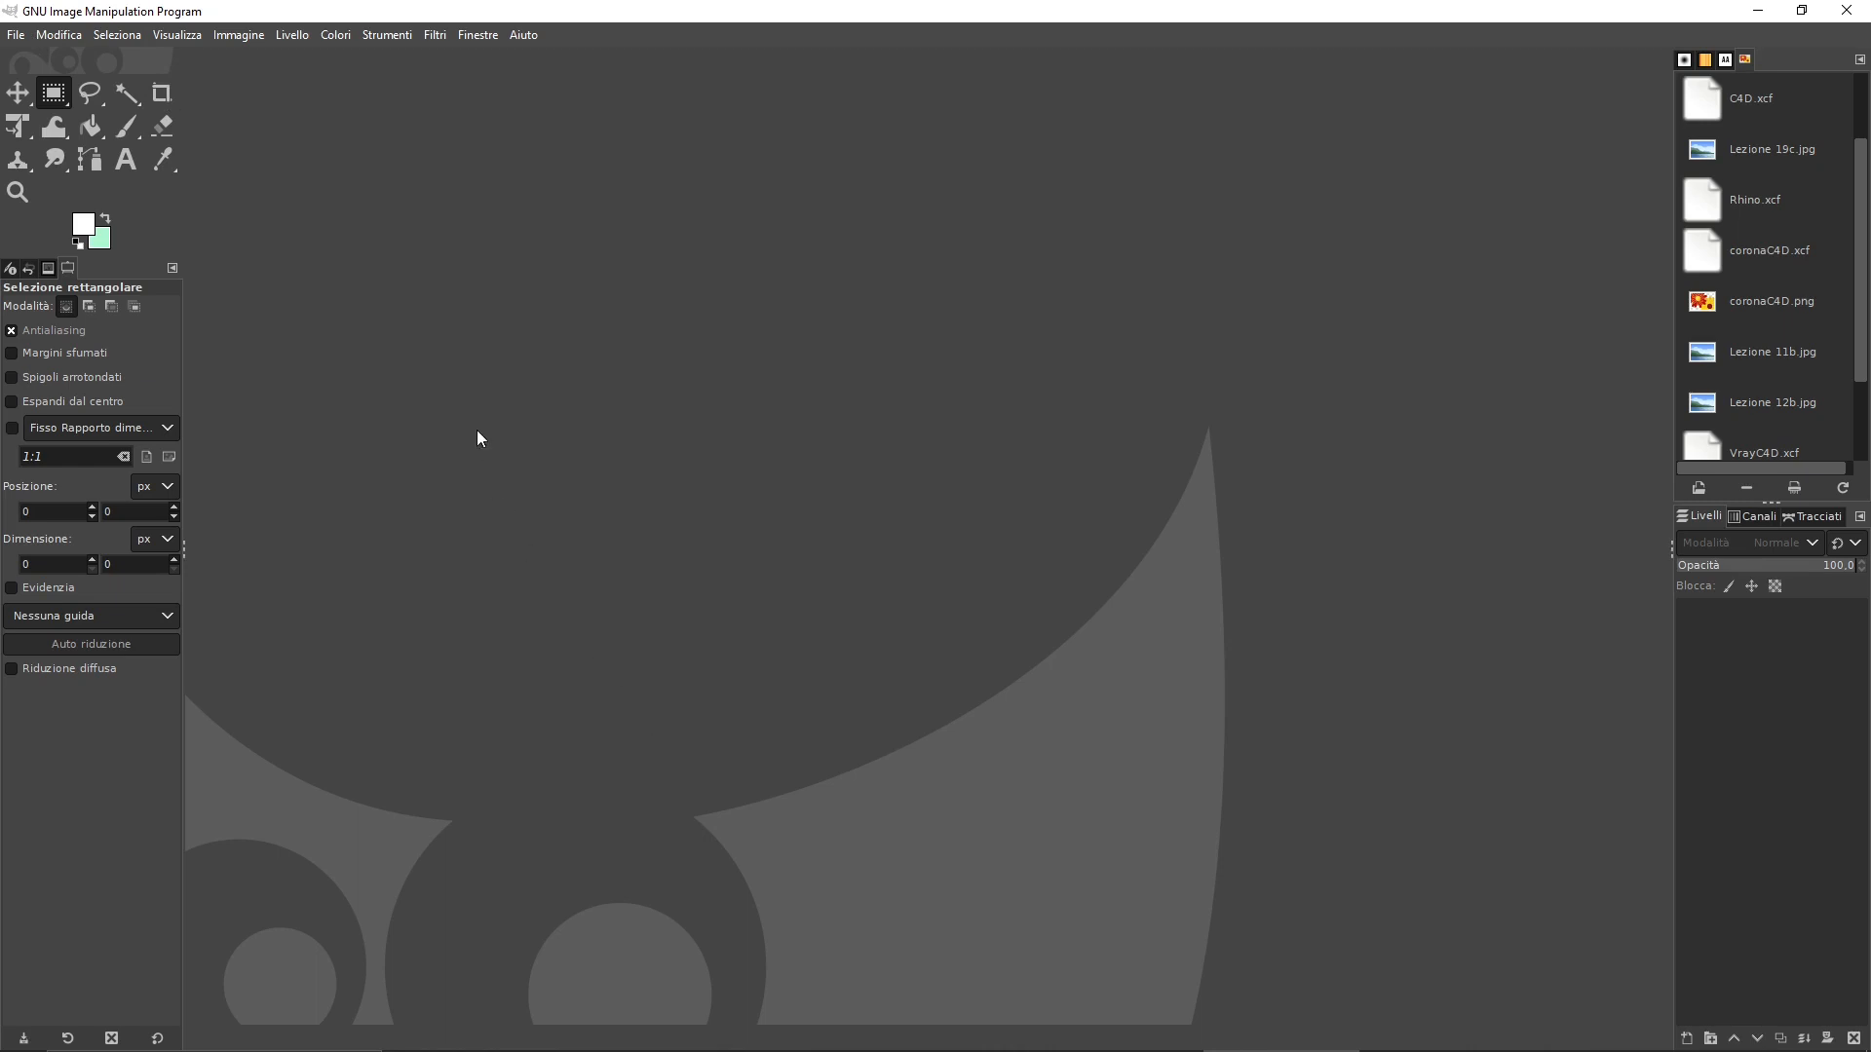
{"action": "mouse_move", "coordinate": [195, 148]}
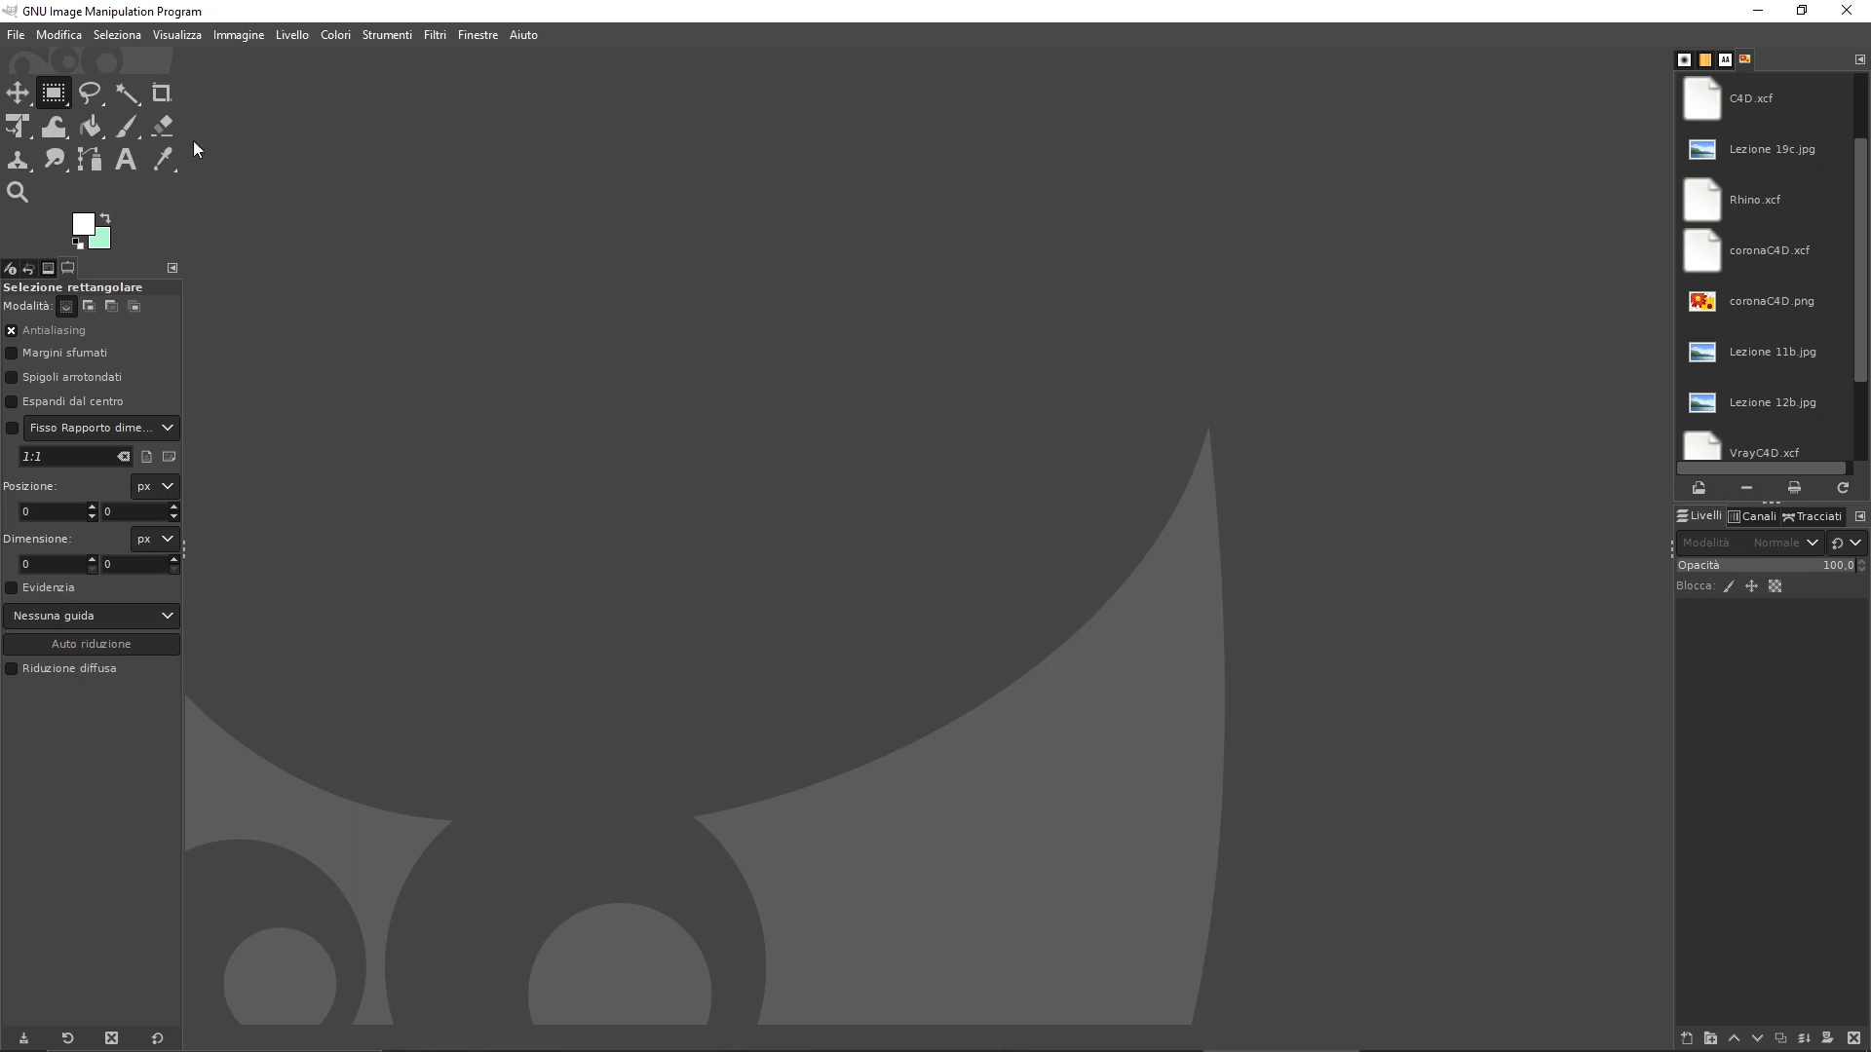
Open test ico 2.ico from WORKS/ICO in GIMP as a 48×48 image via File > Apri
{"action": "left_click", "coordinate": [16, 35]}
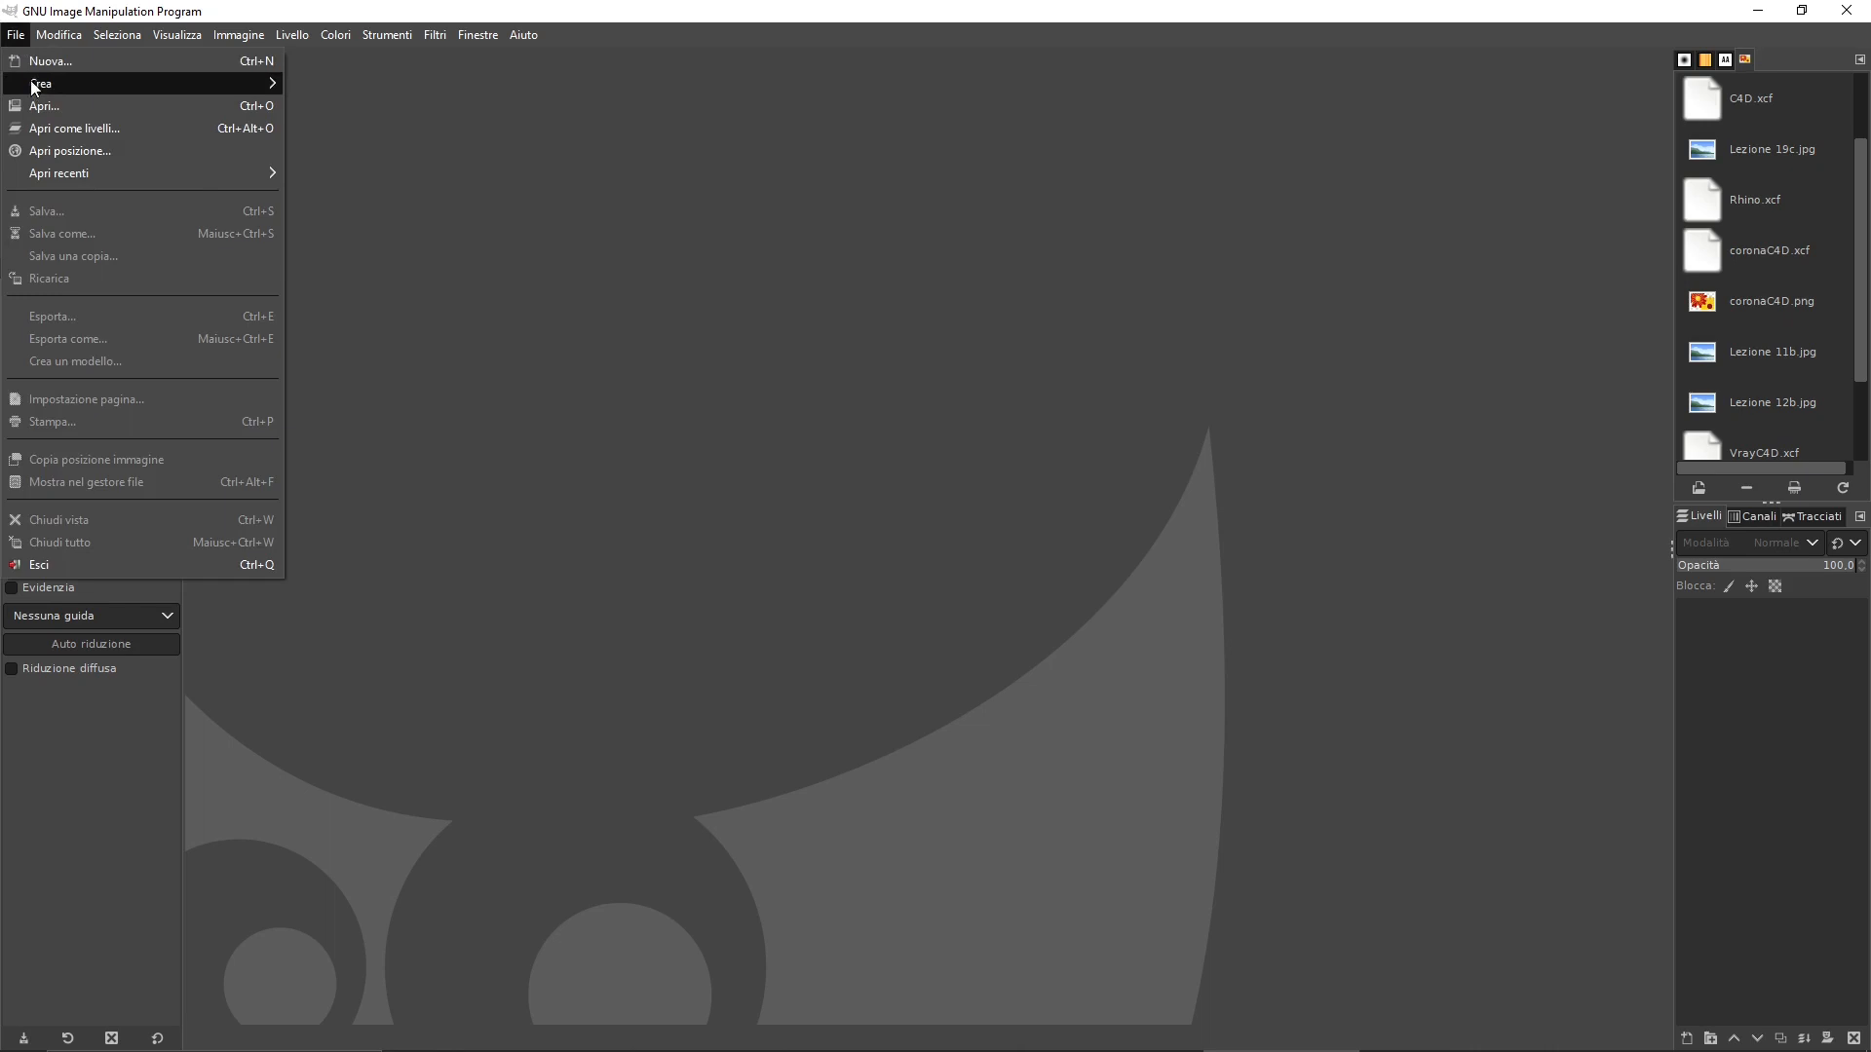
{"action": "mouse_move", "coordinate": [41, 84]}
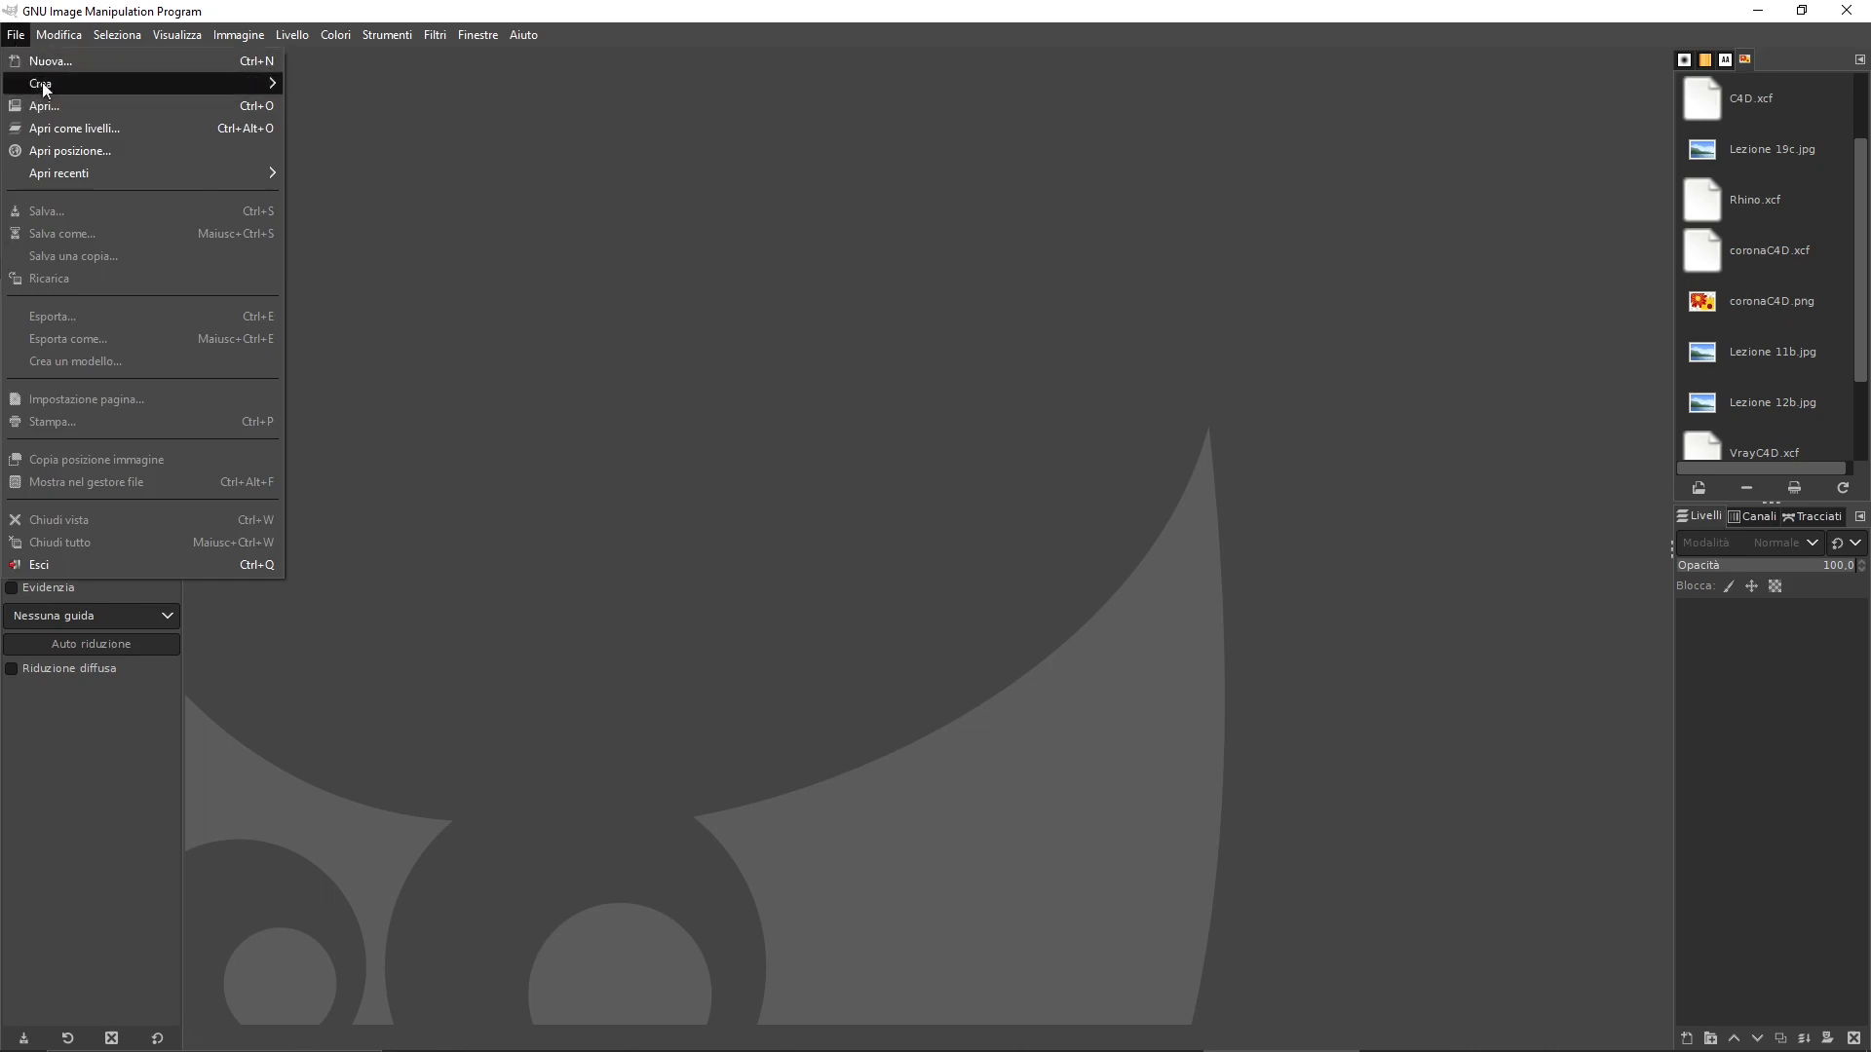
{"action": "left_click", "coordinate": [45, 106]}
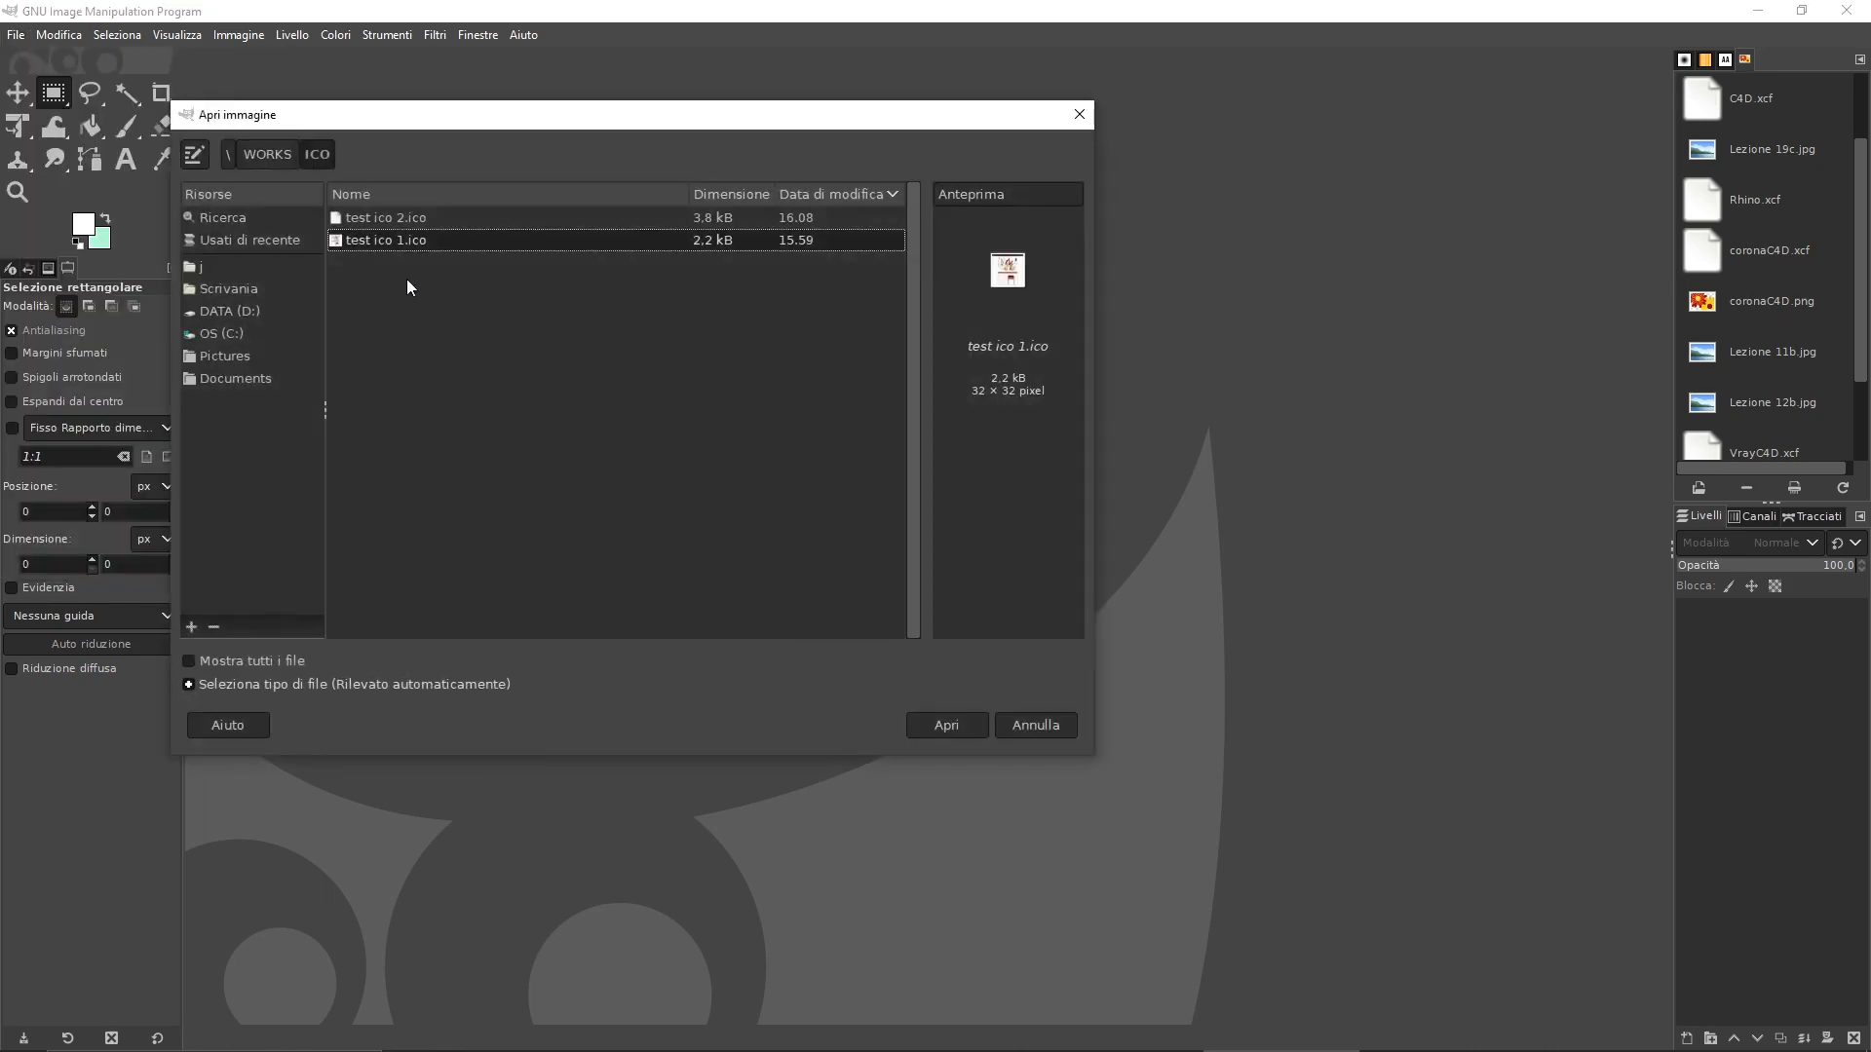
{"action": "left_click", "coordinate": [386, 216]}
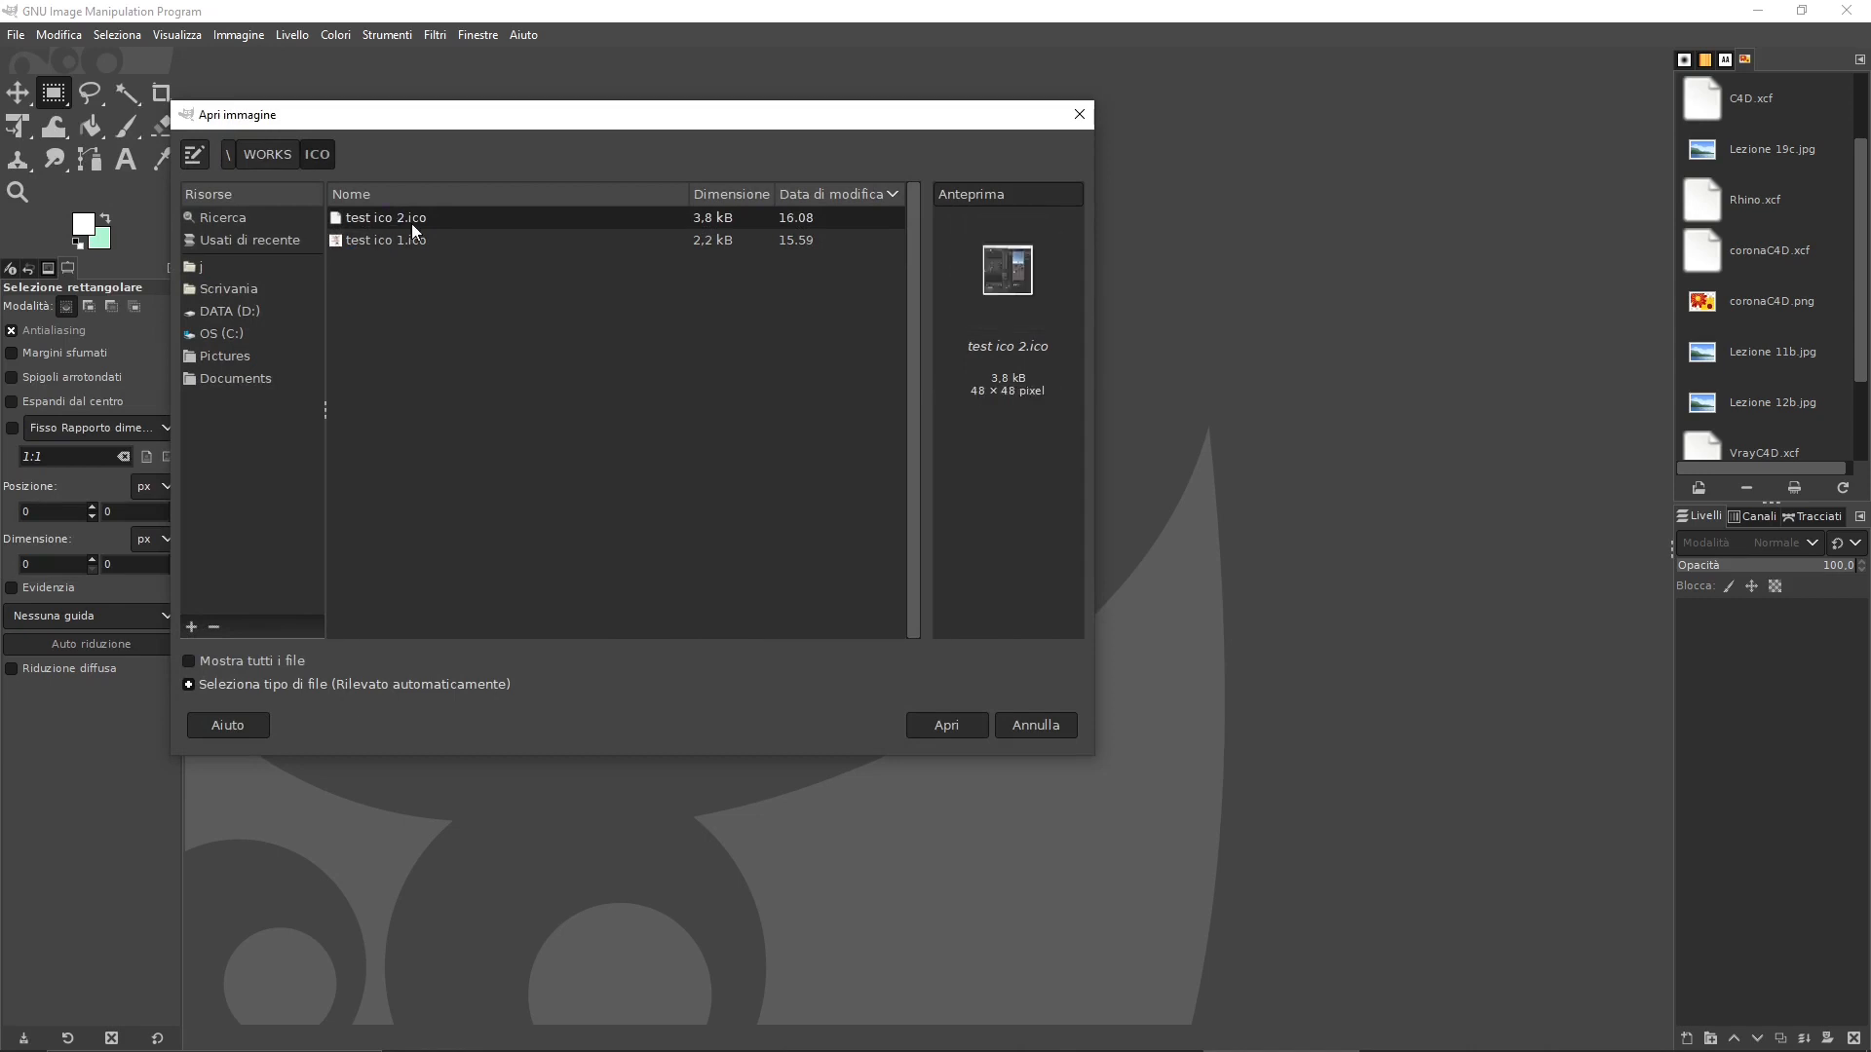
{"action": "left_click", "coordinate": [946, 725]}
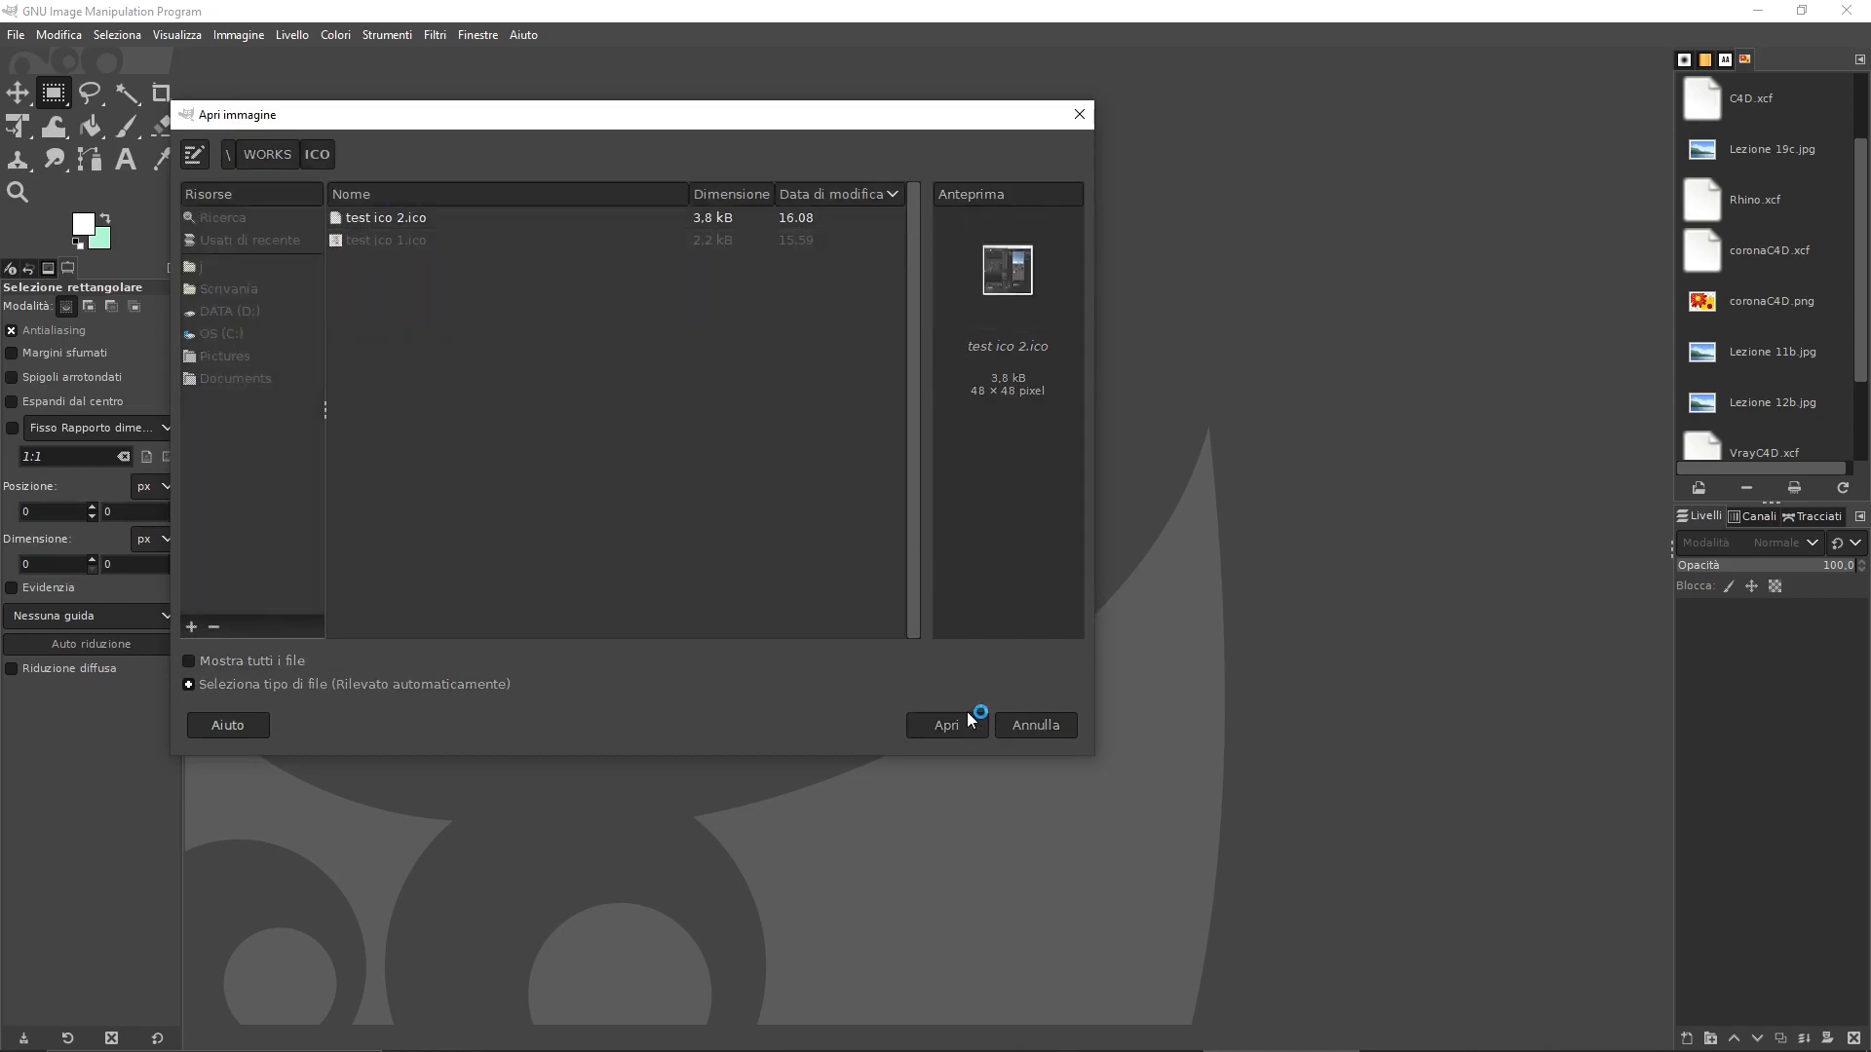
{"action": "left_click", "coordinate": [946, 725]}
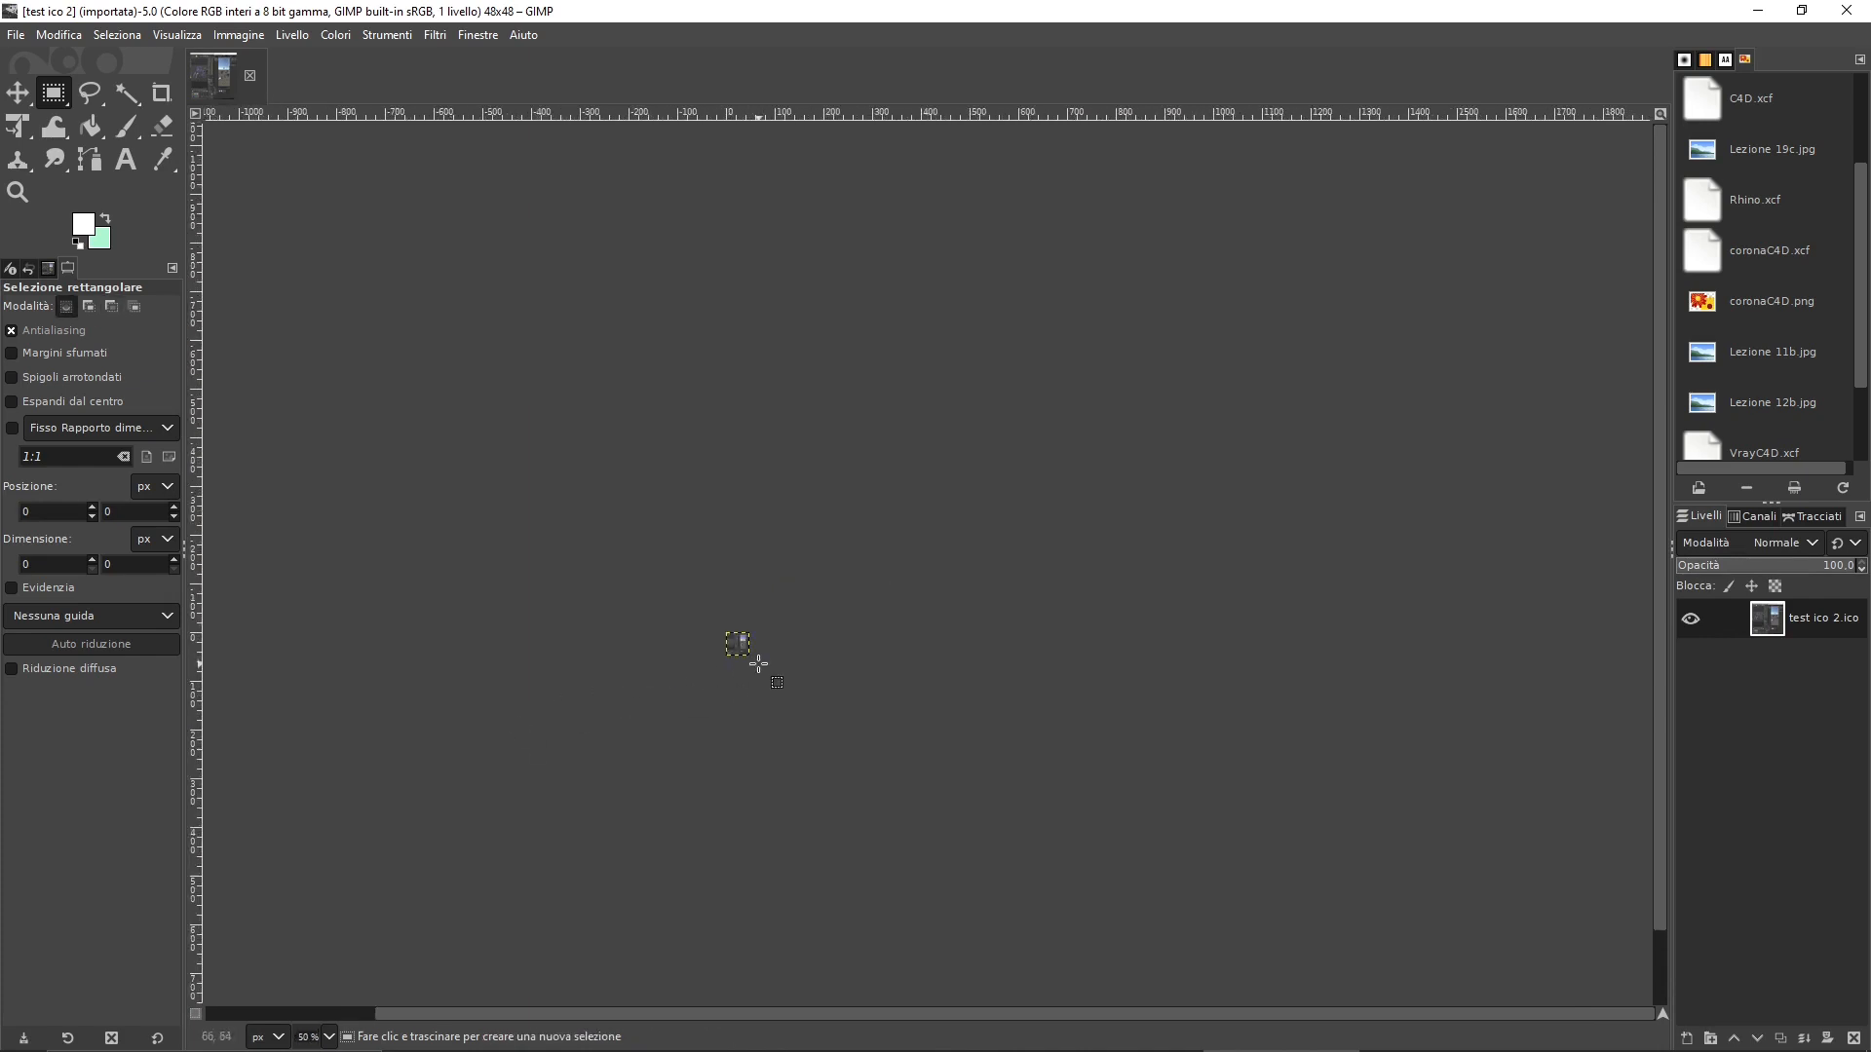
{"action": "mouse_move", "coordinate": [770, 612]}
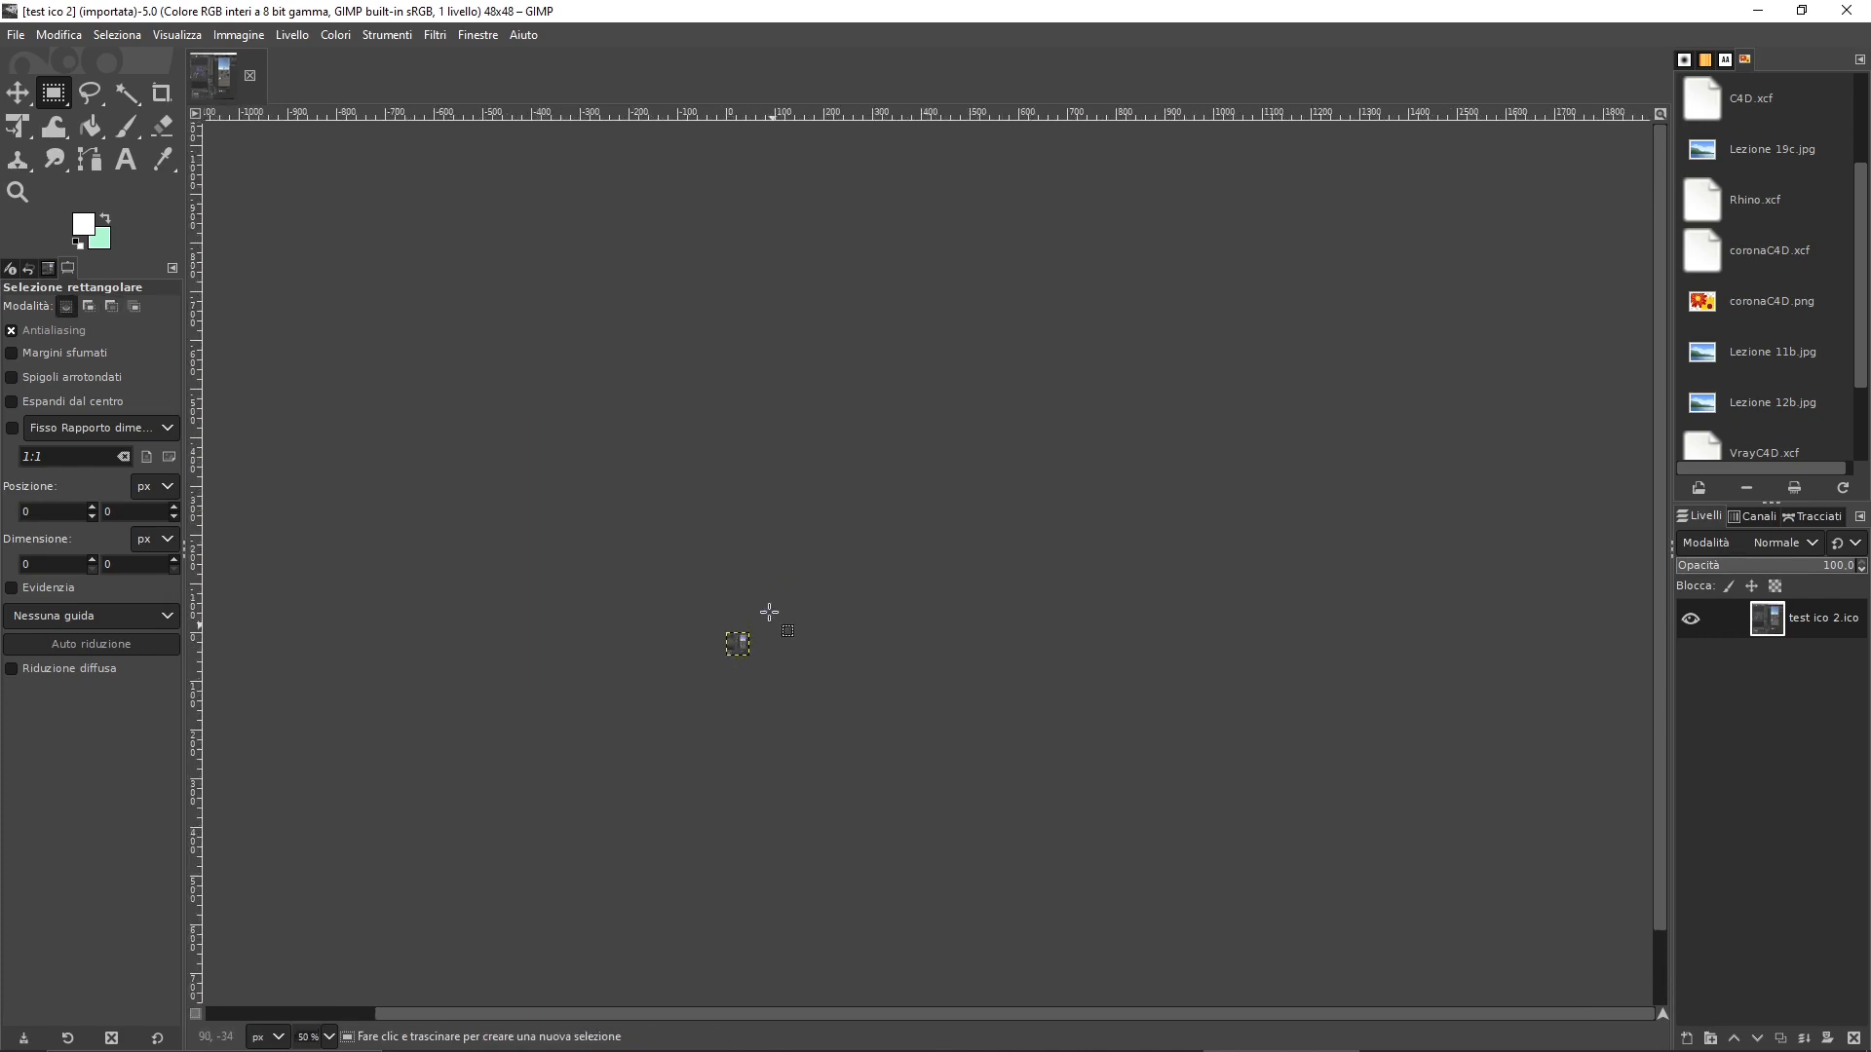
{"action": "mouse_move", "coordinate": [495, 743]}
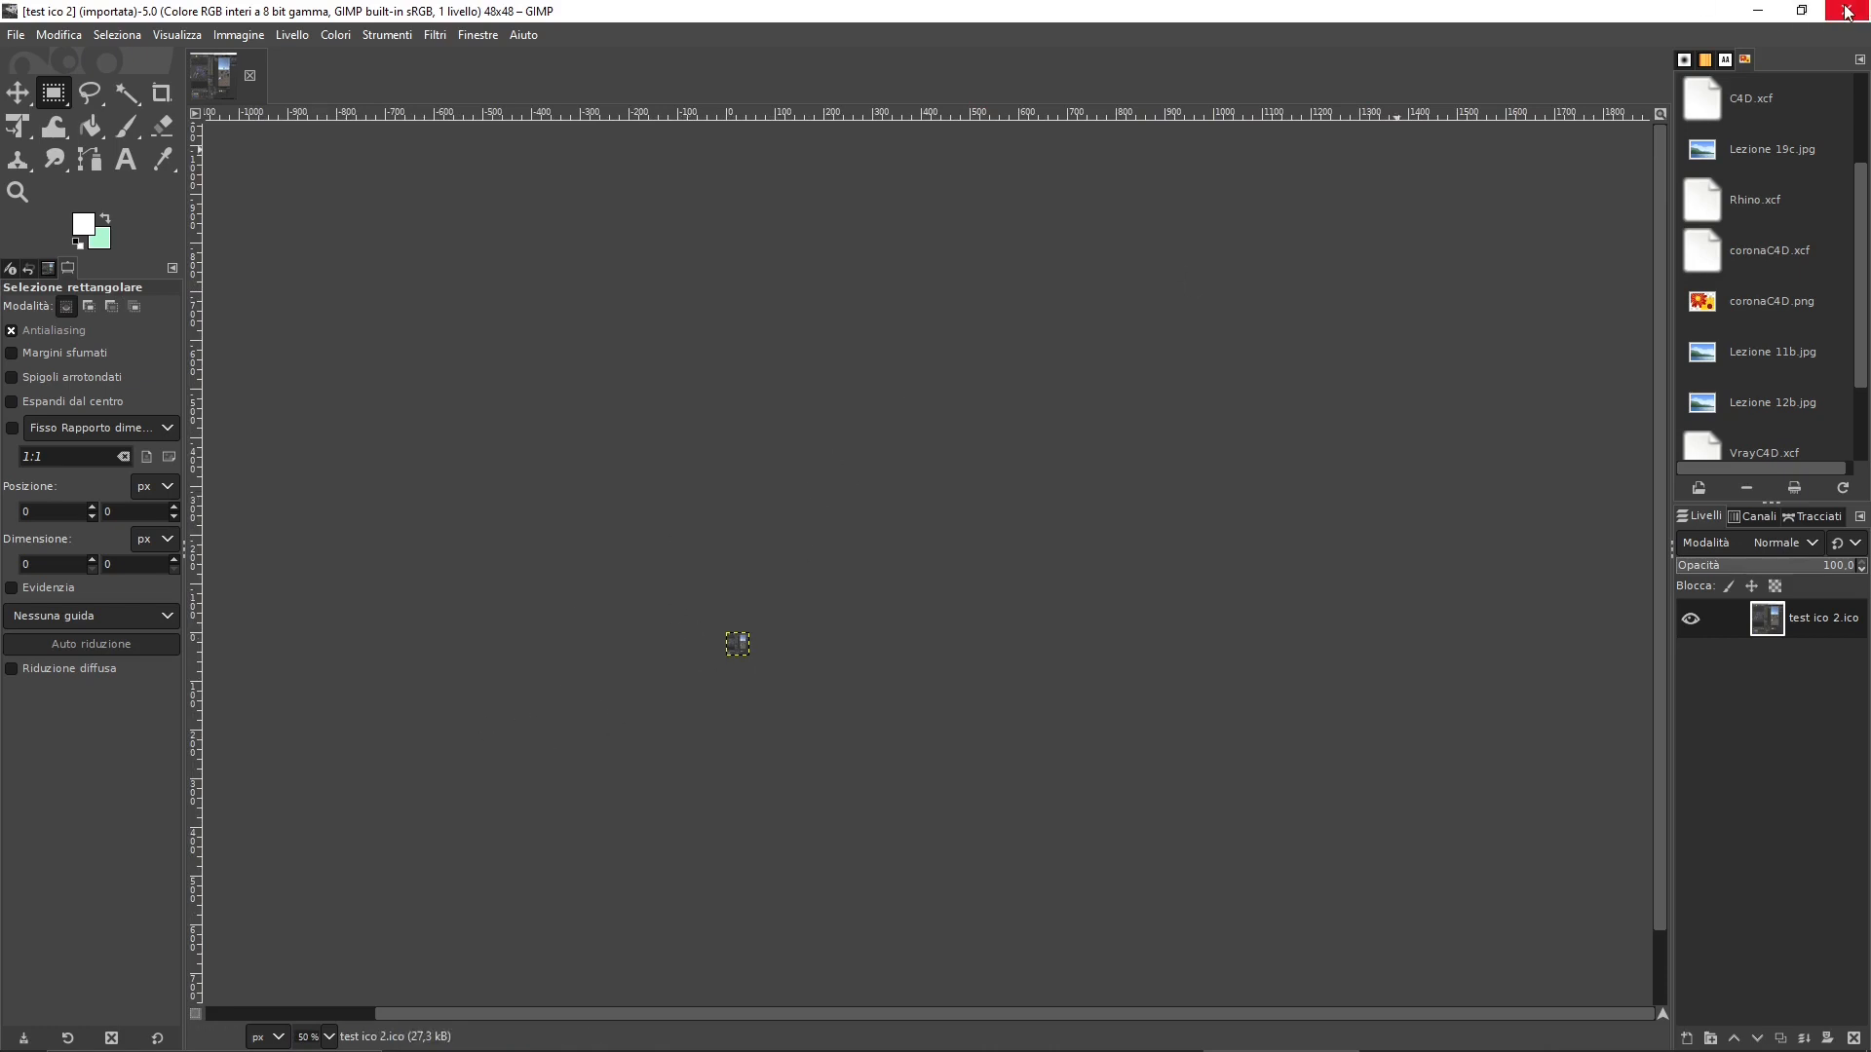
{"action": "mouse_move", "coordinate": [1842, 29]}
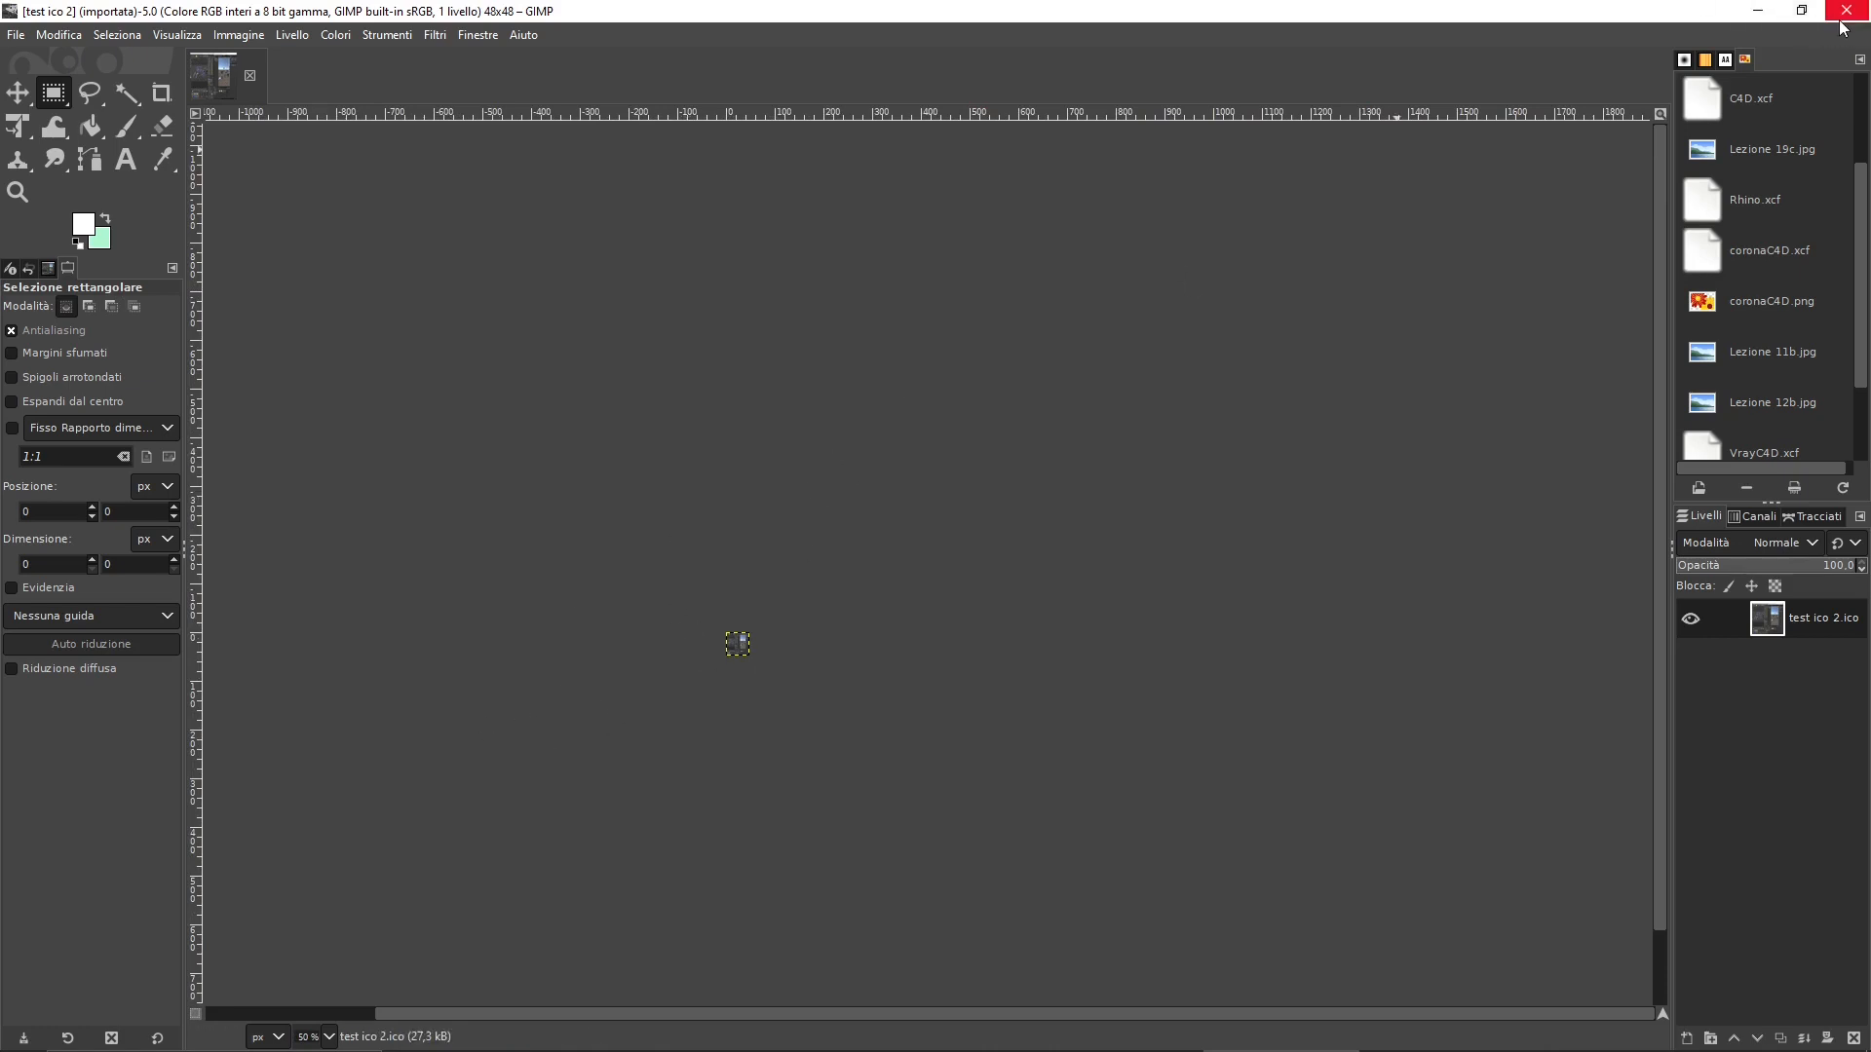